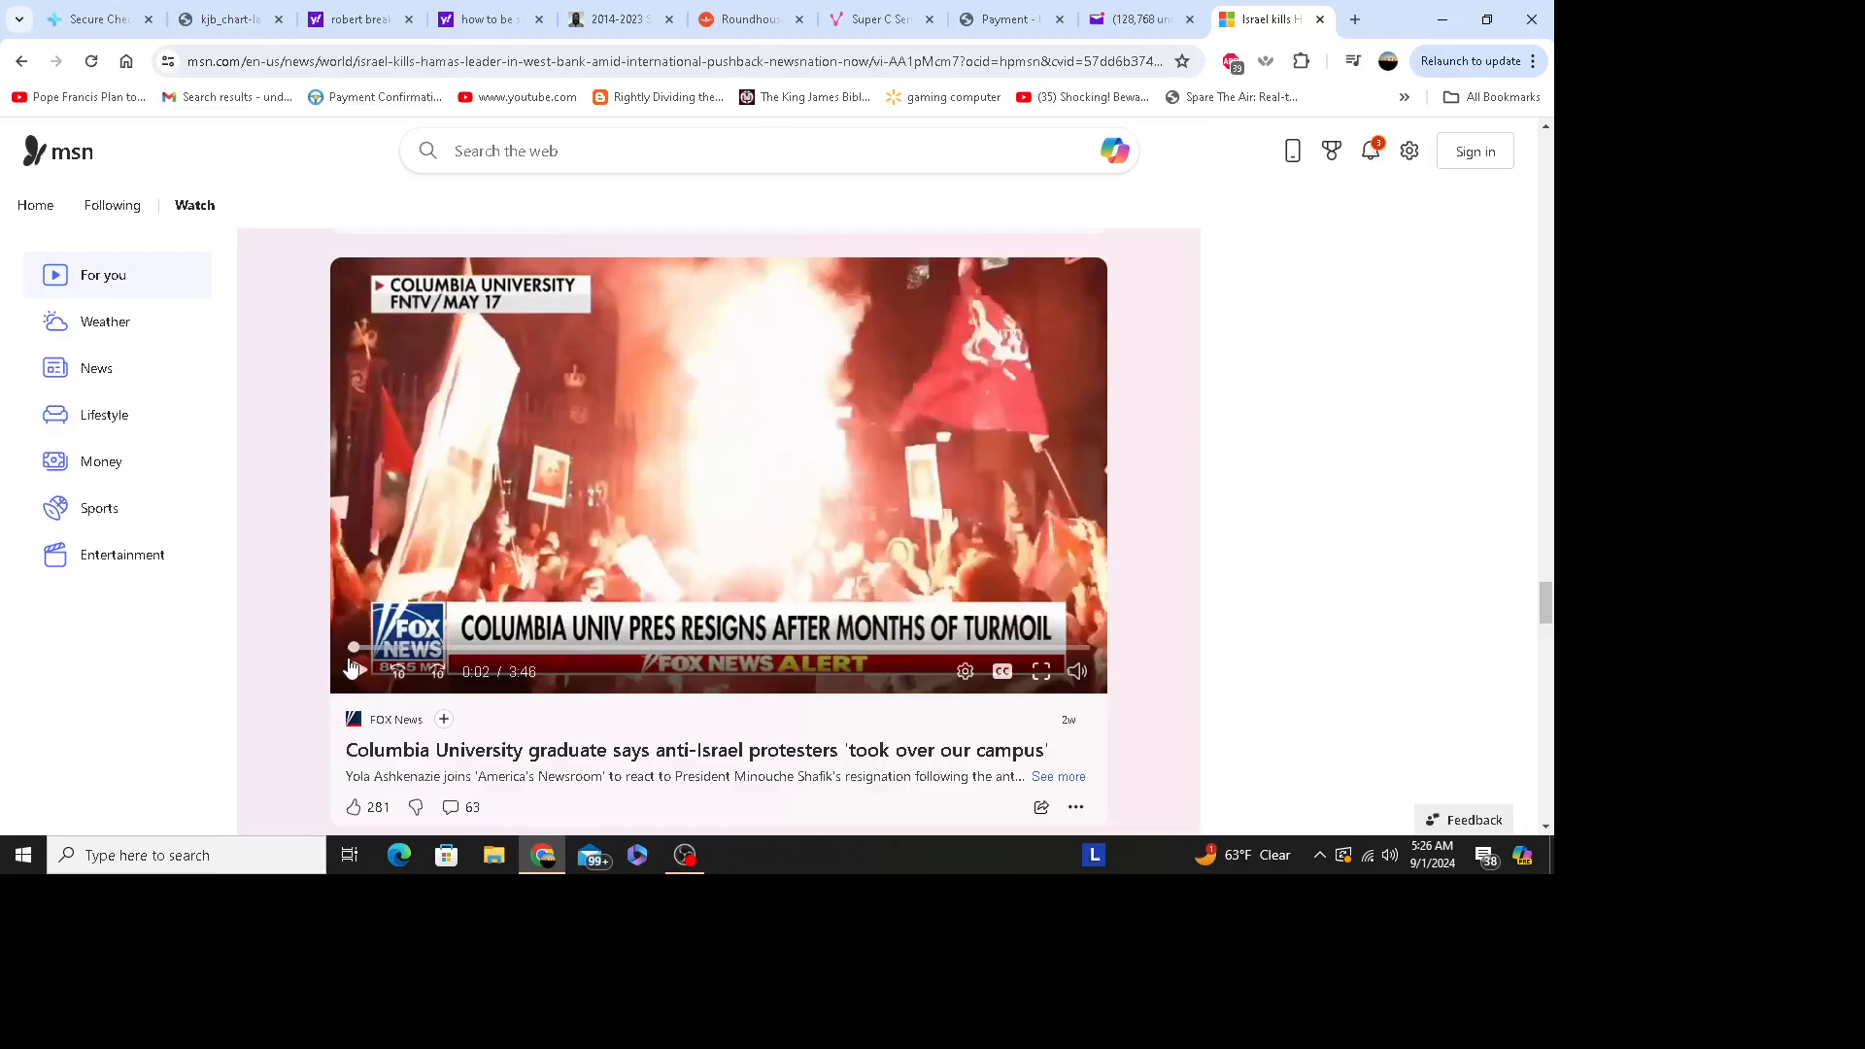
- Play the Fox News video on the Columbia president's resignation through to 3:45 of 3:46
click(353, 670)
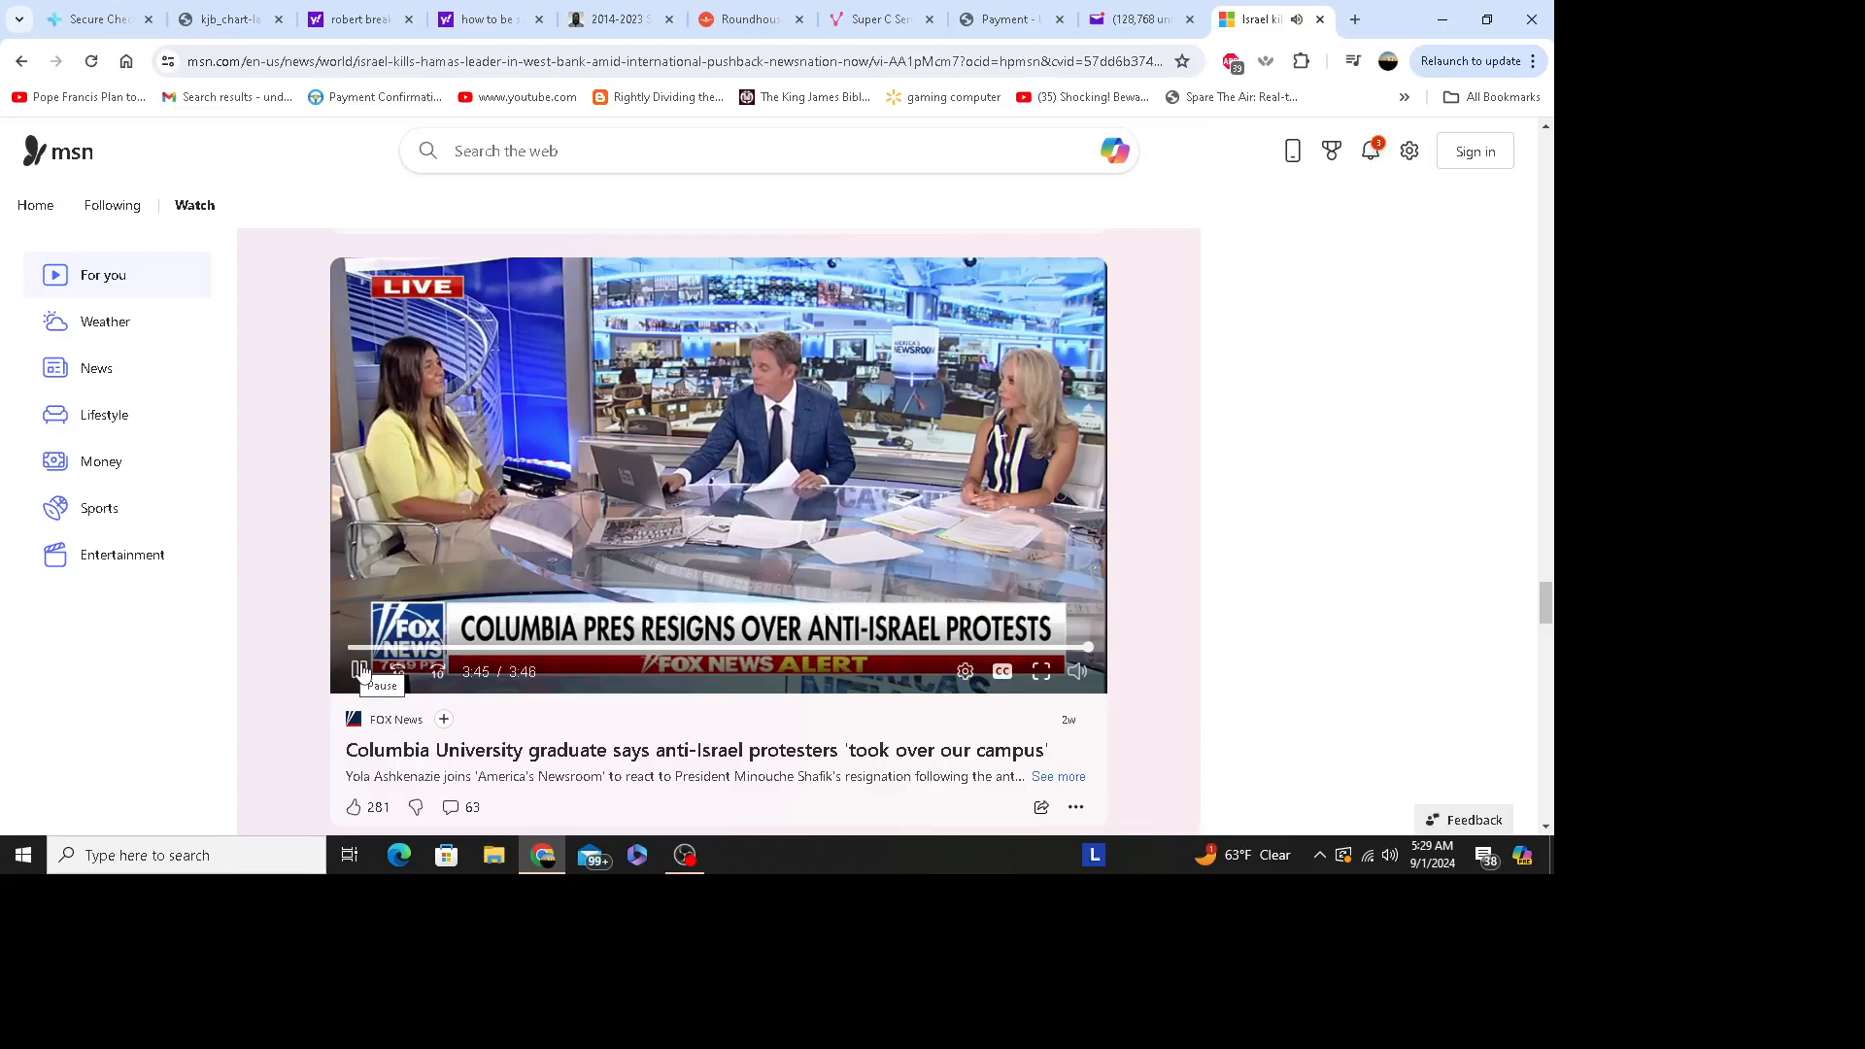
click(363, 670)
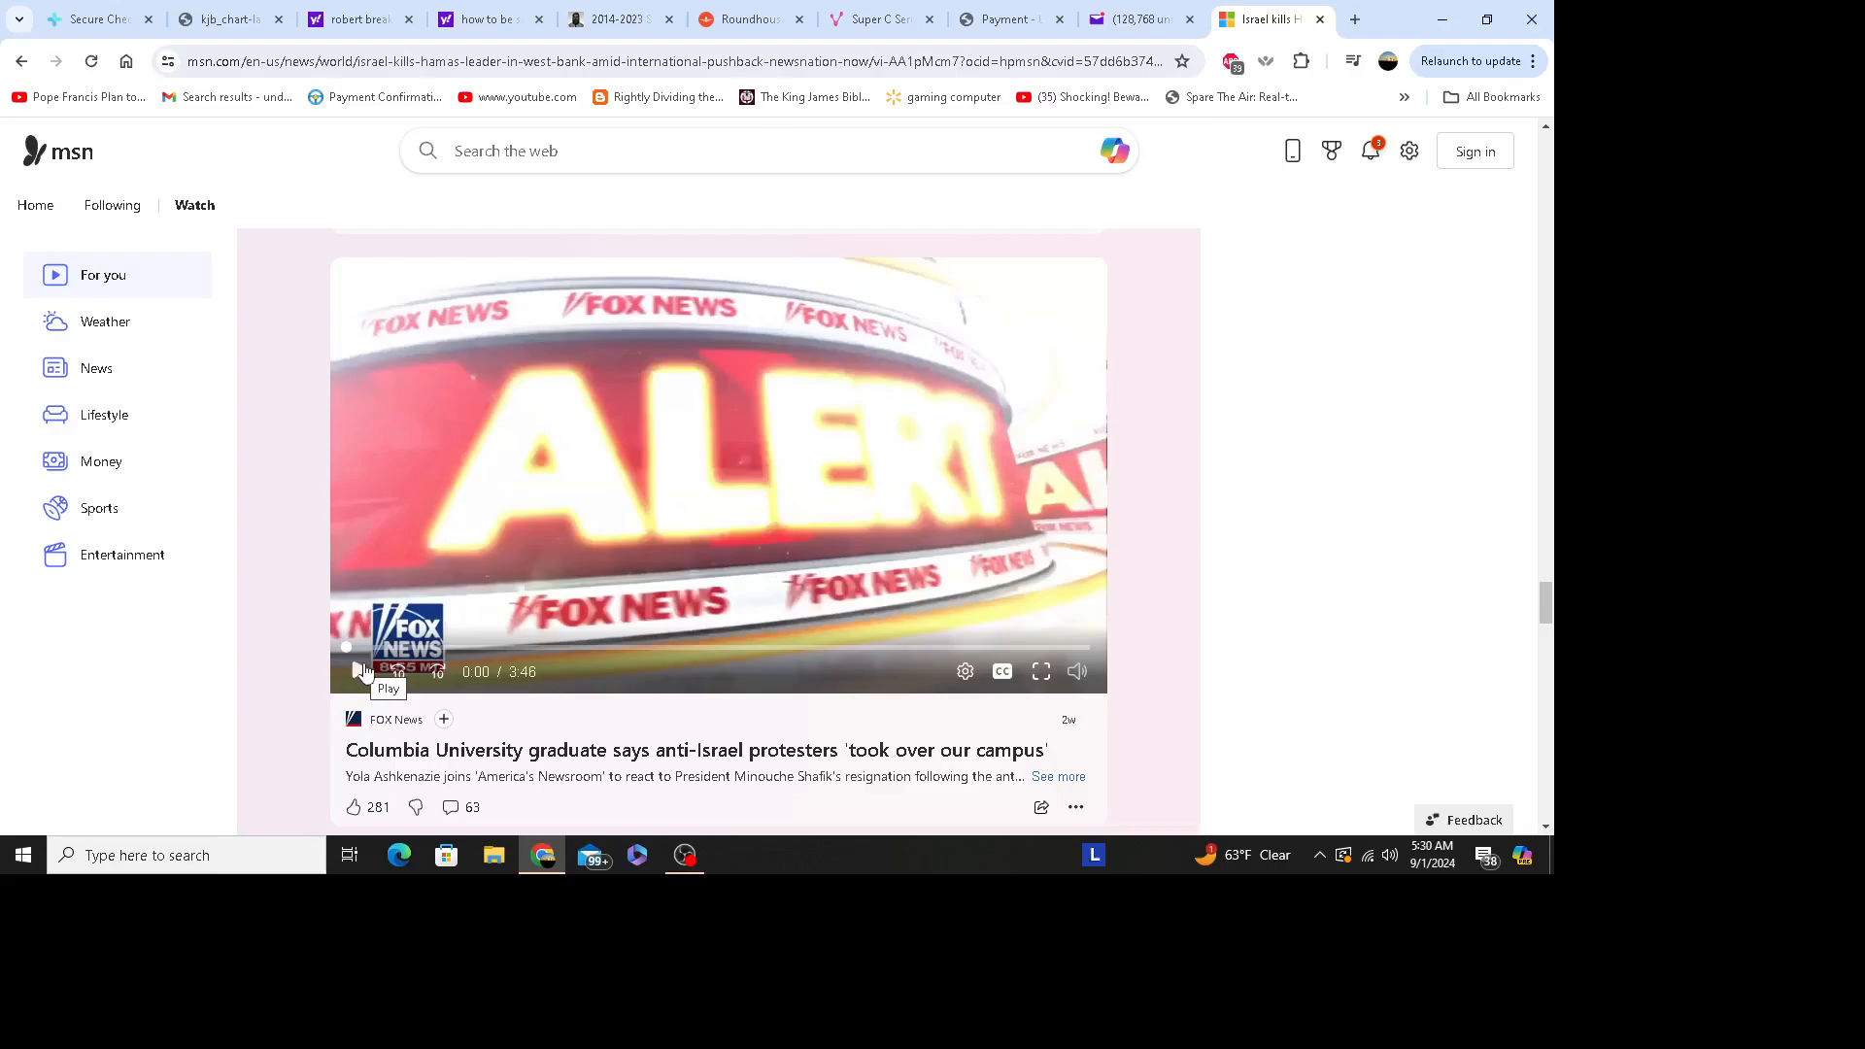
mouse_move(1068, 606)
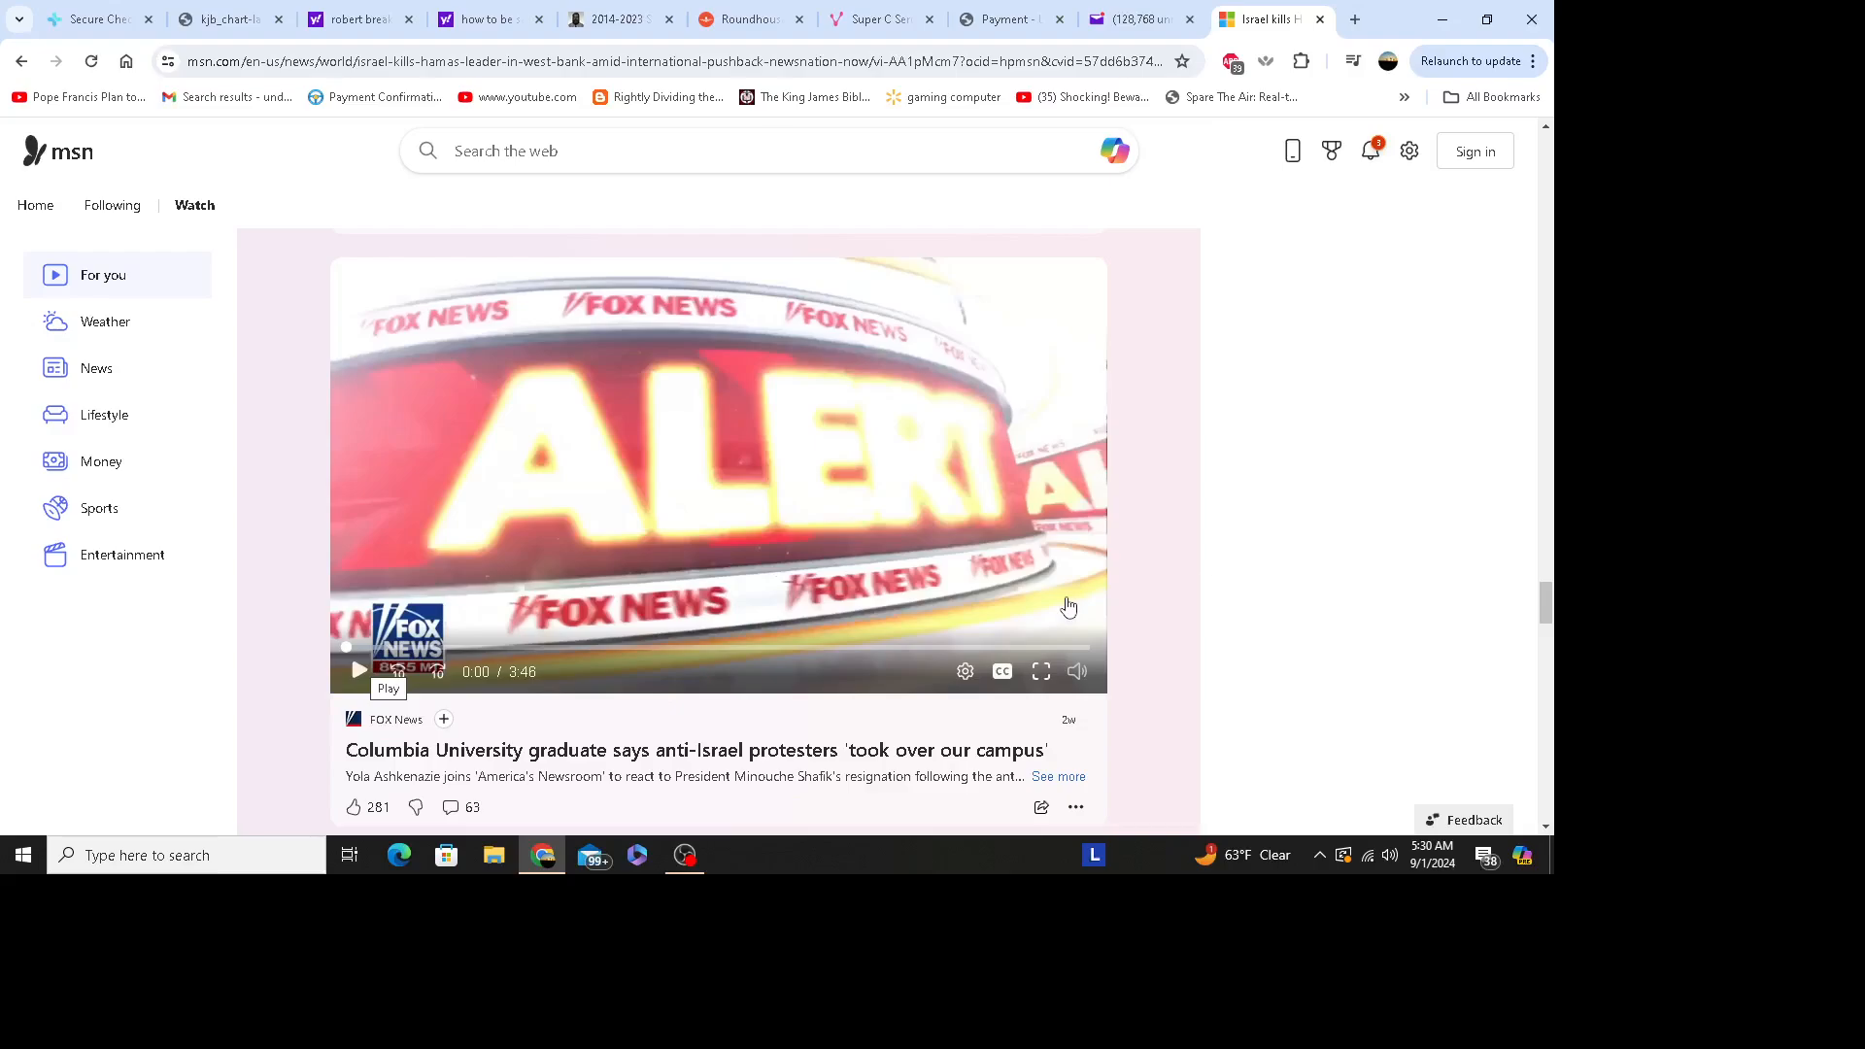
mouse_move(1230, 587)
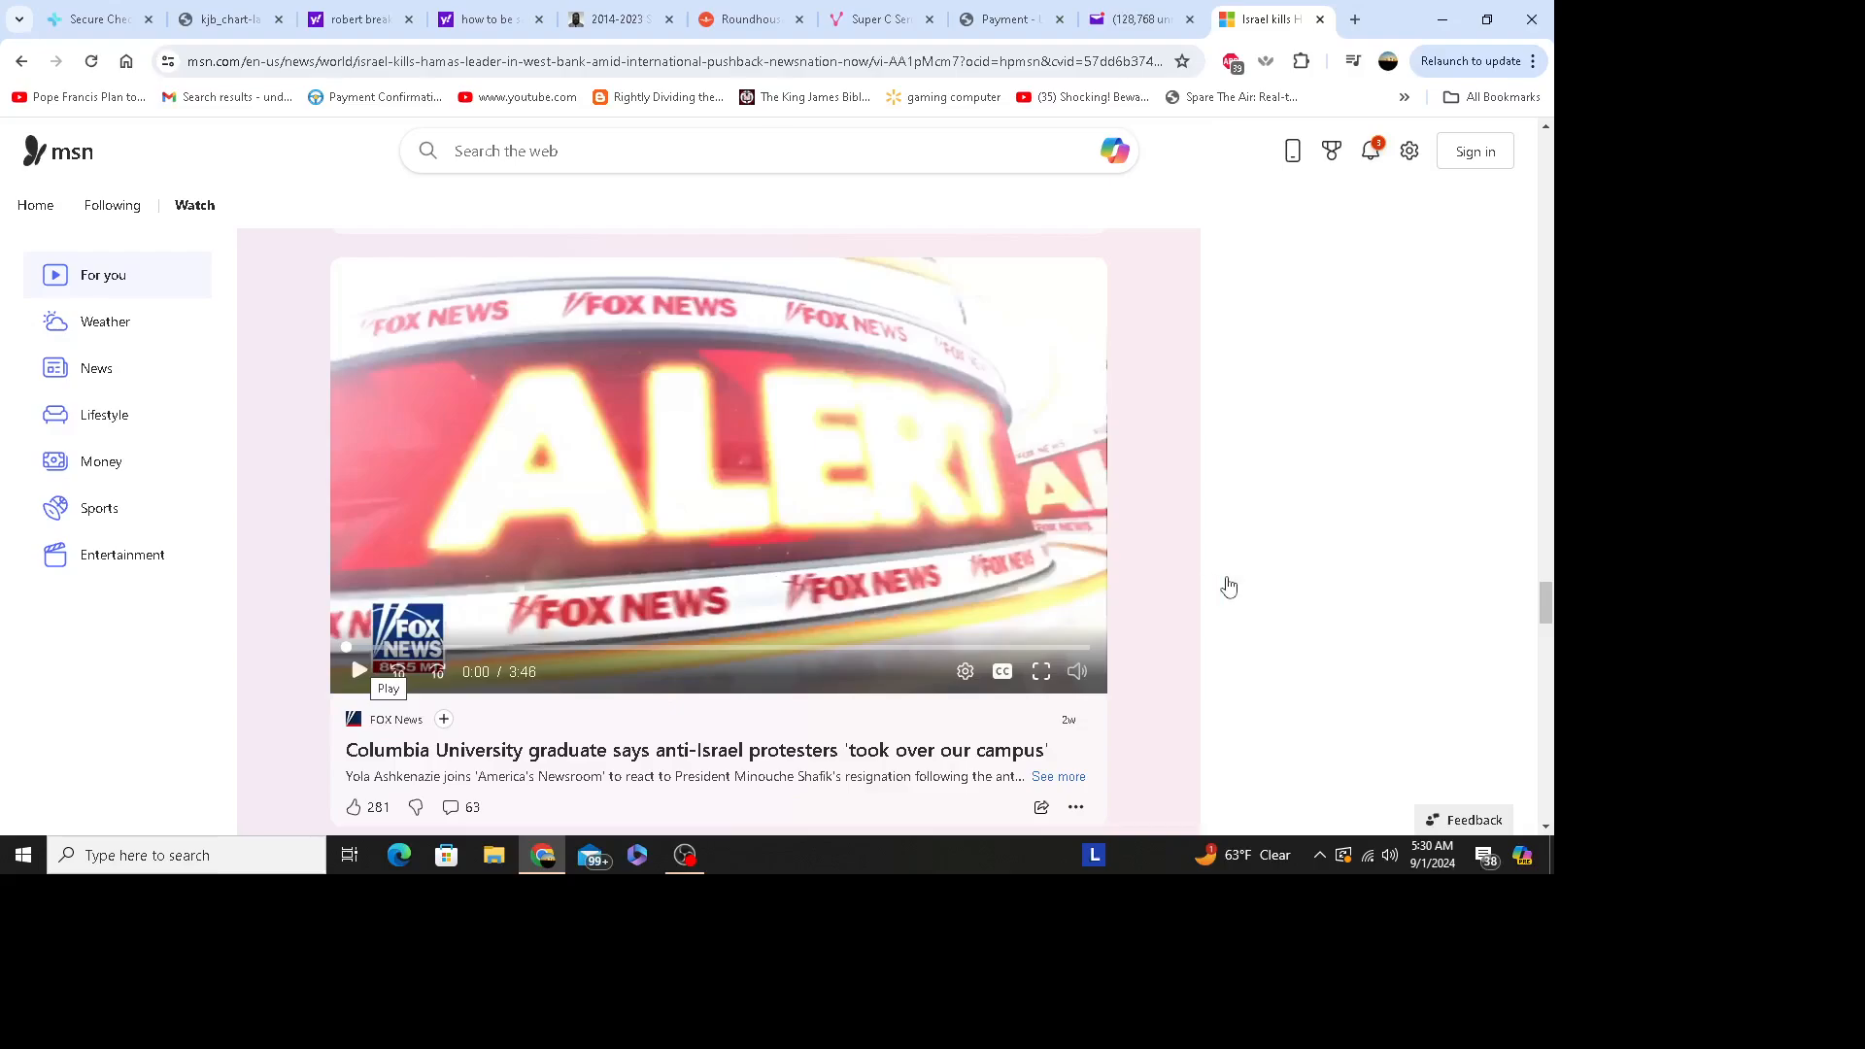
mouse_move(1230, 585)
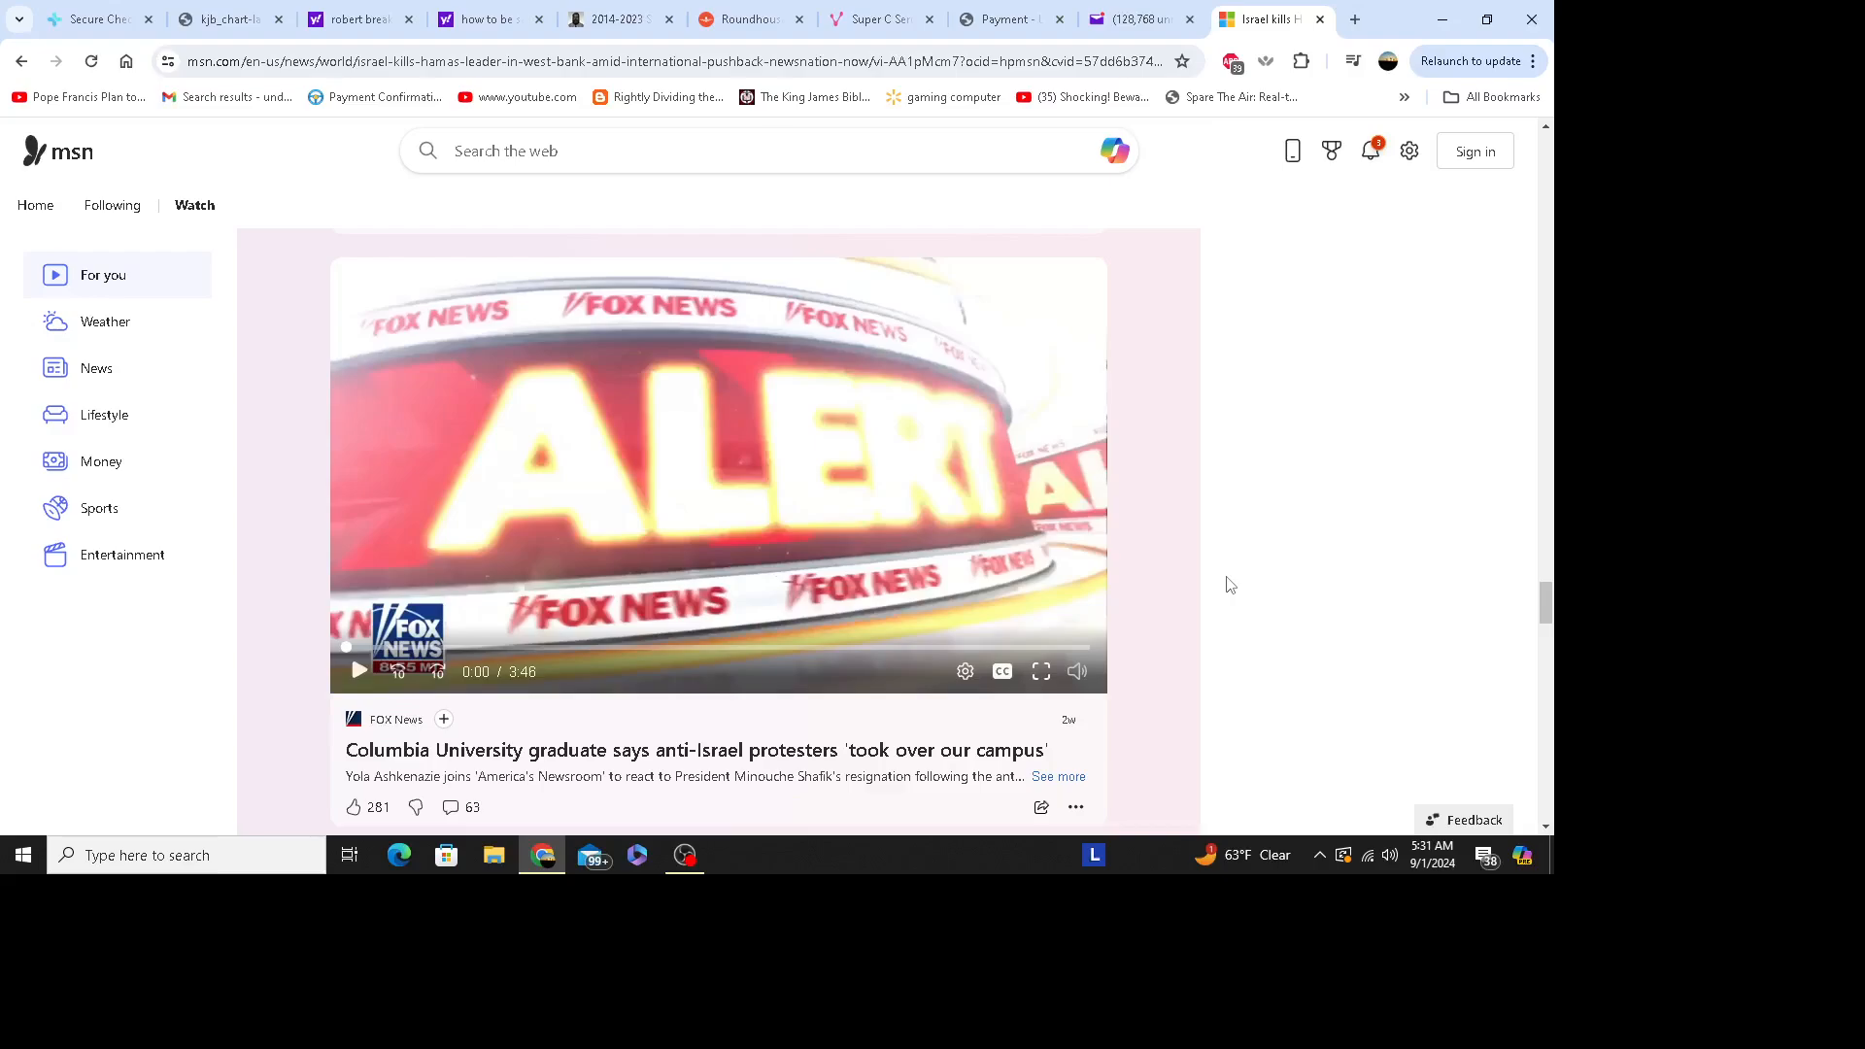
mouse_move(1296, 555)
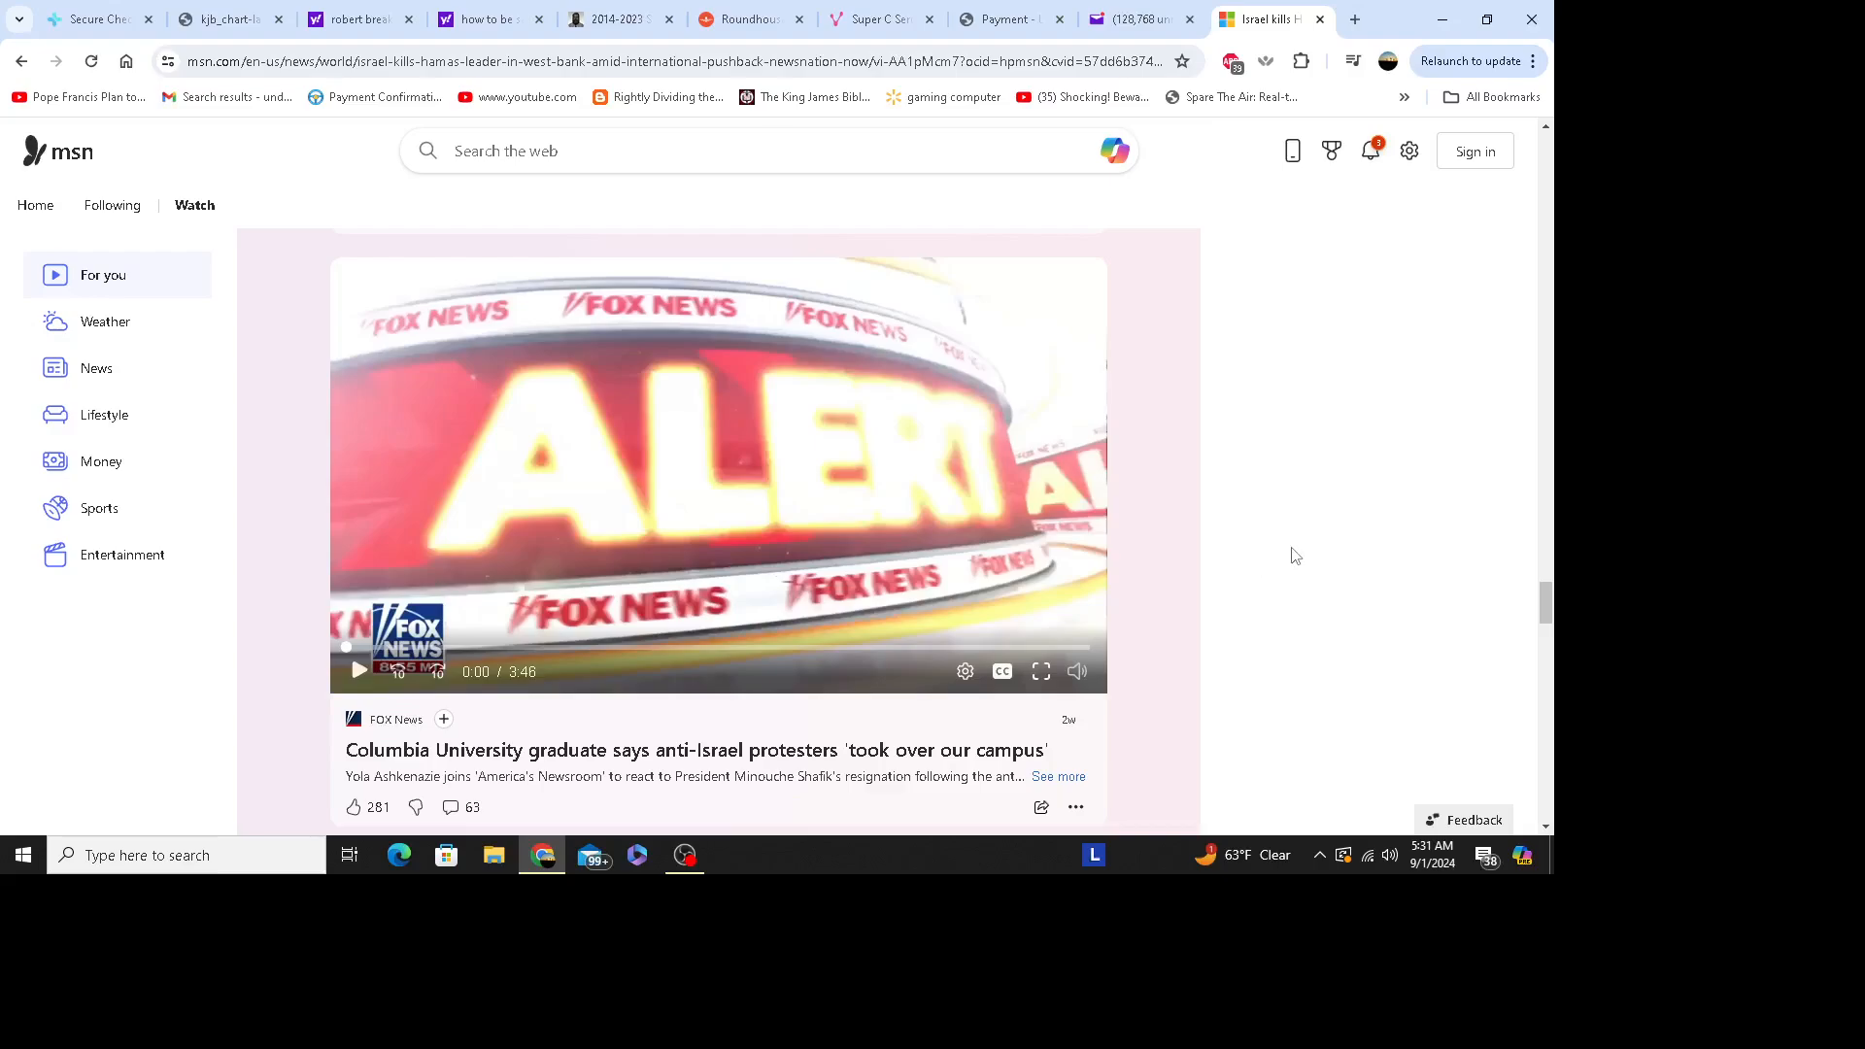
mouse_move(1290, 555)
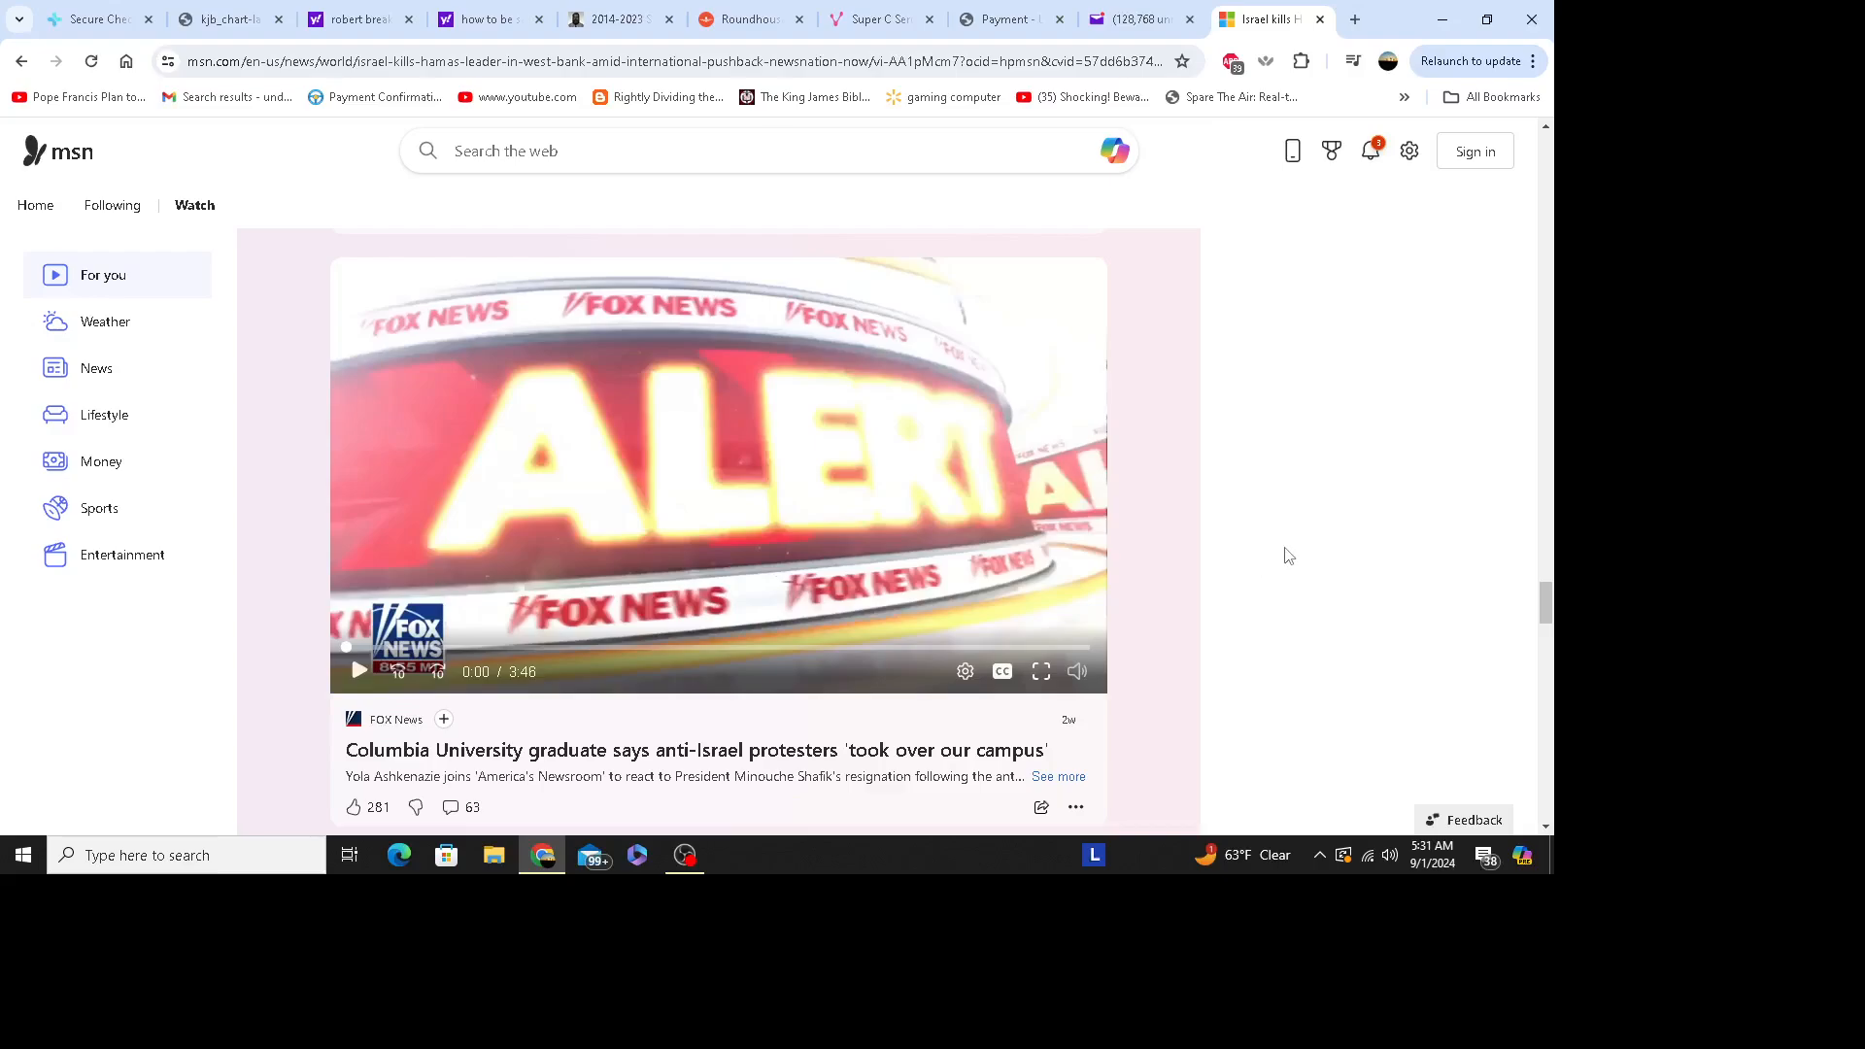
mouse_move(1263, 568)
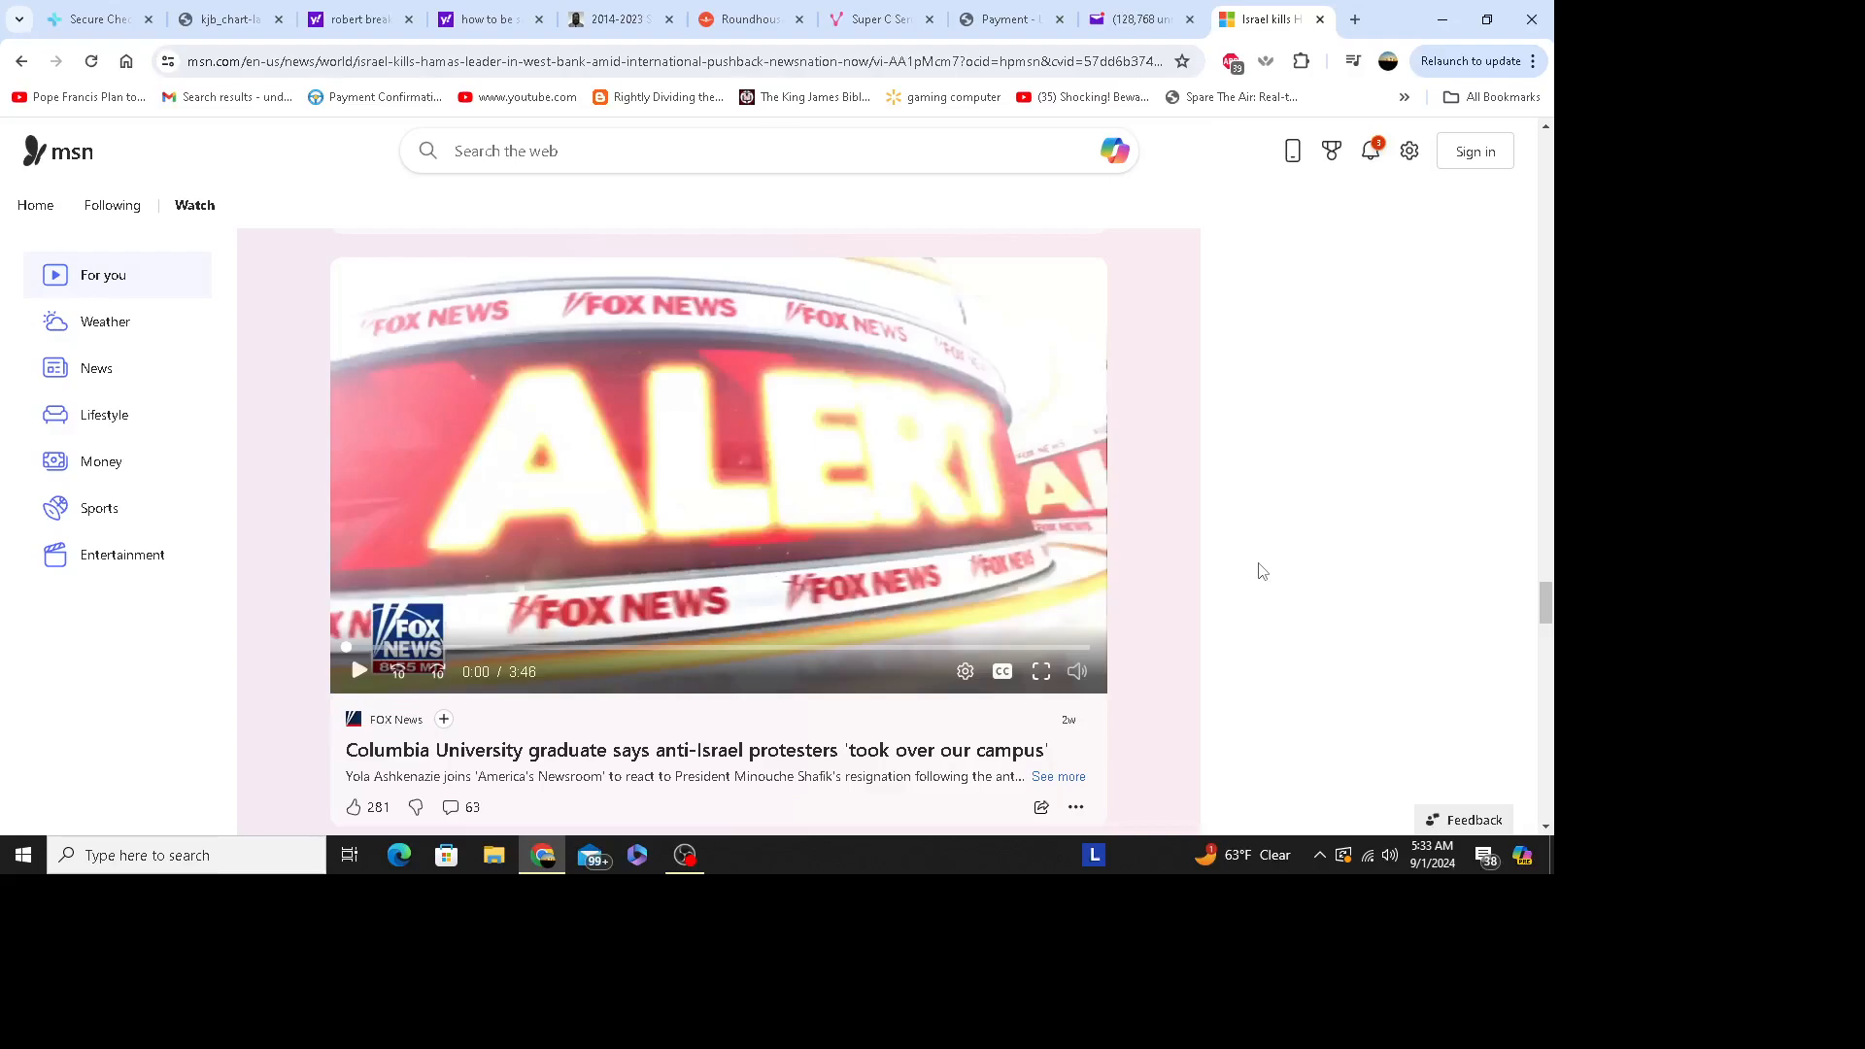
mouse_move(1294, 561)
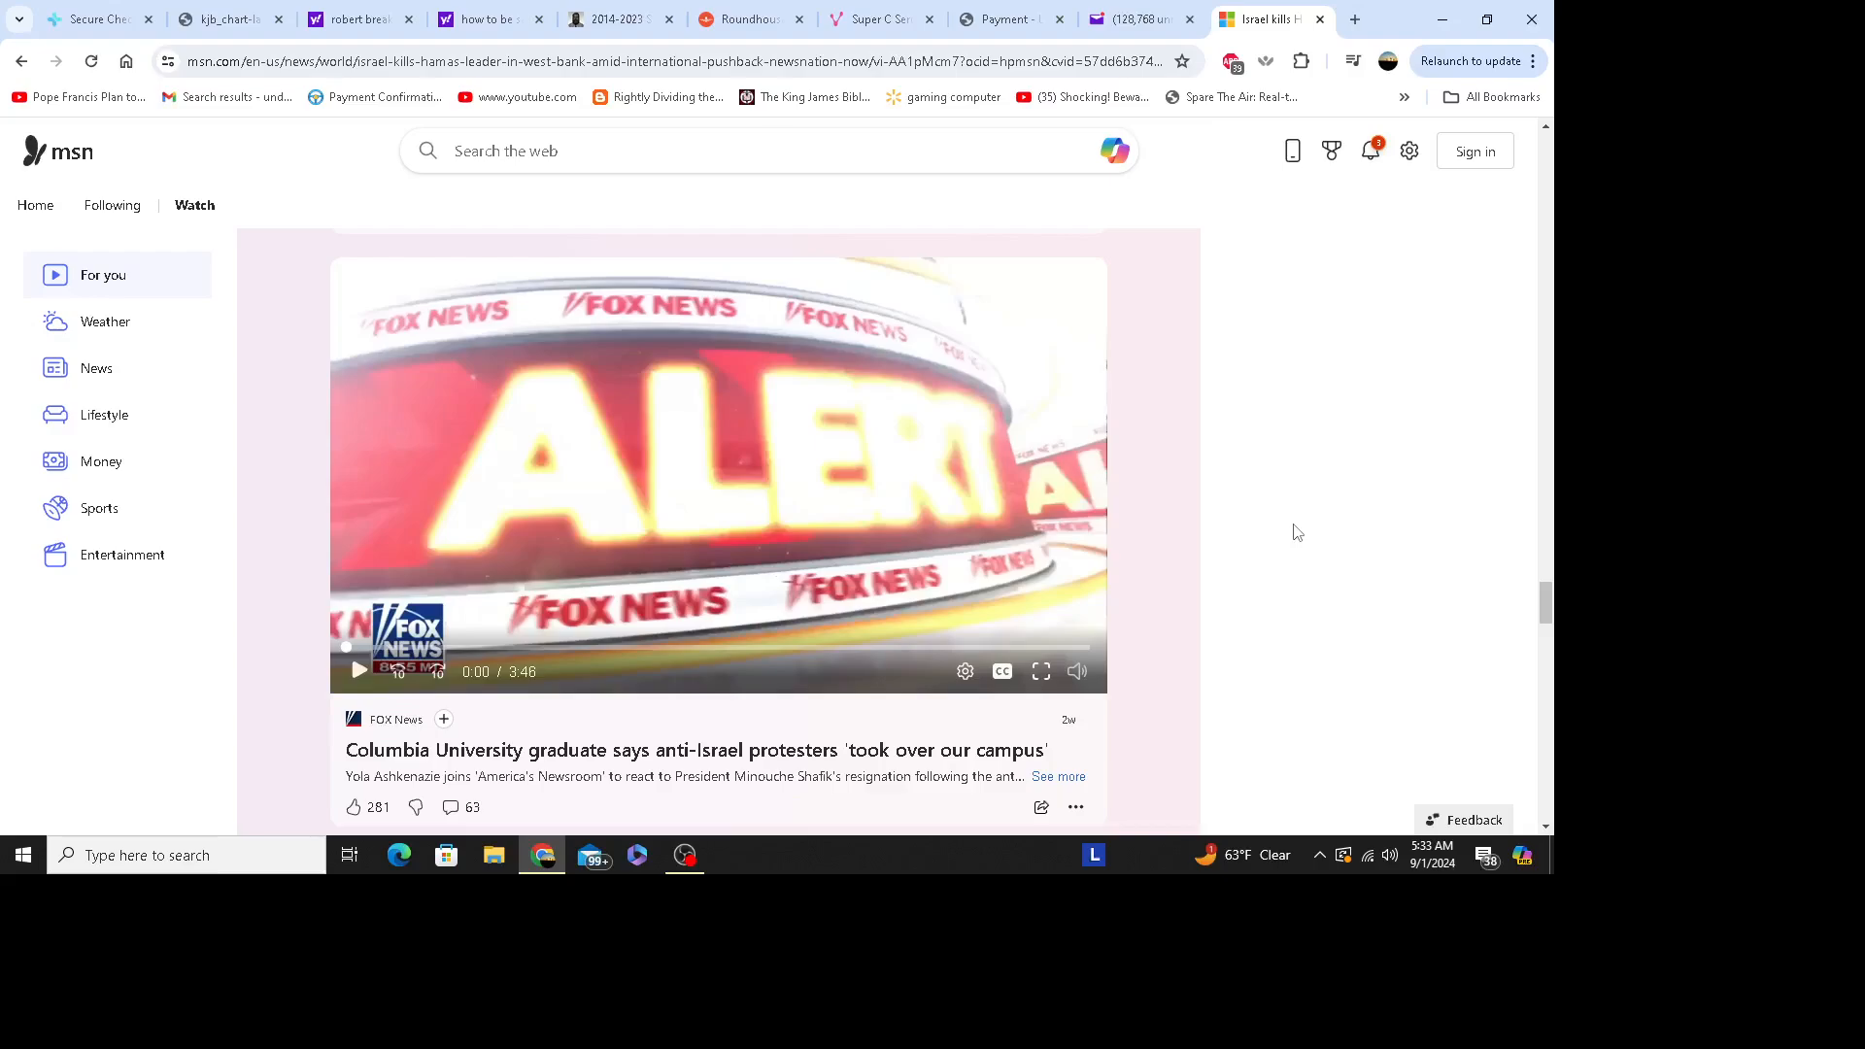
mouse_move(1323, 556)
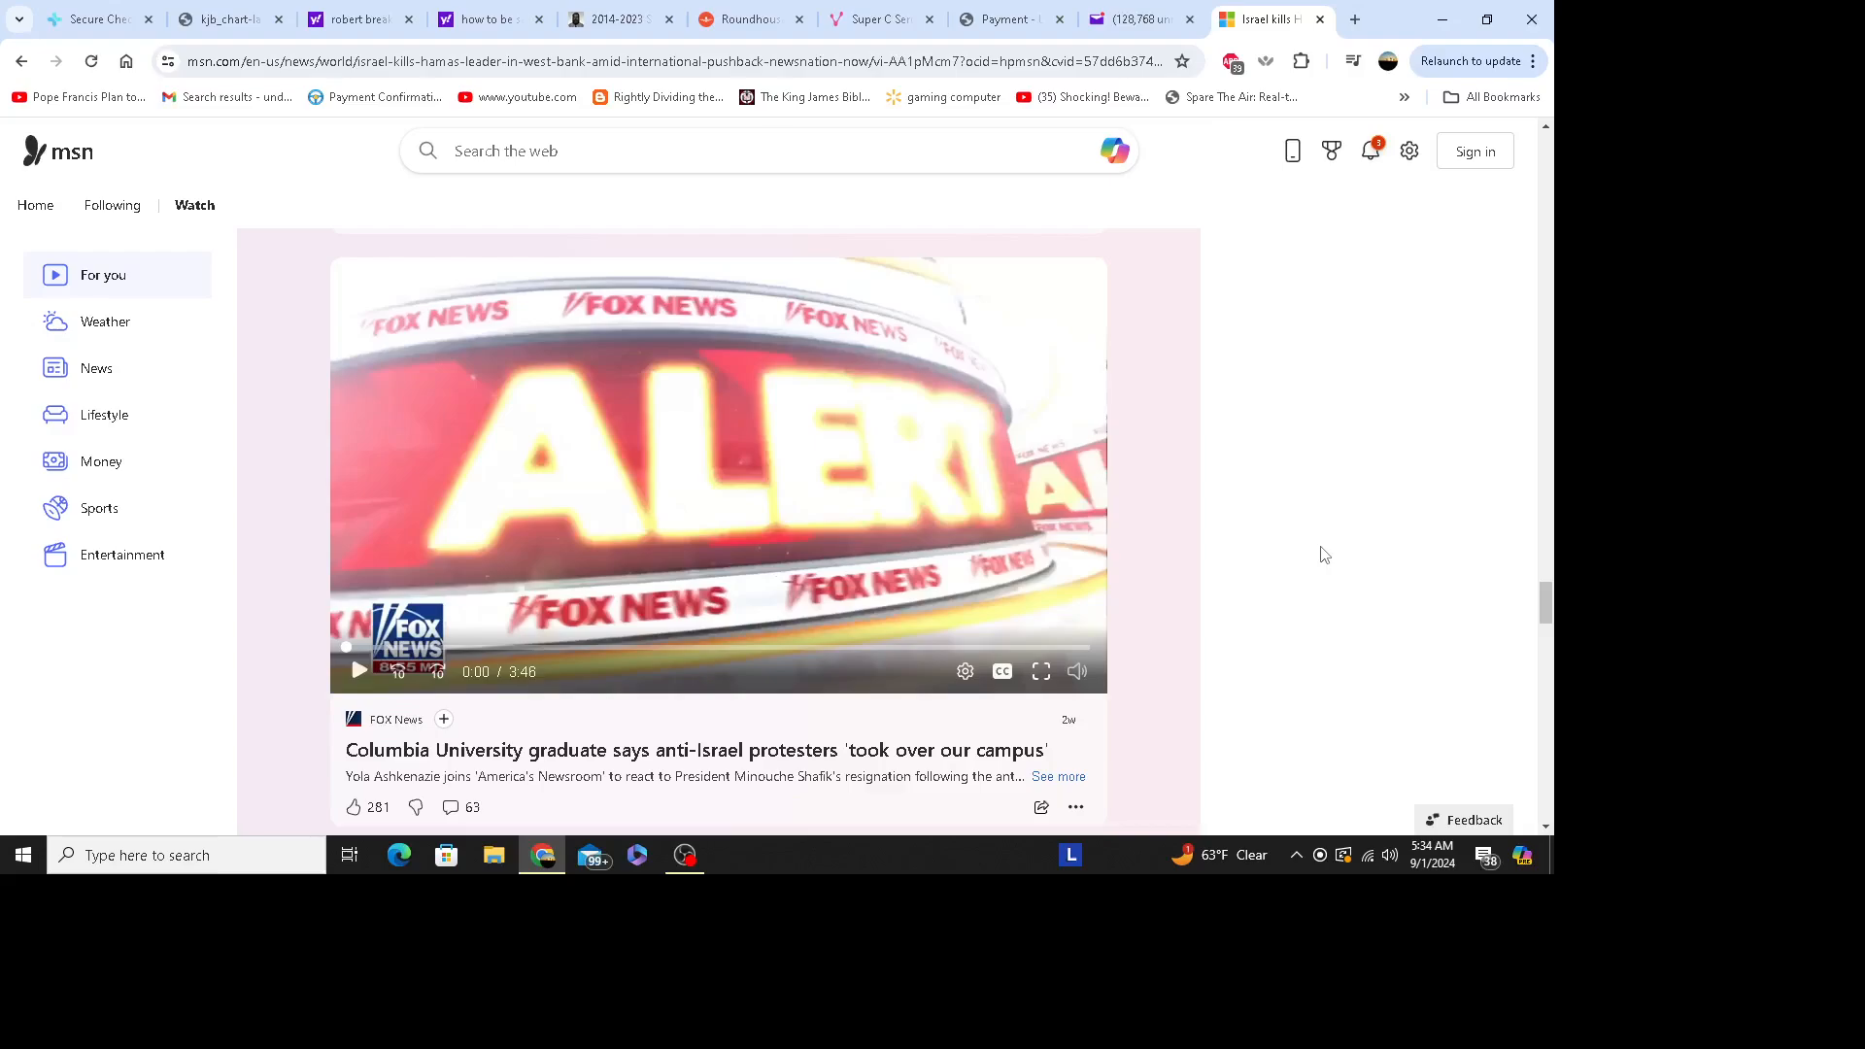
mouse_move(1338, 595)
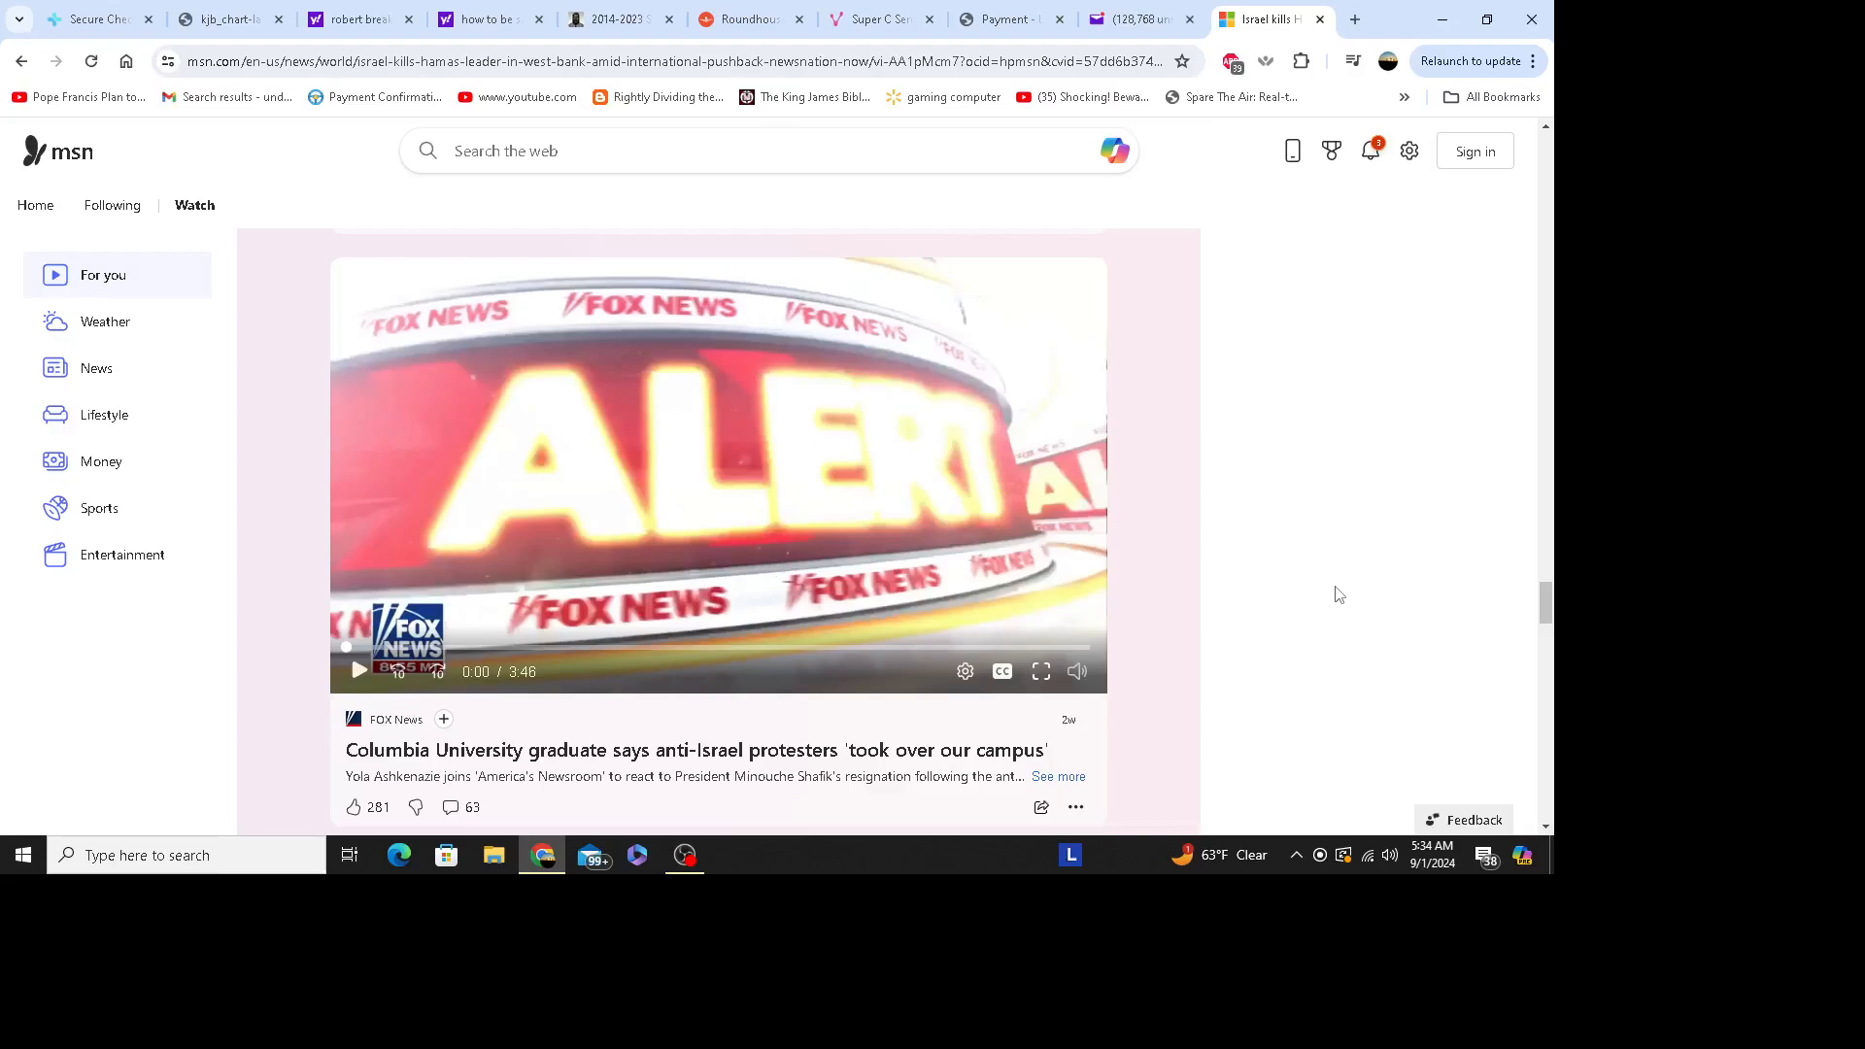
mouse_move(1366, 542)
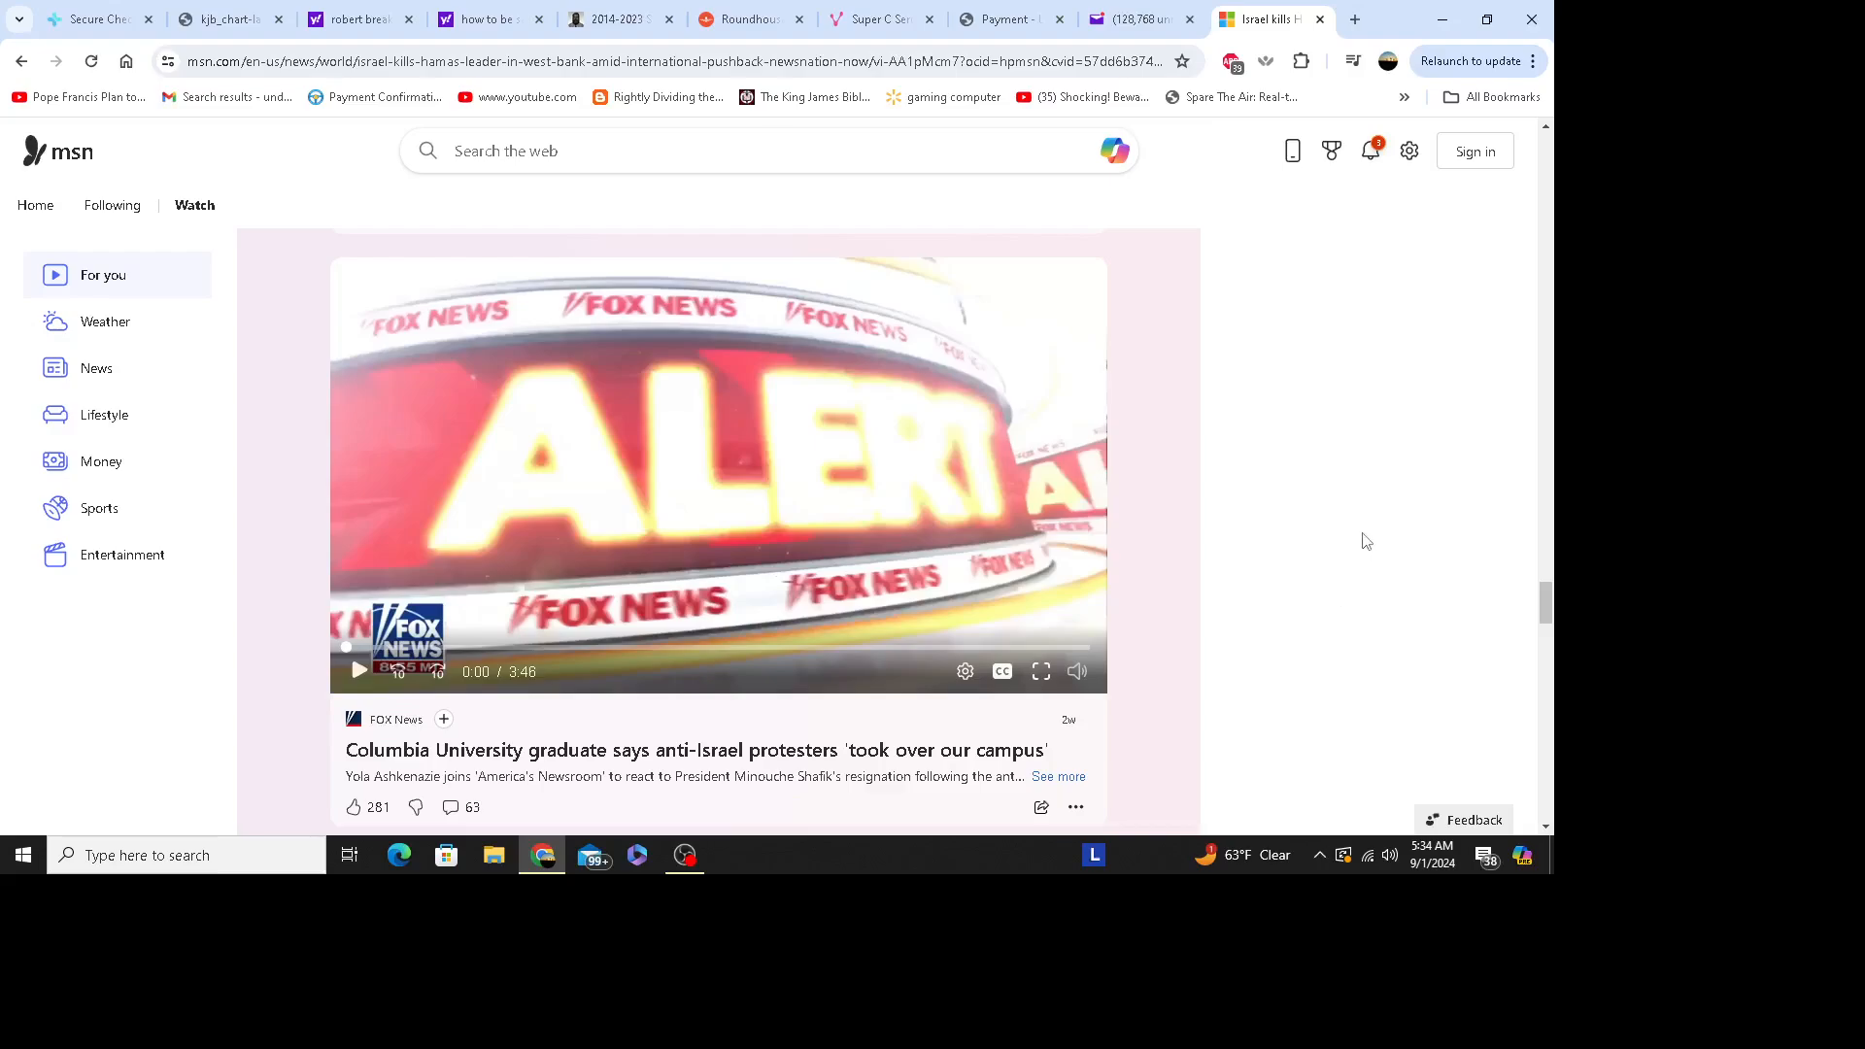
mouse_move(1335, 532)
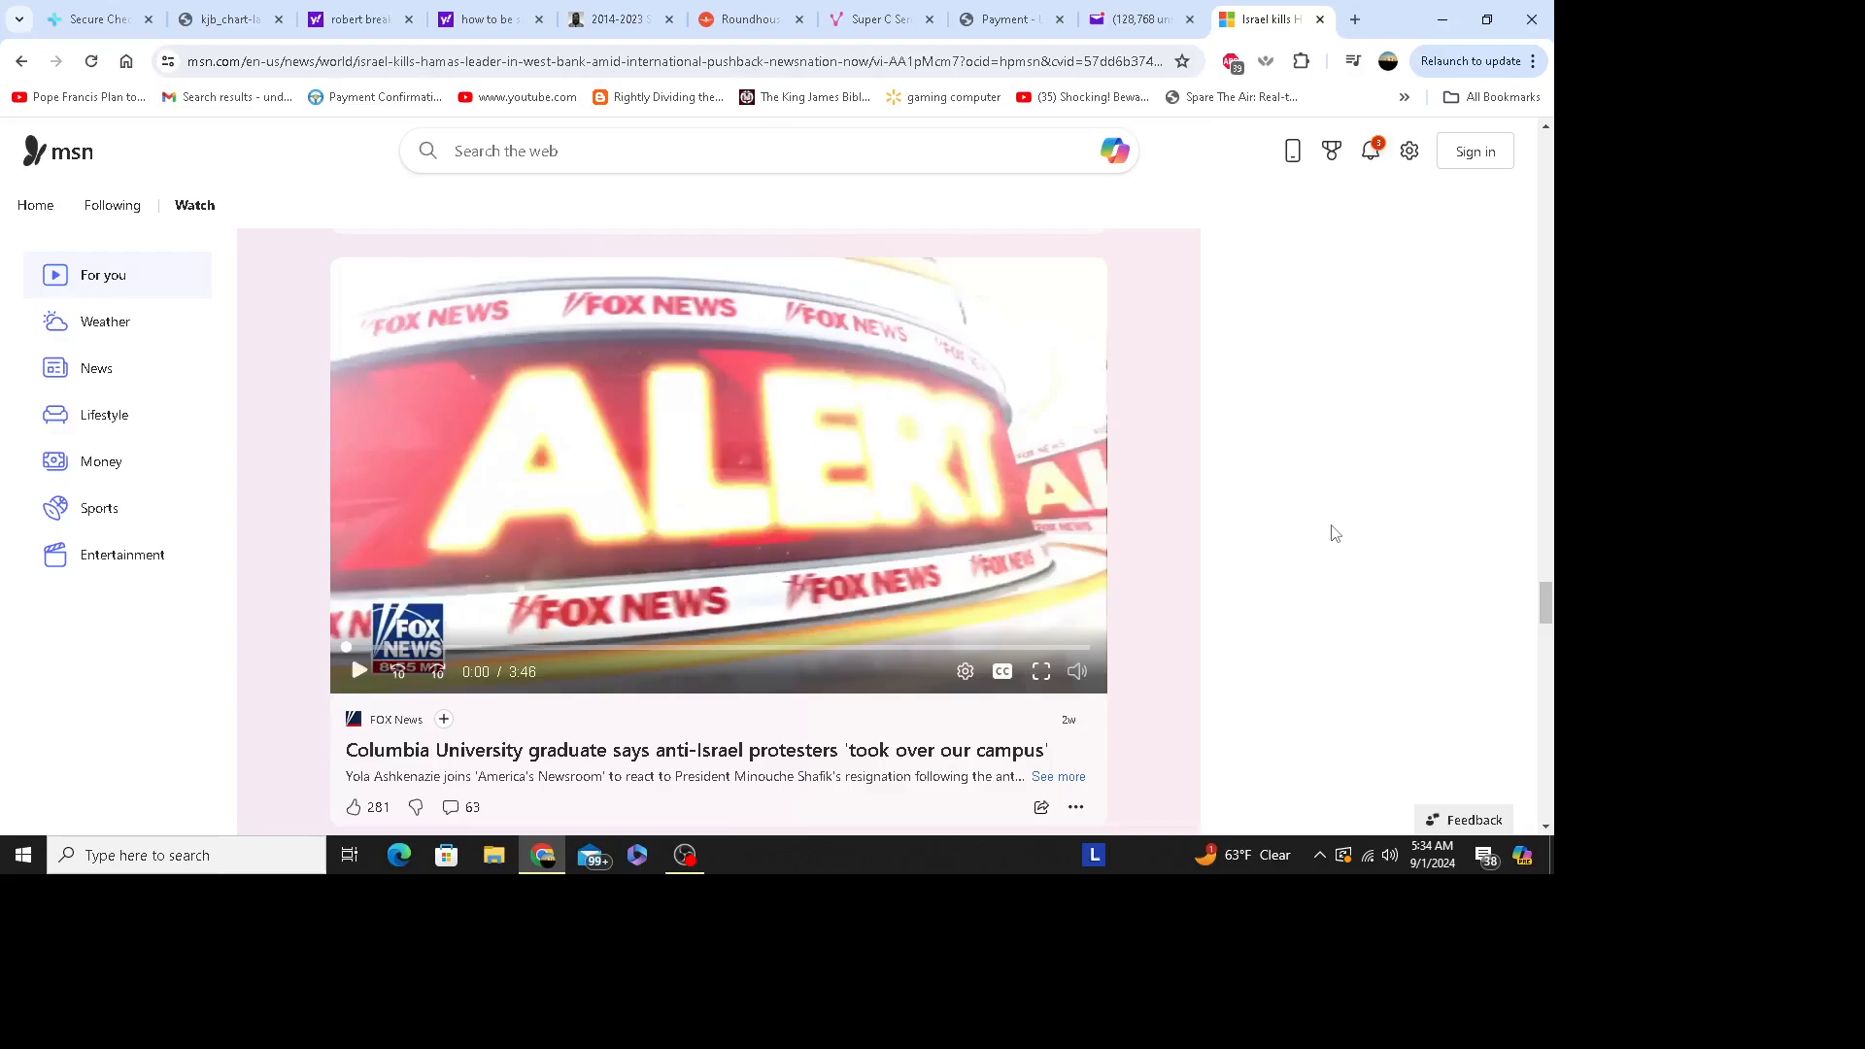
mouse_move(1342, 603)
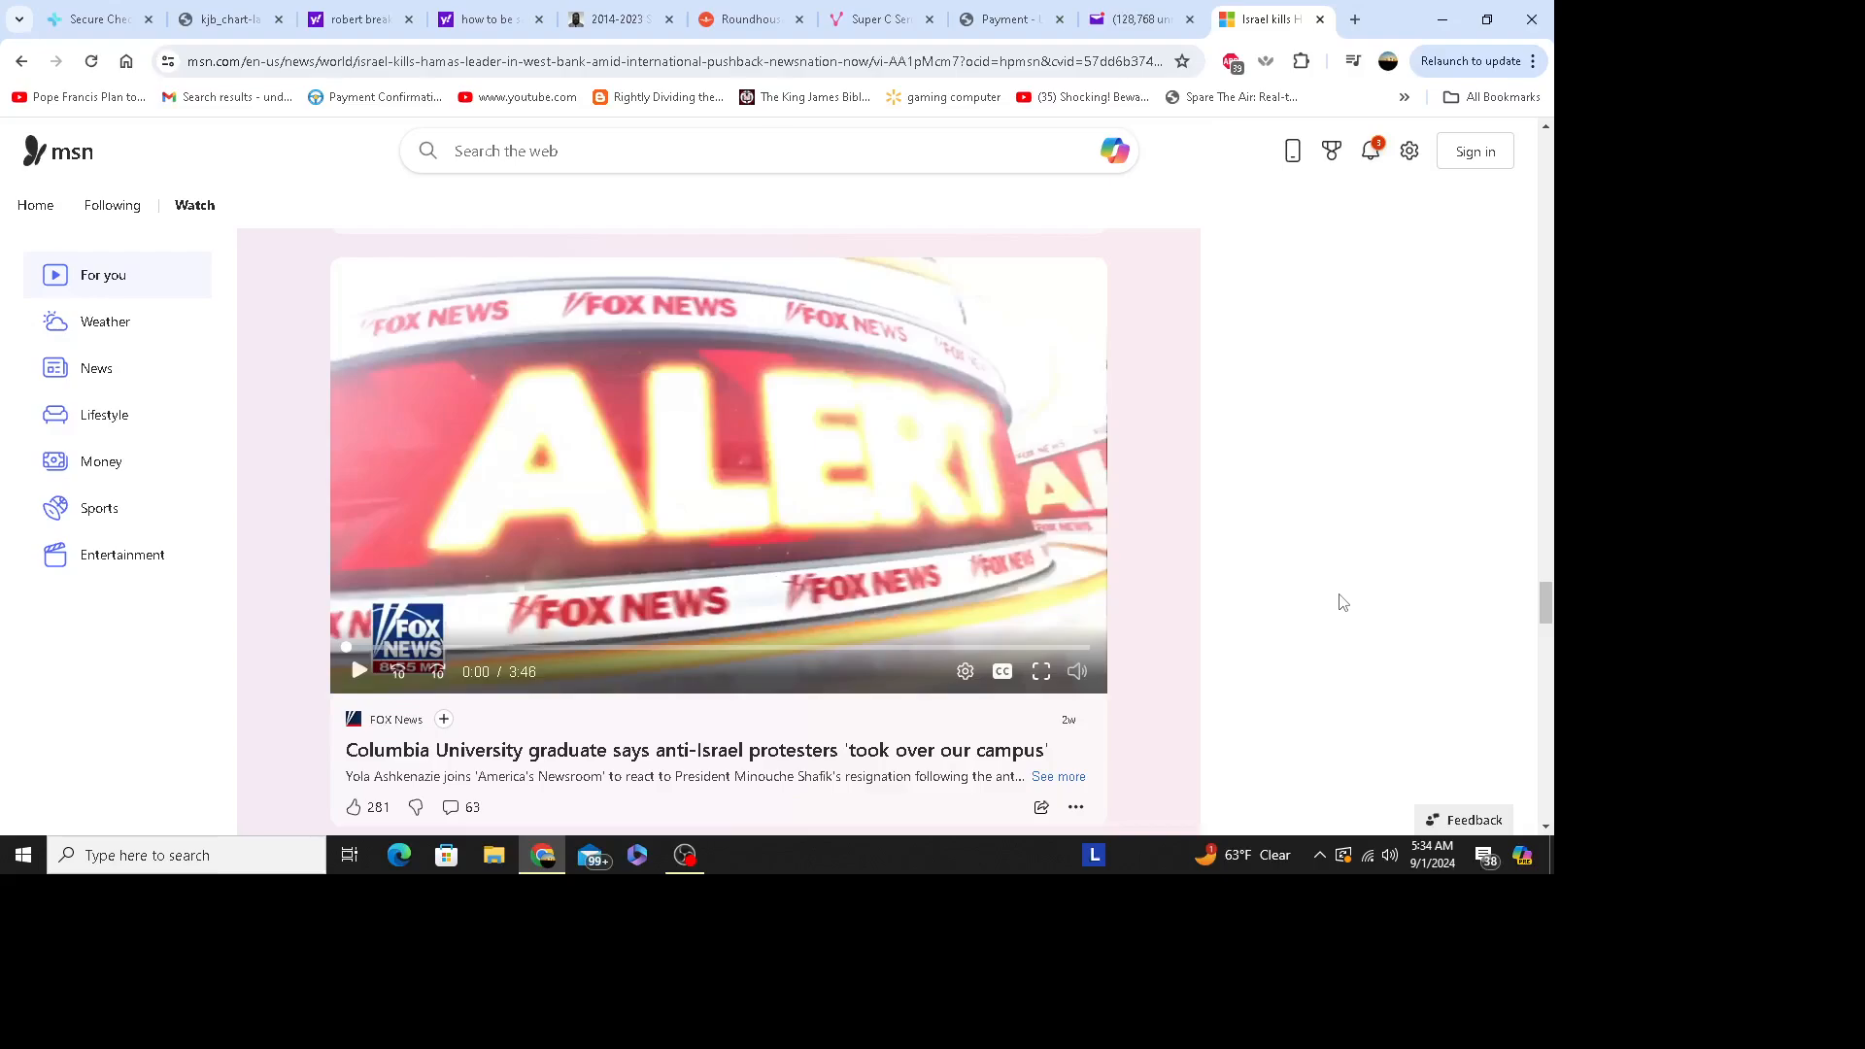
mouse_move(1331, 568)
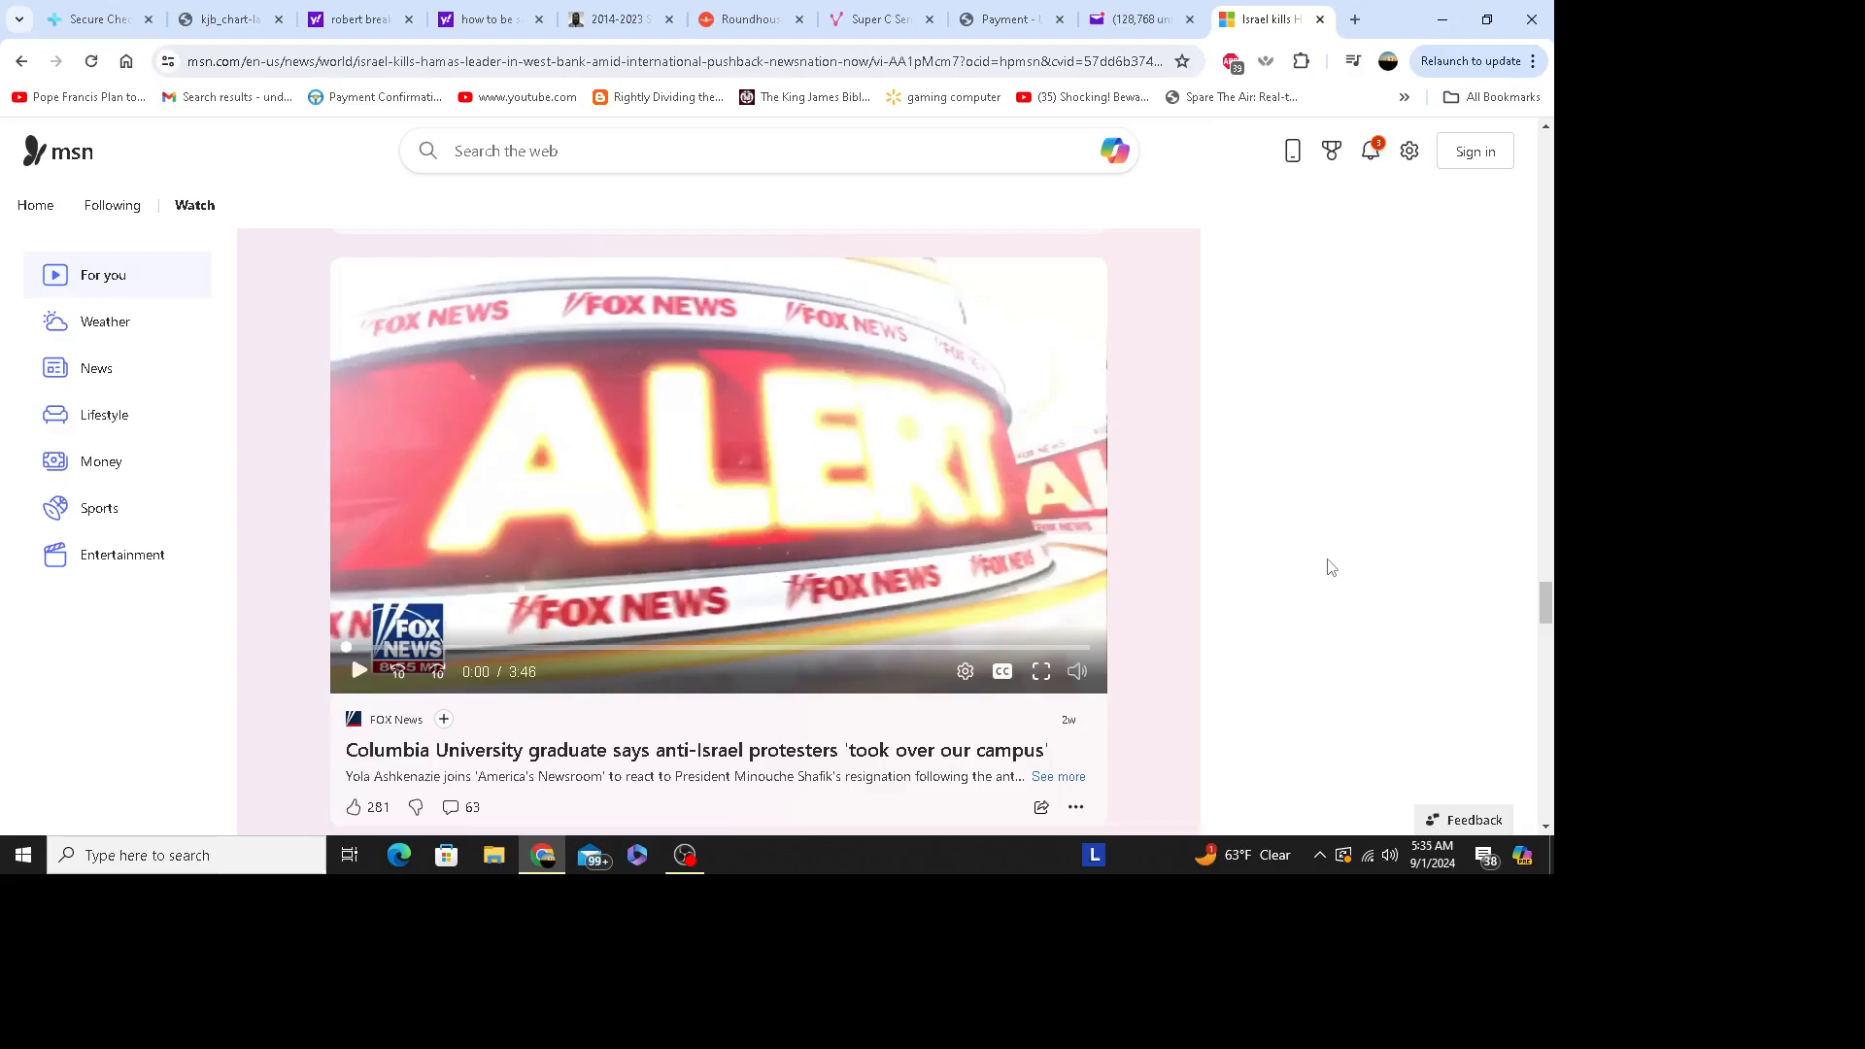
mouse_move(1284, 566)
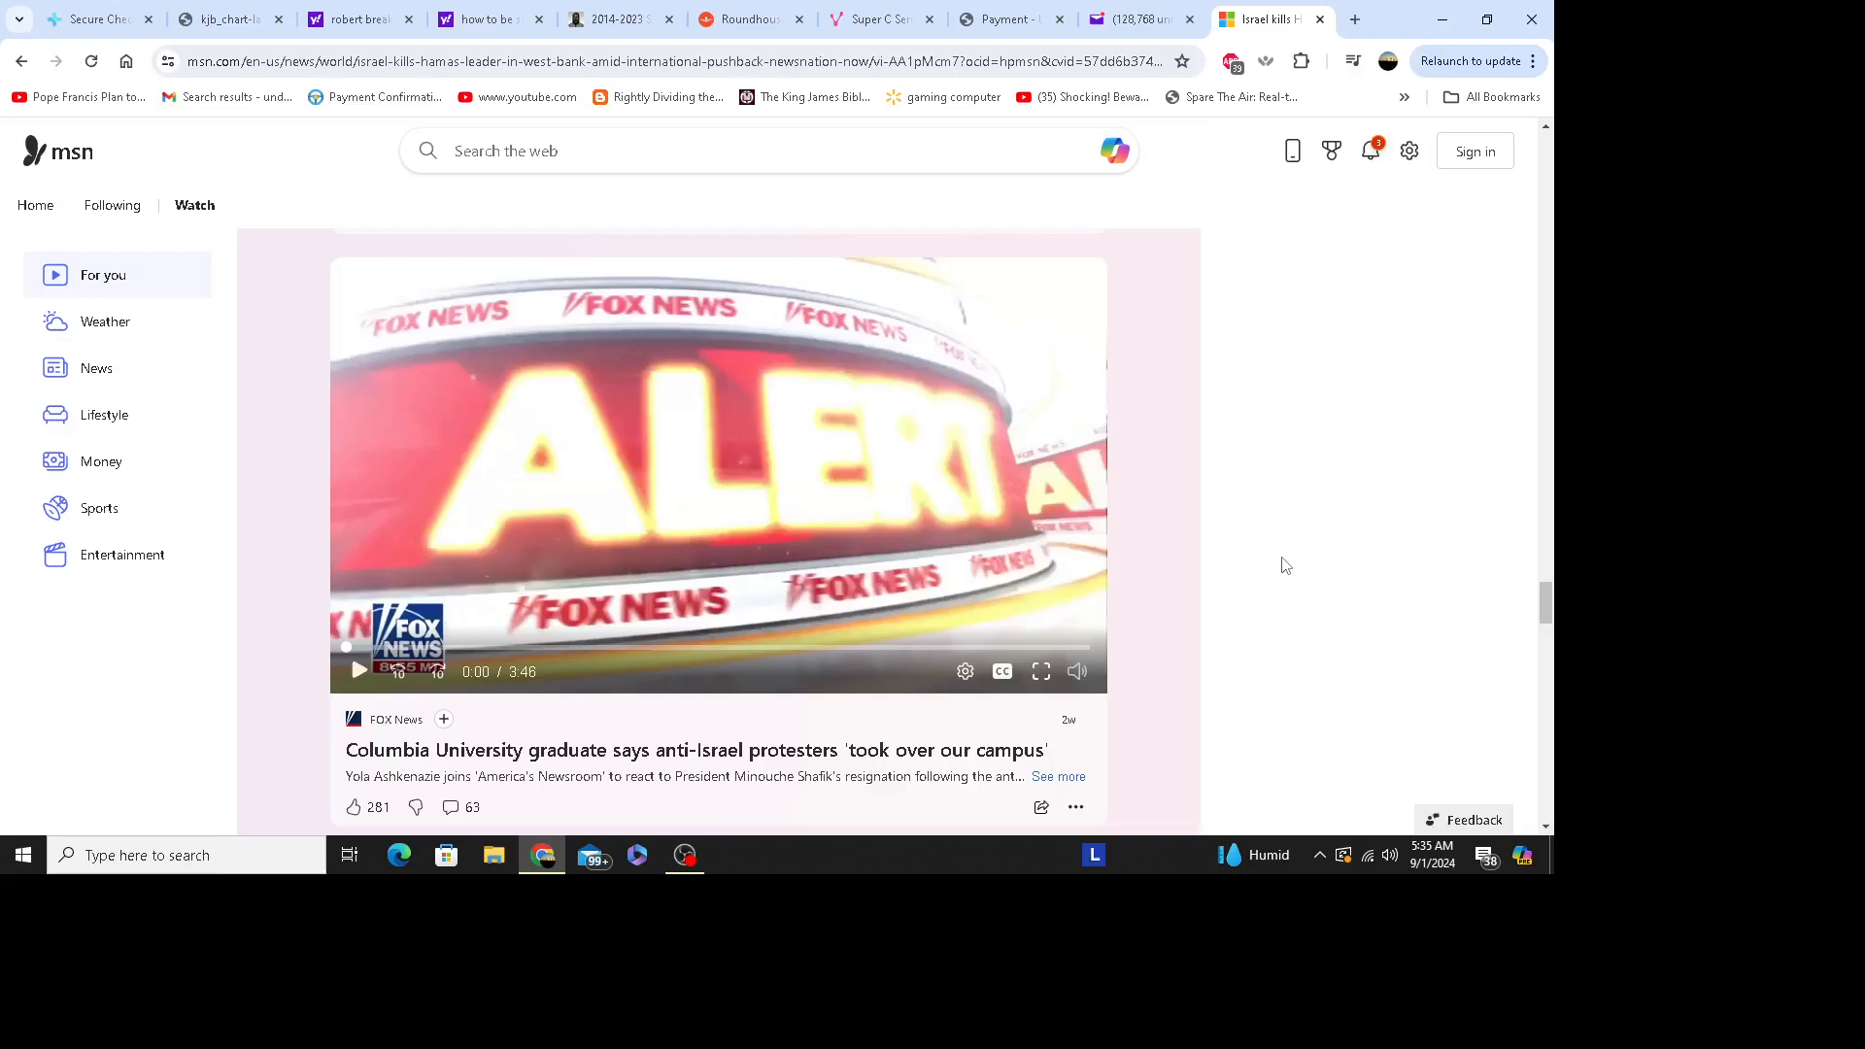
mouse_move(1325, 533)
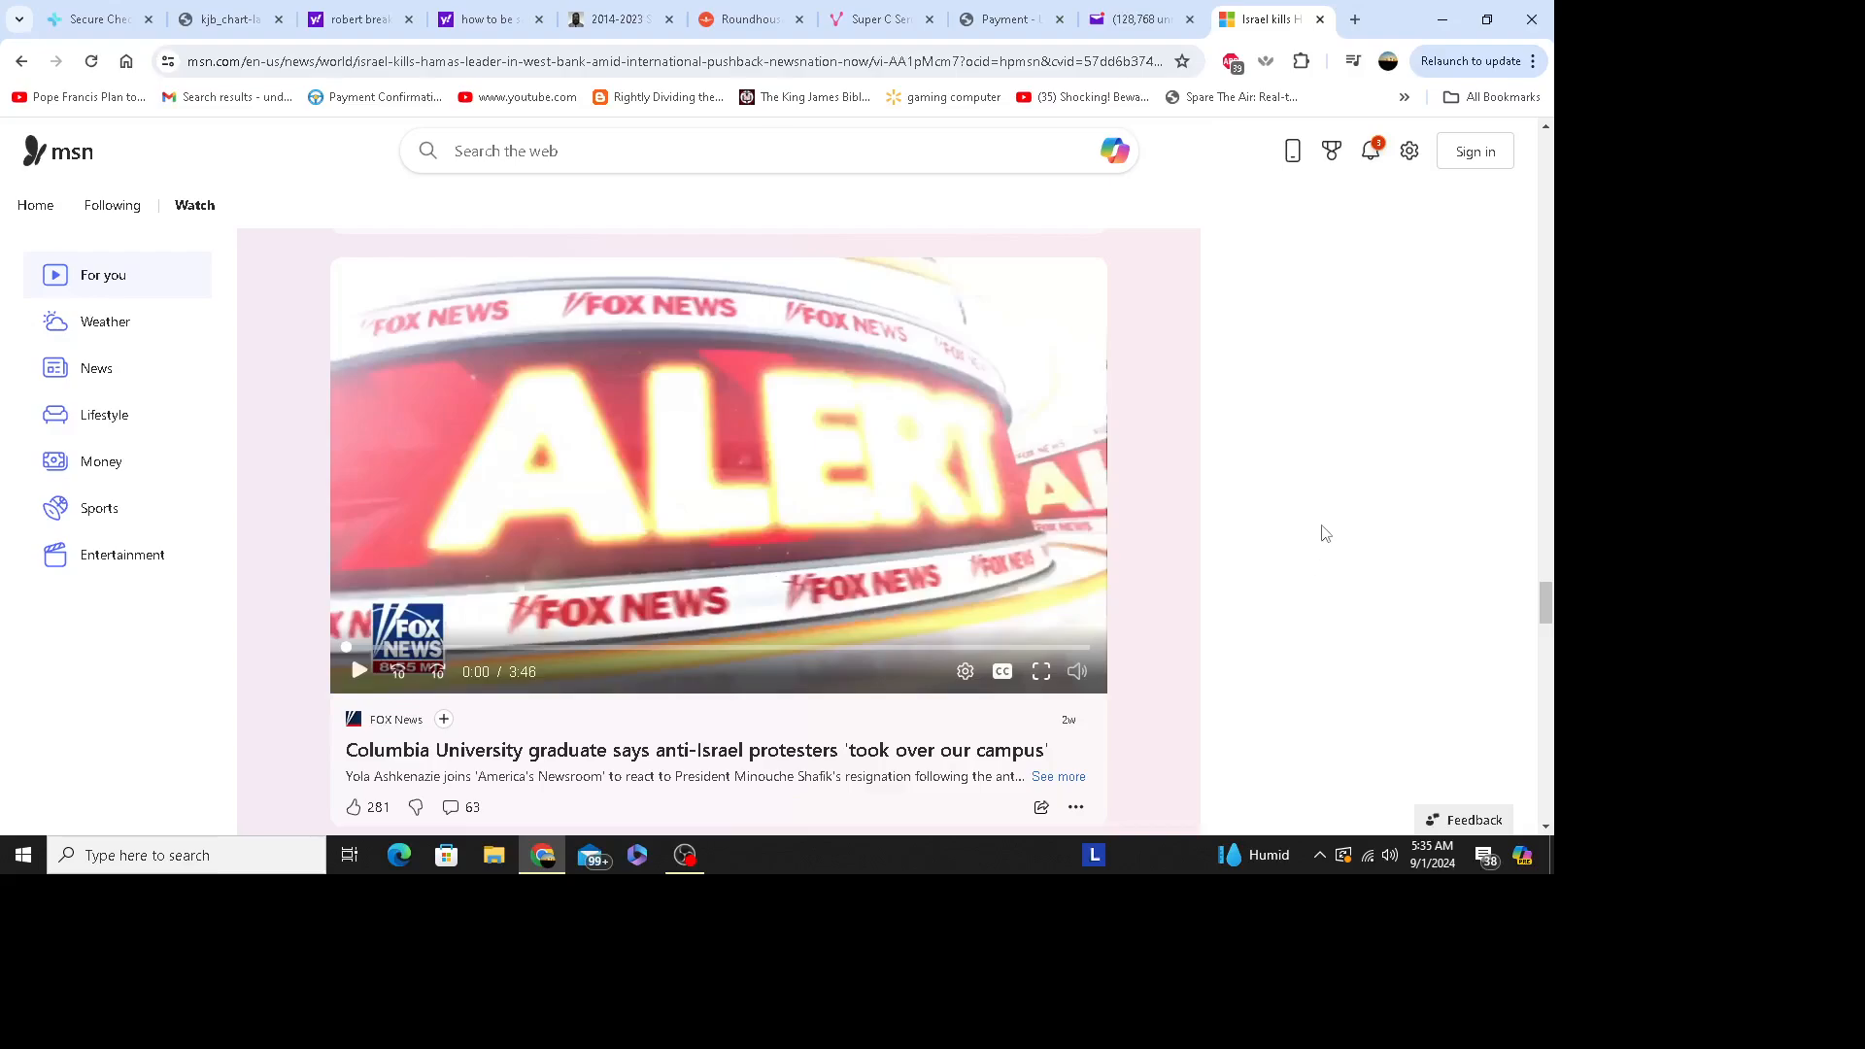
mouse_move(1385, 404)
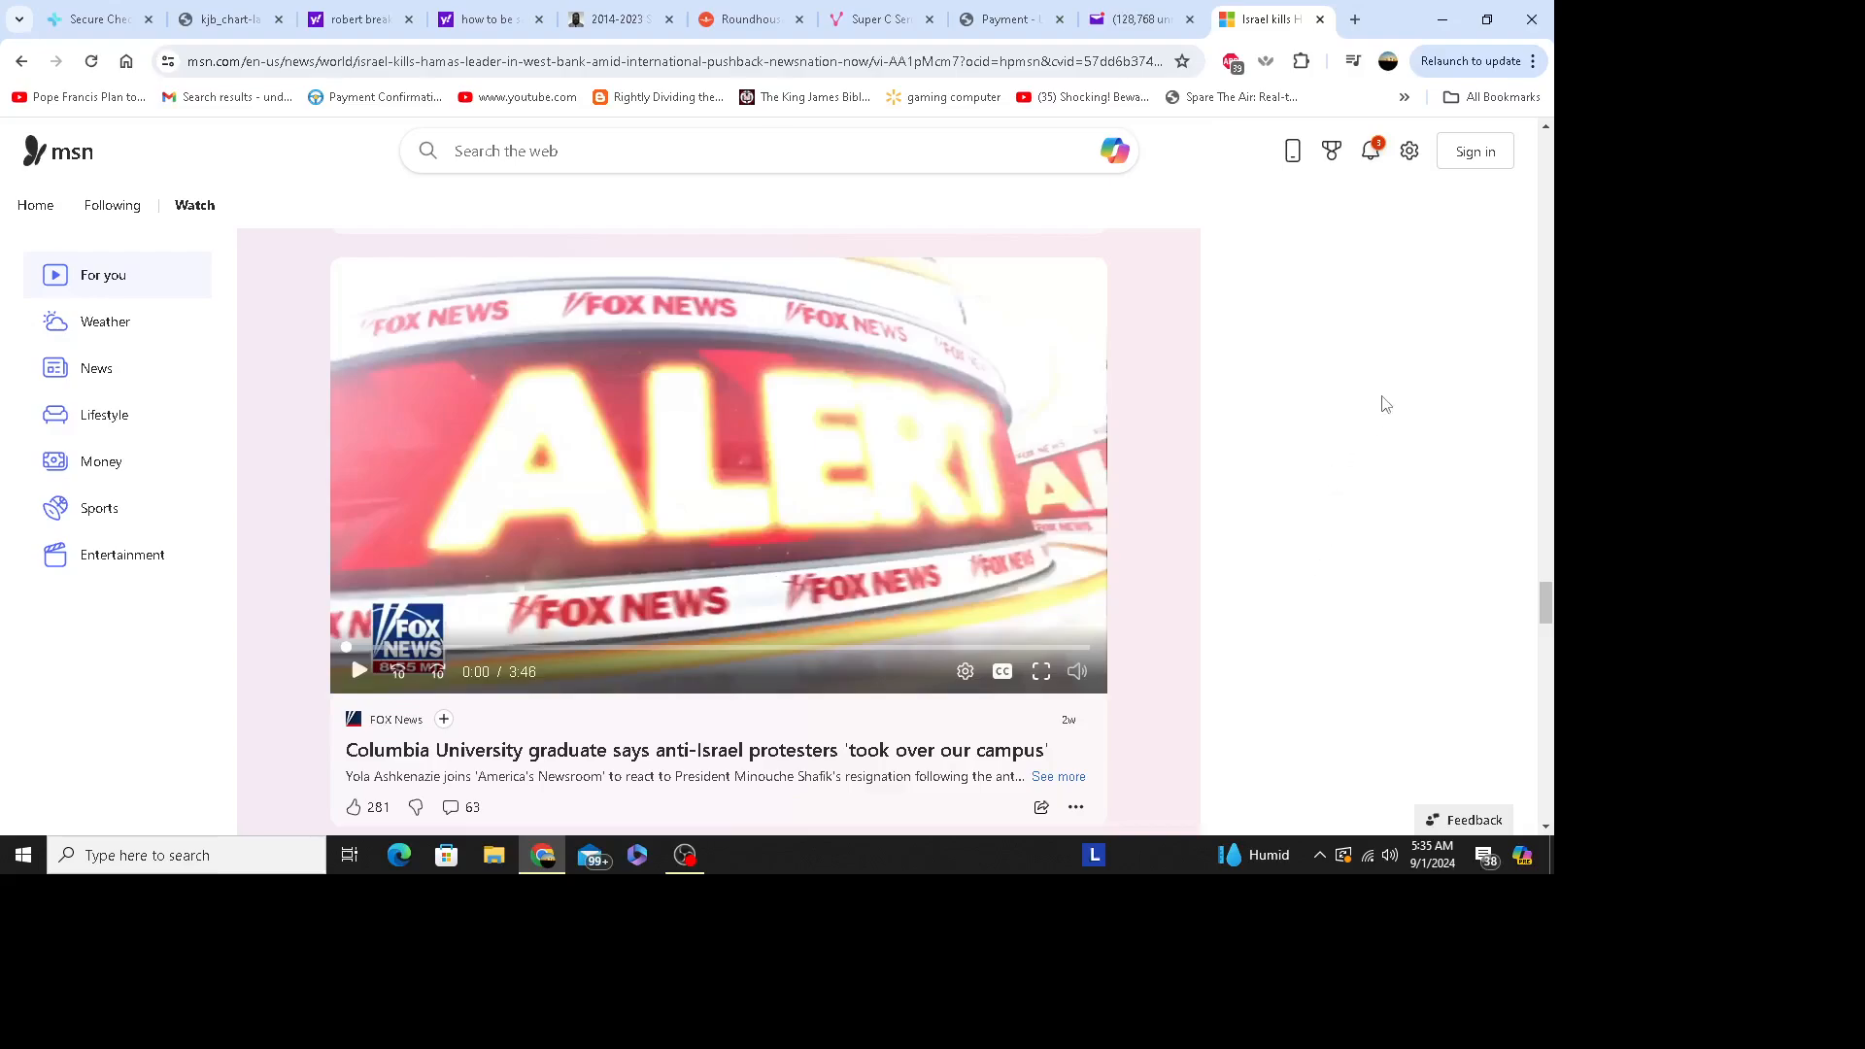
mouse_move(1329, 412)
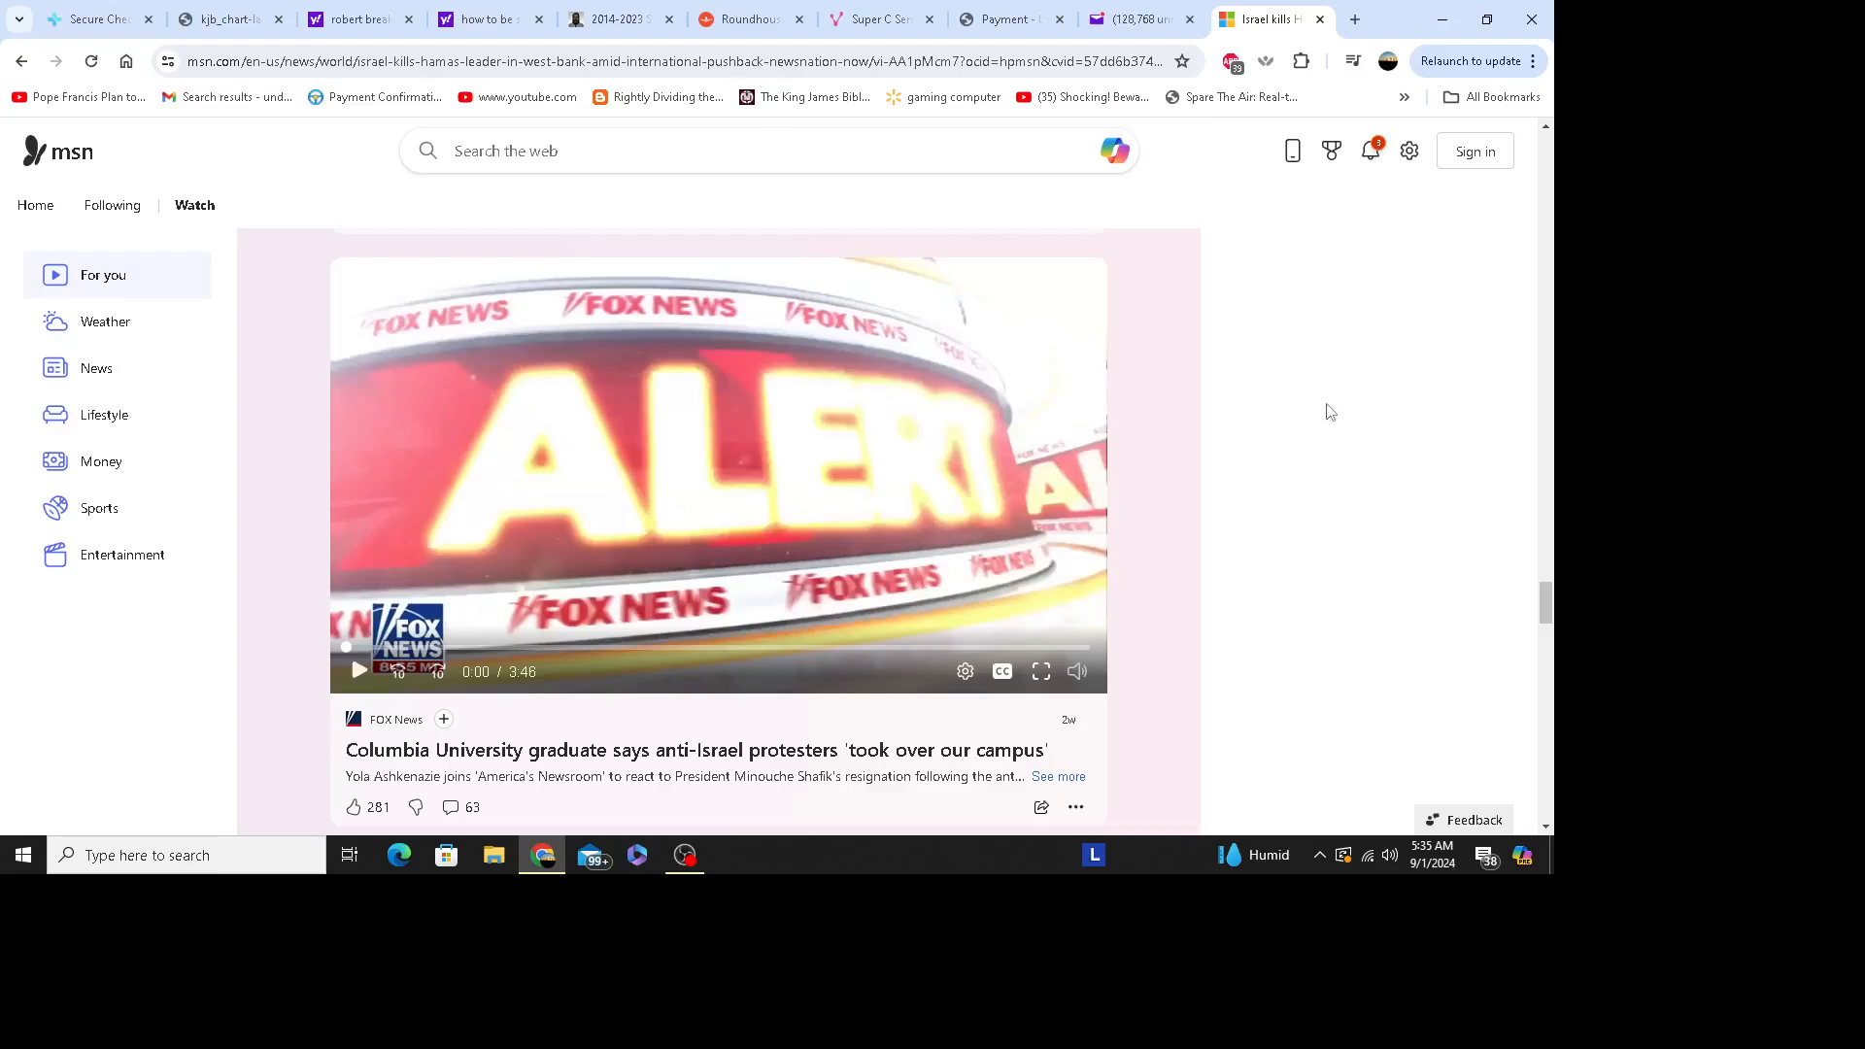
mouse_move(1344, 397)
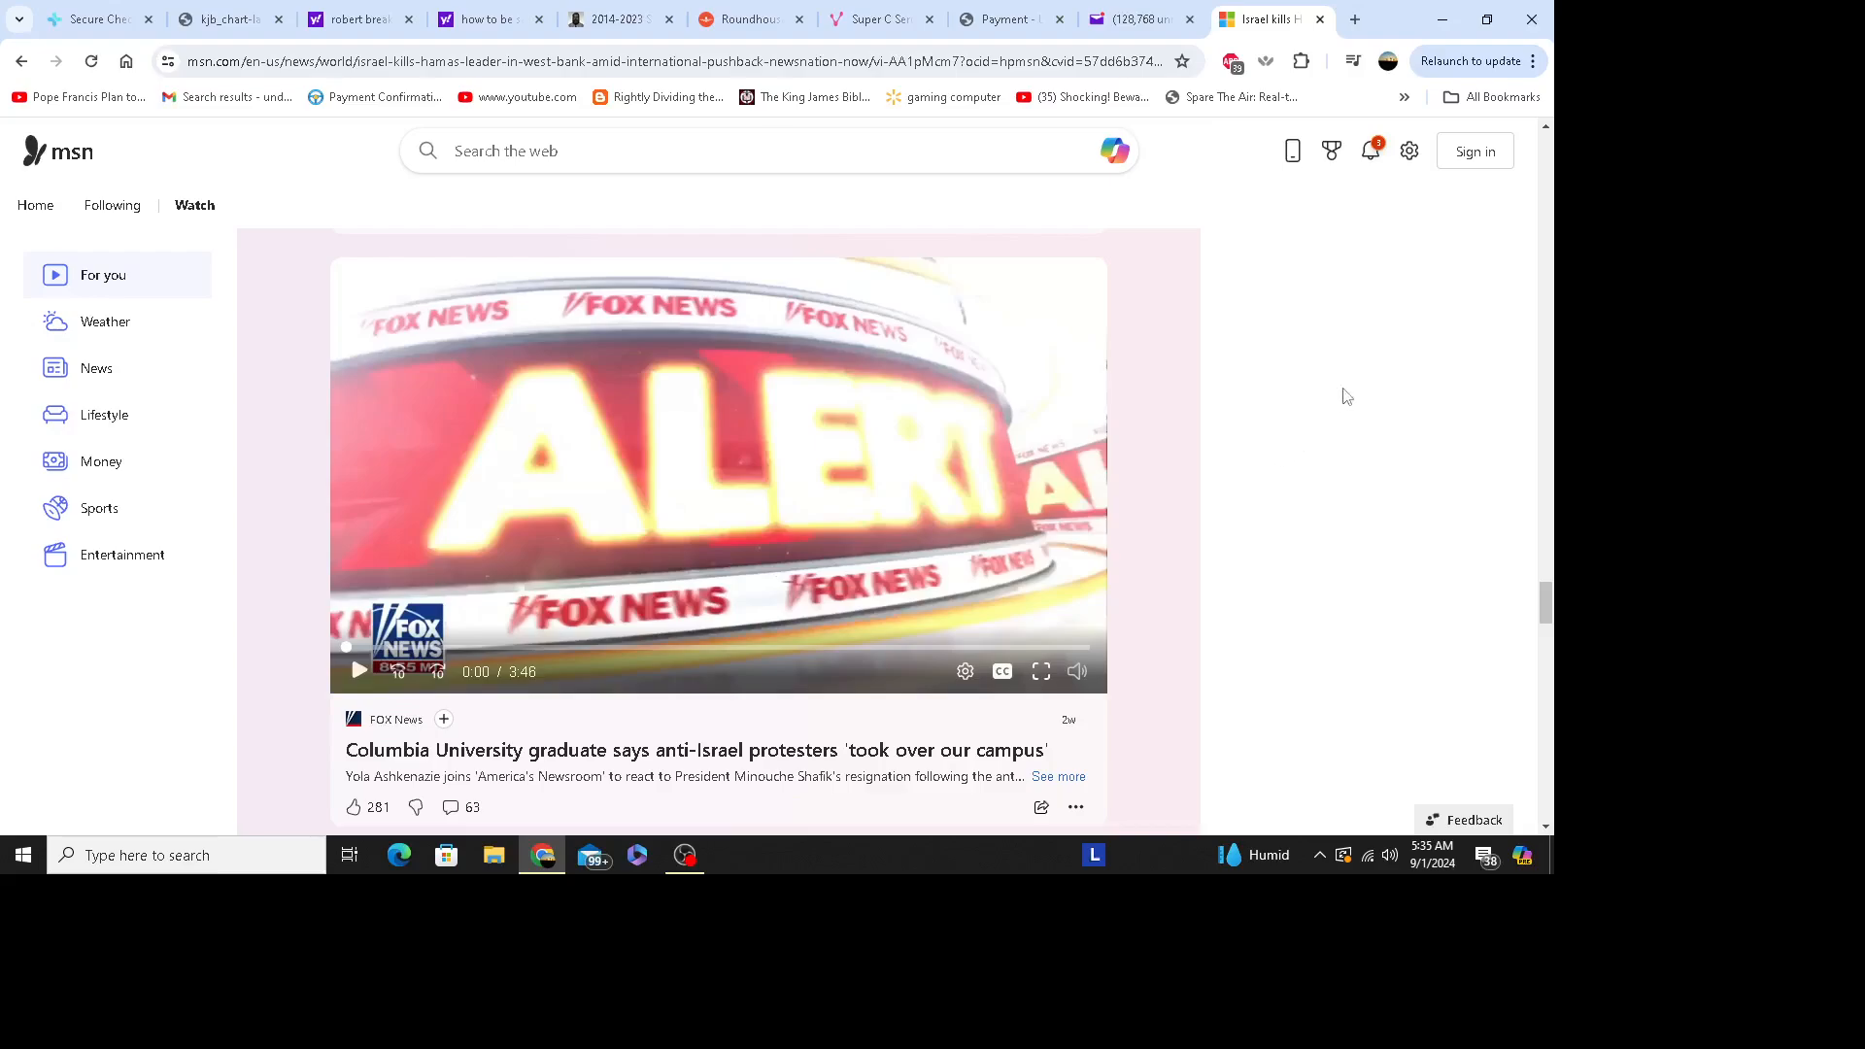
mouse_move(1307, 455)
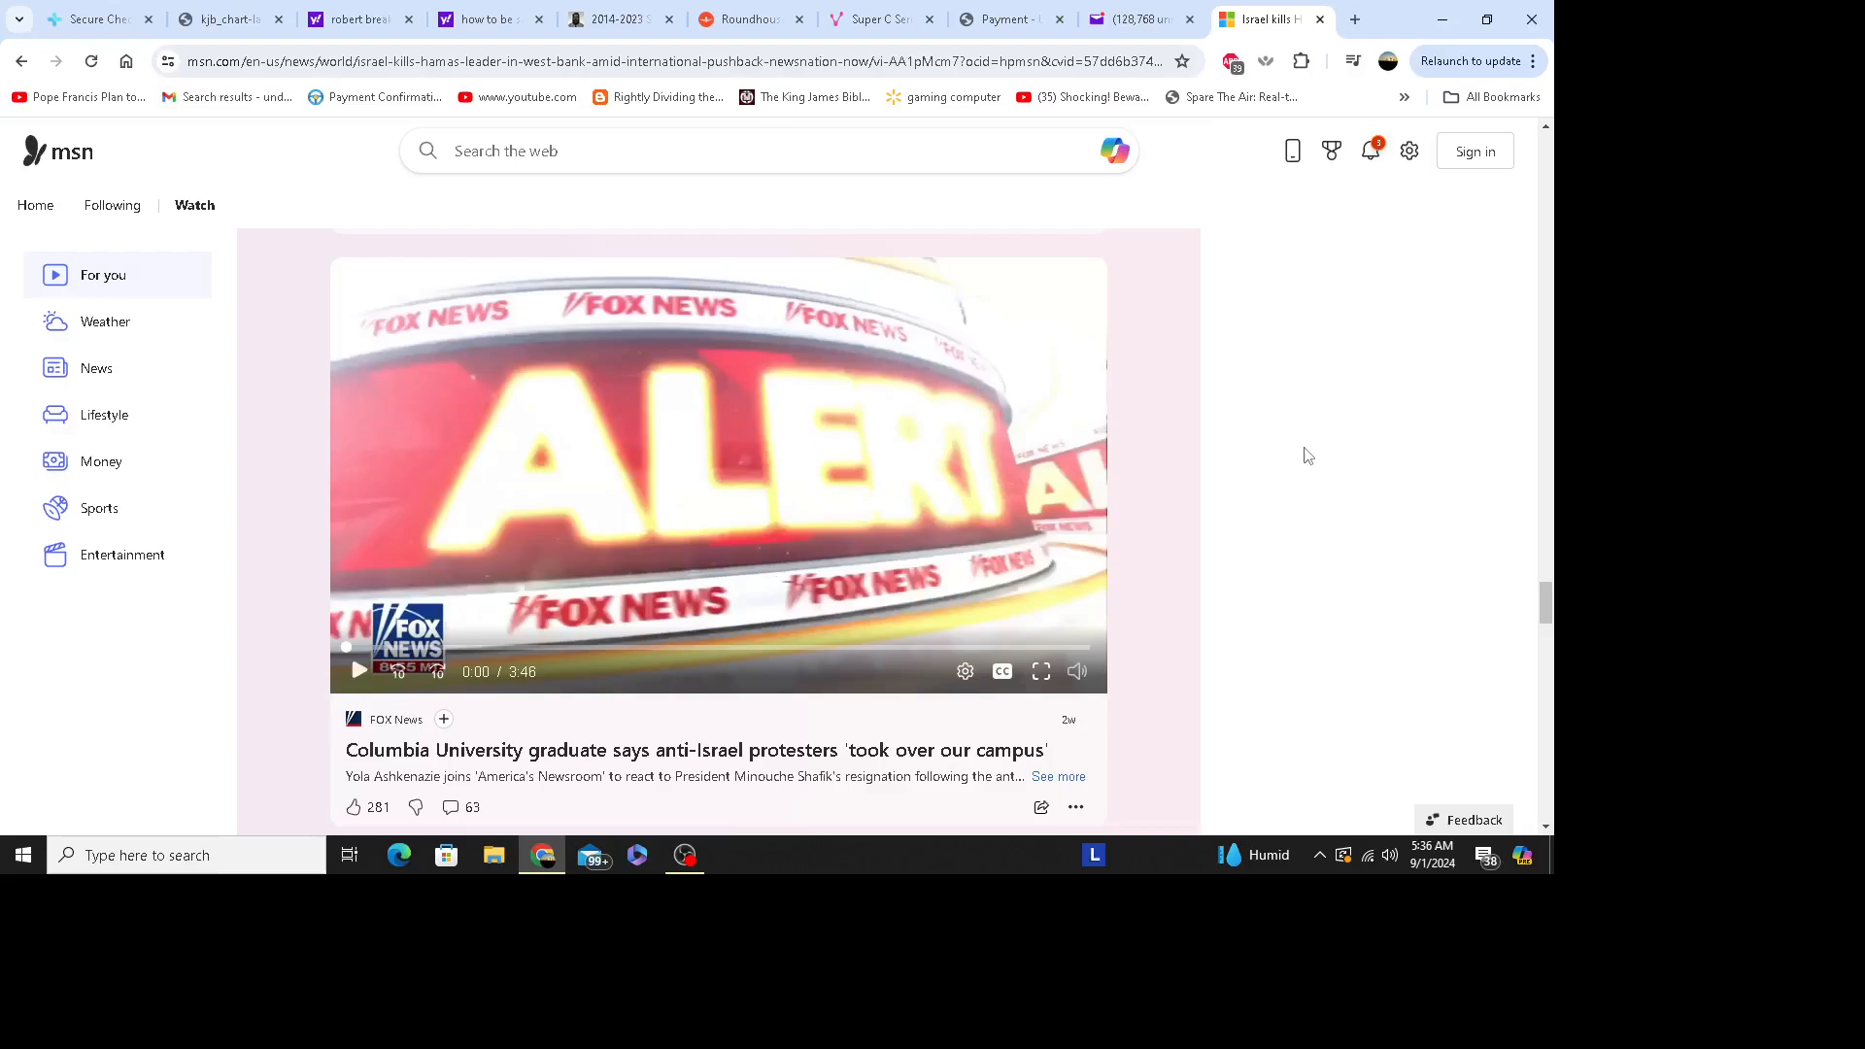
mouse_move(1326, 449)
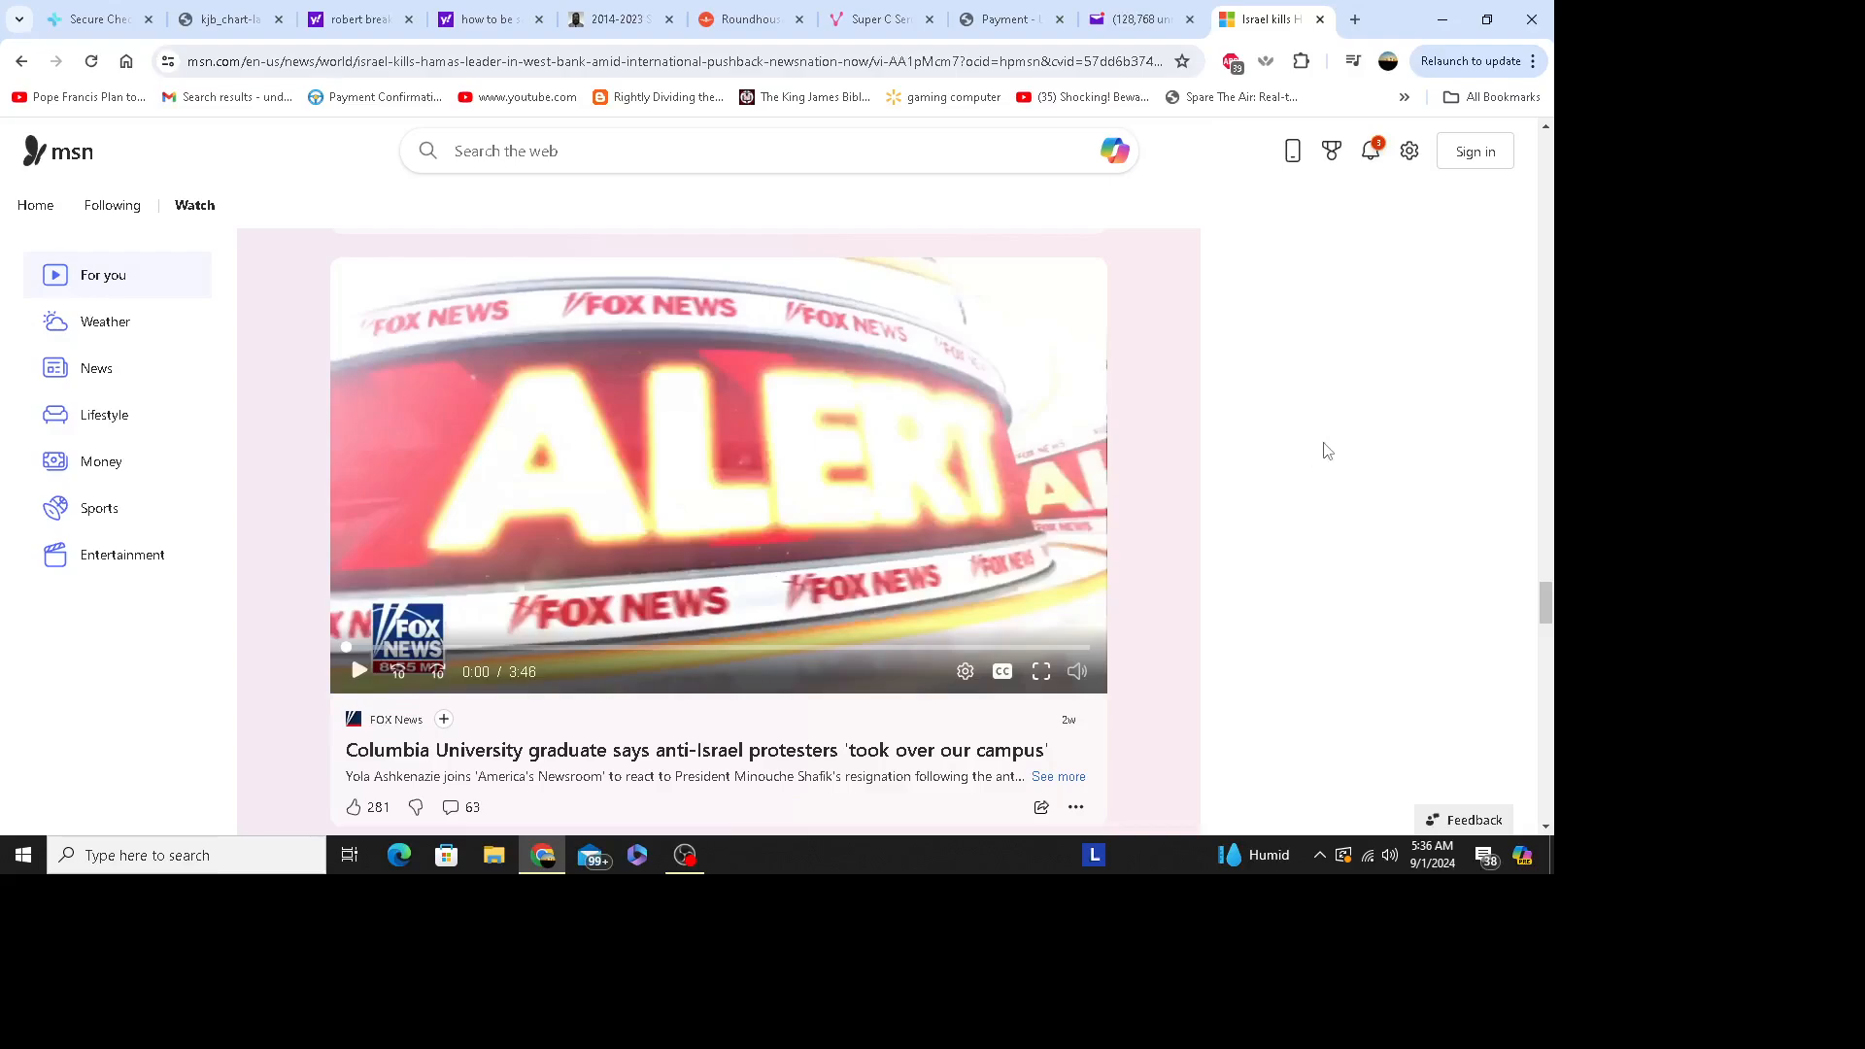
mouse_move(1334, 523)
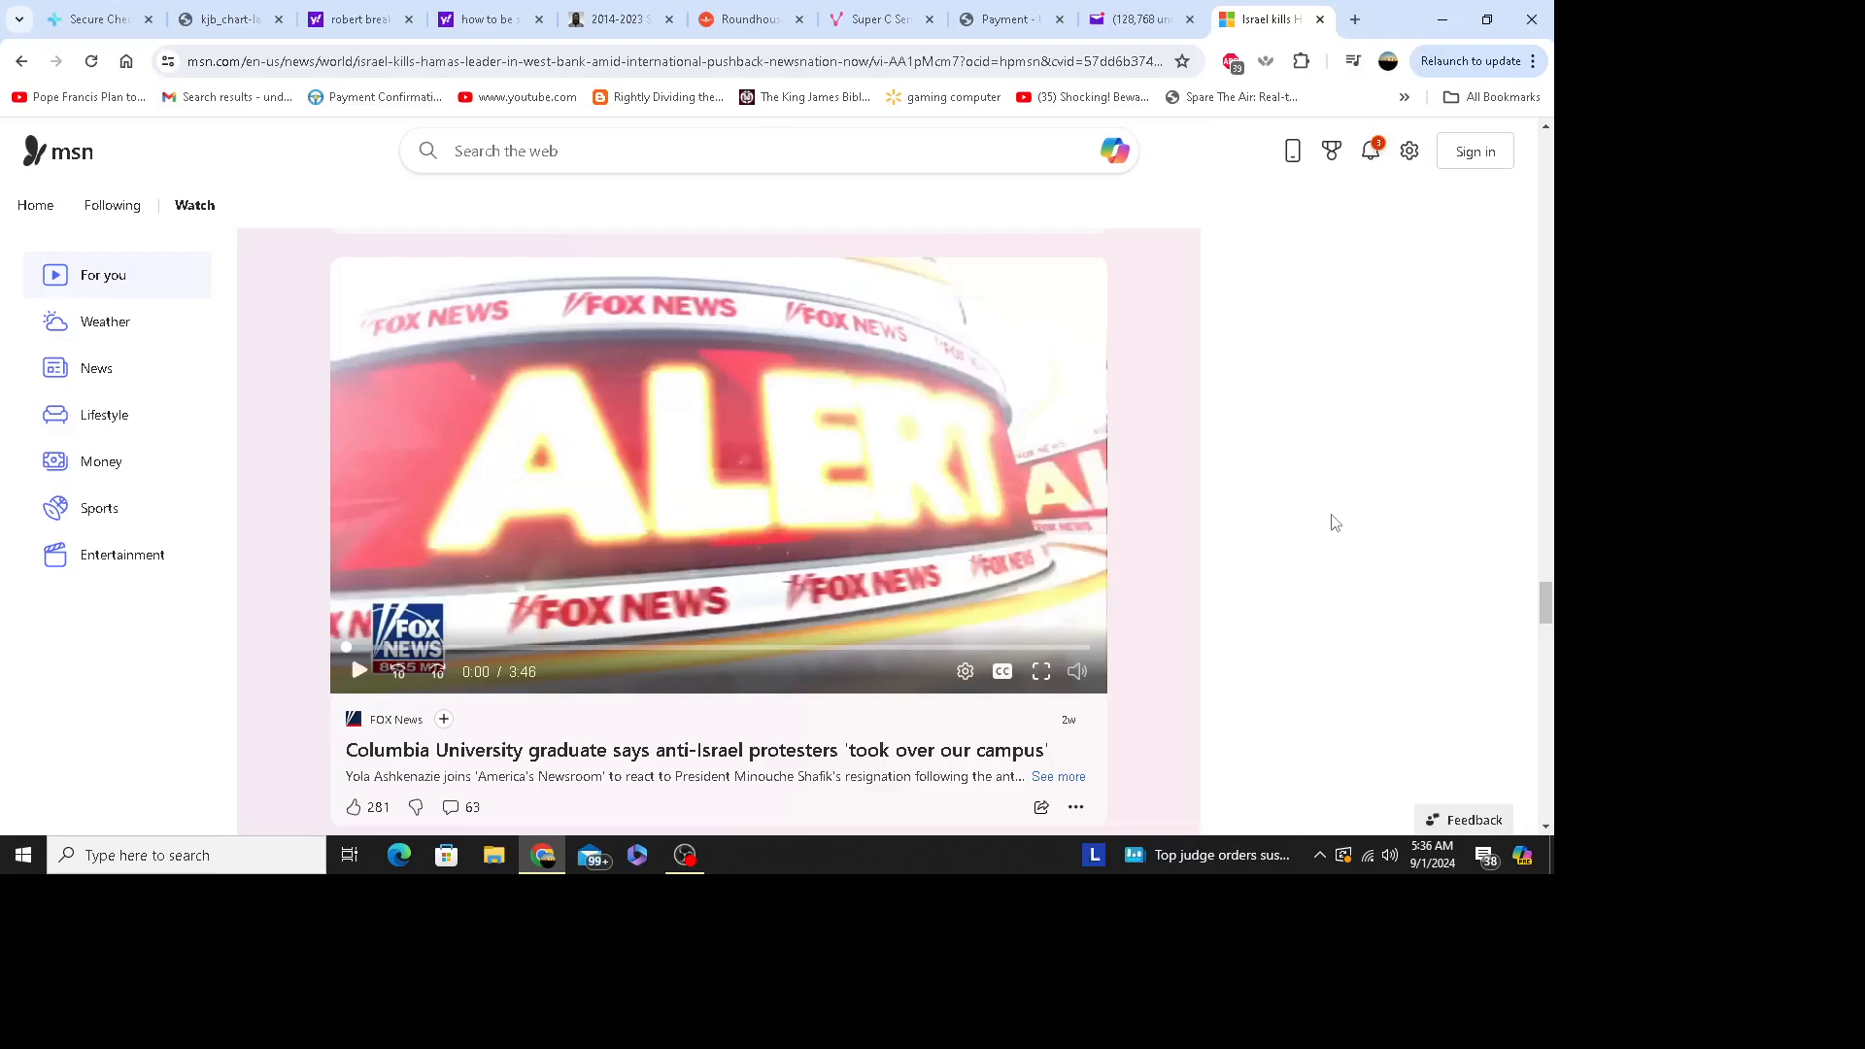
mouse_move(1311, 525)
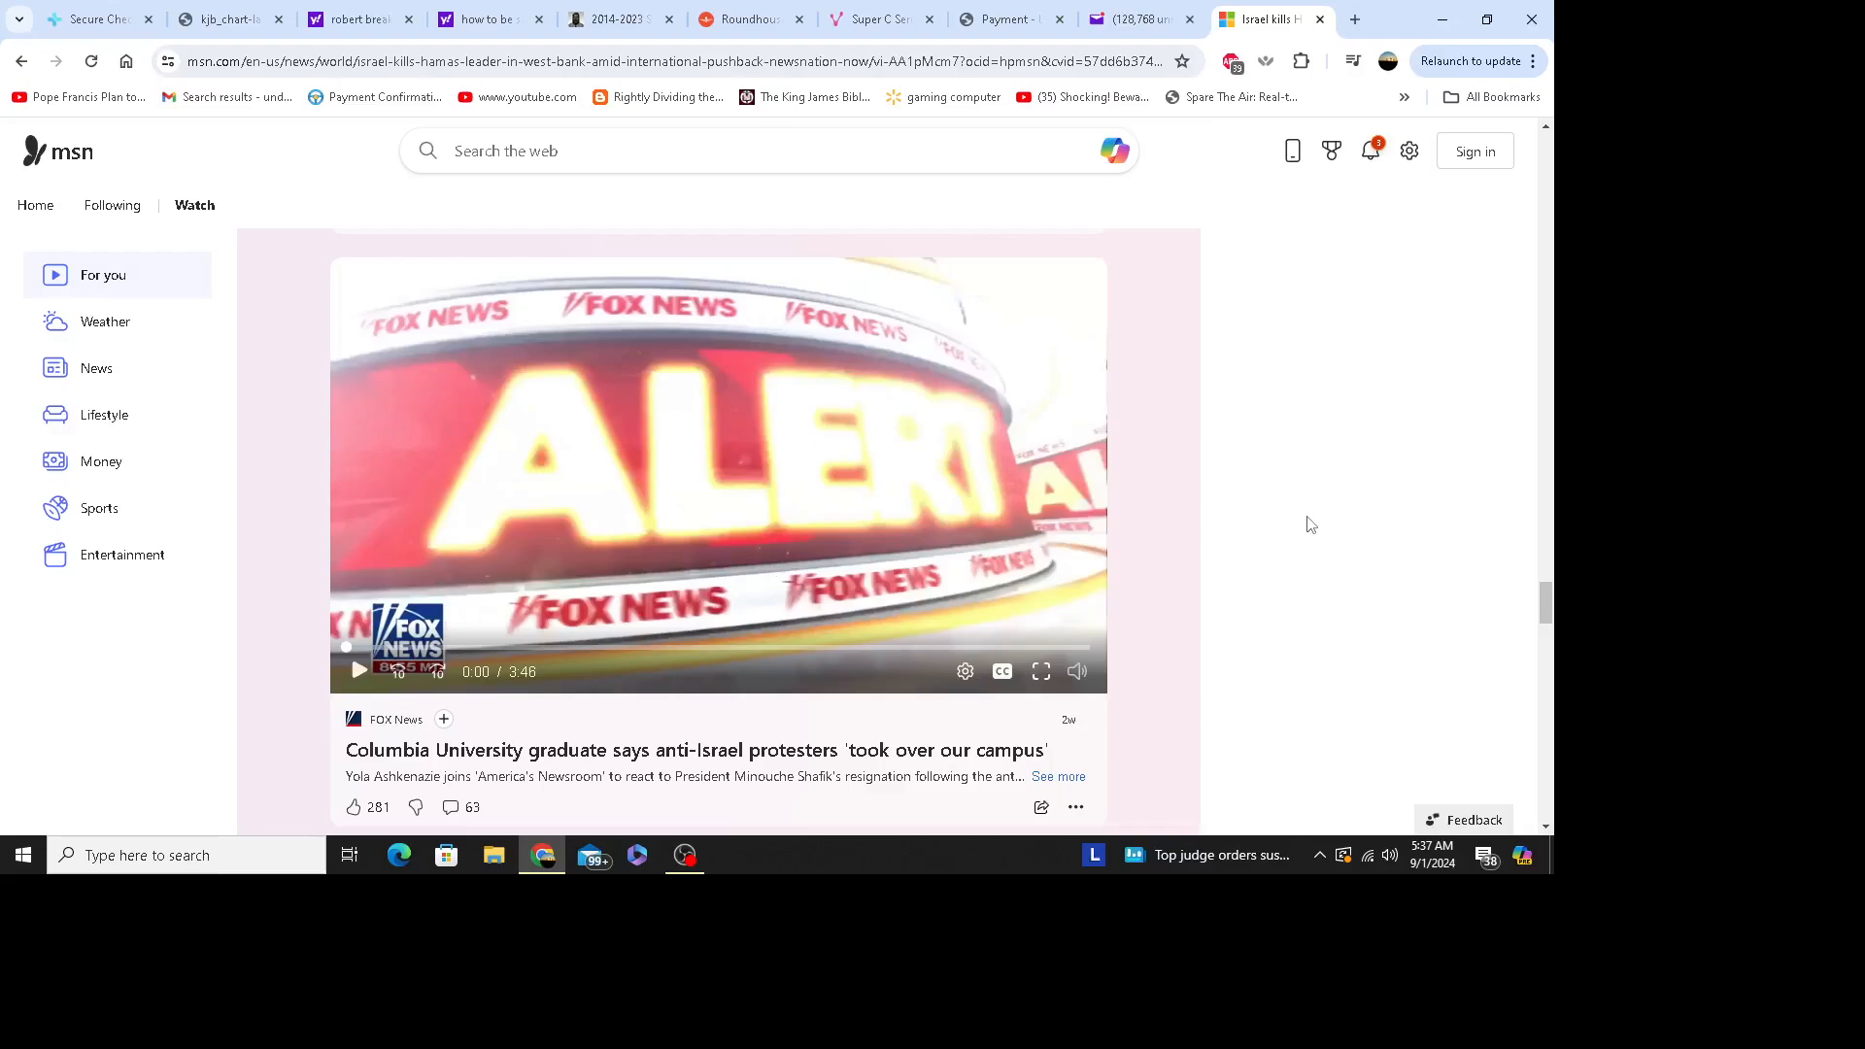
- Scroll the watch page down to bring the next Chicago news video card into view
scroll(down, 3)
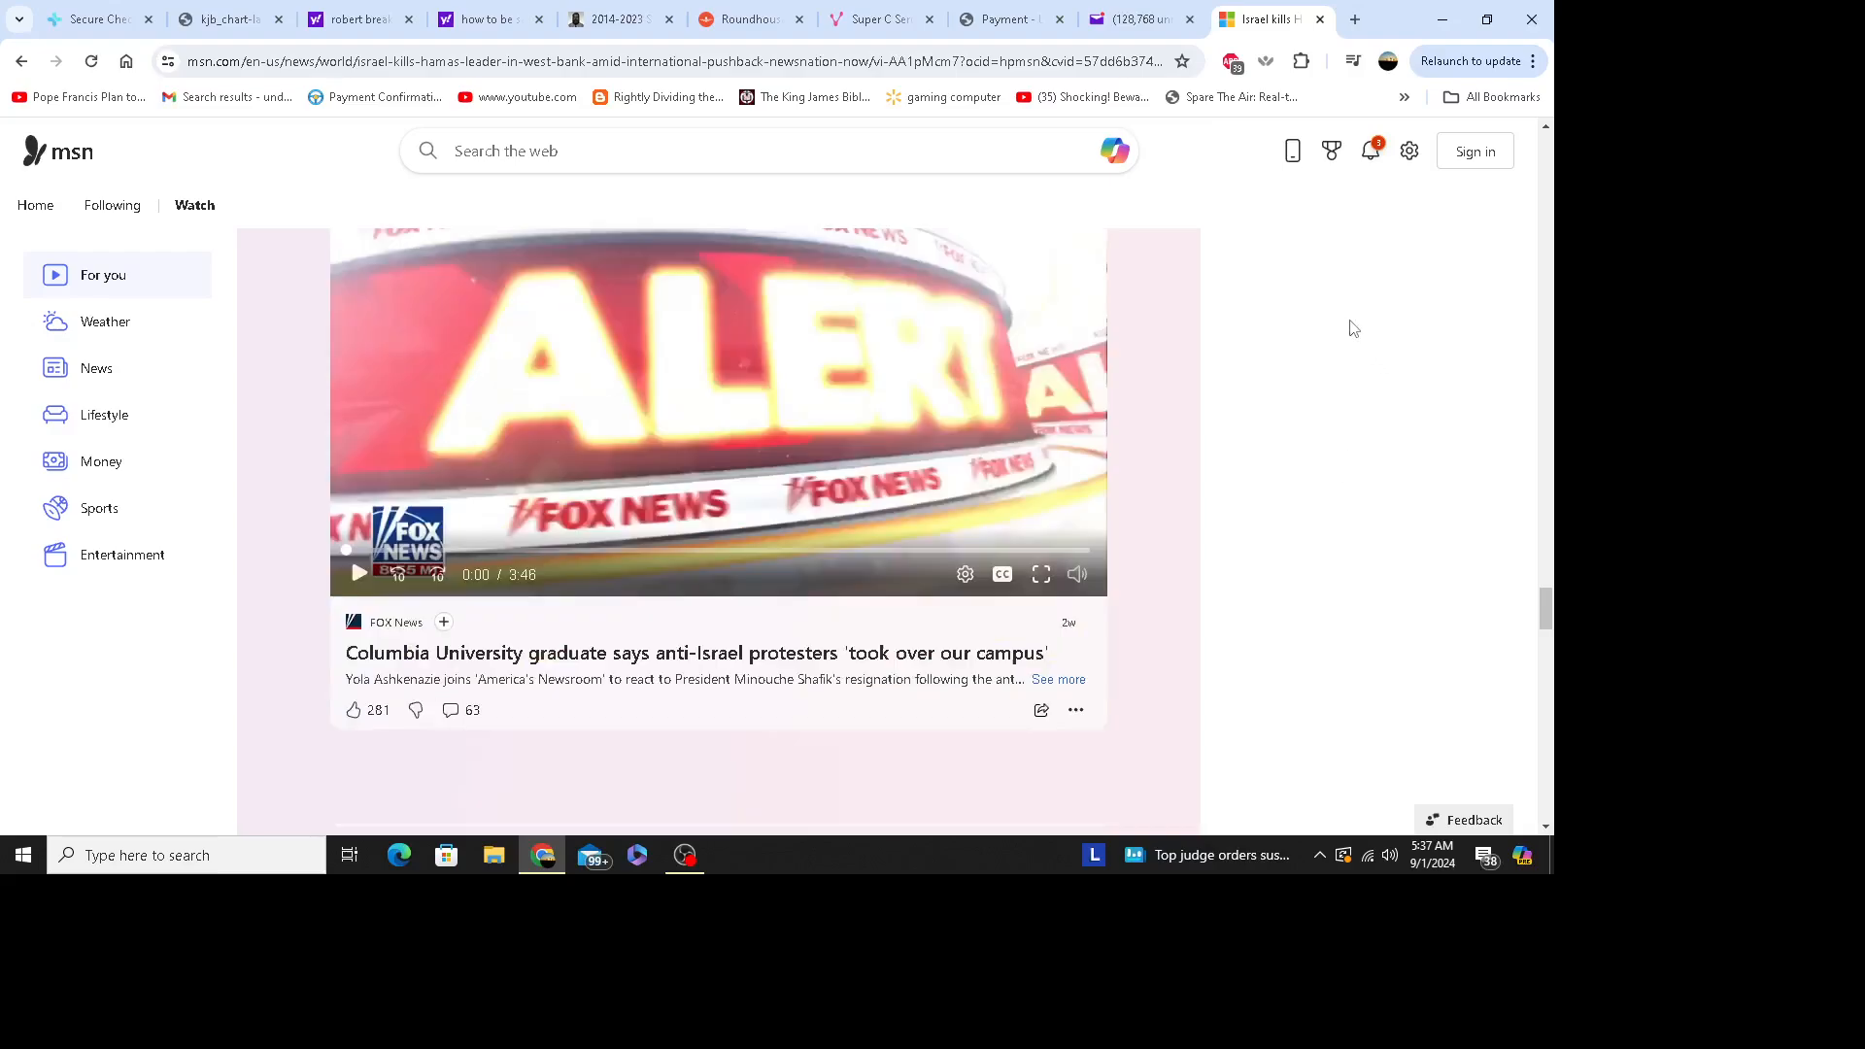
scroll(down, 3)
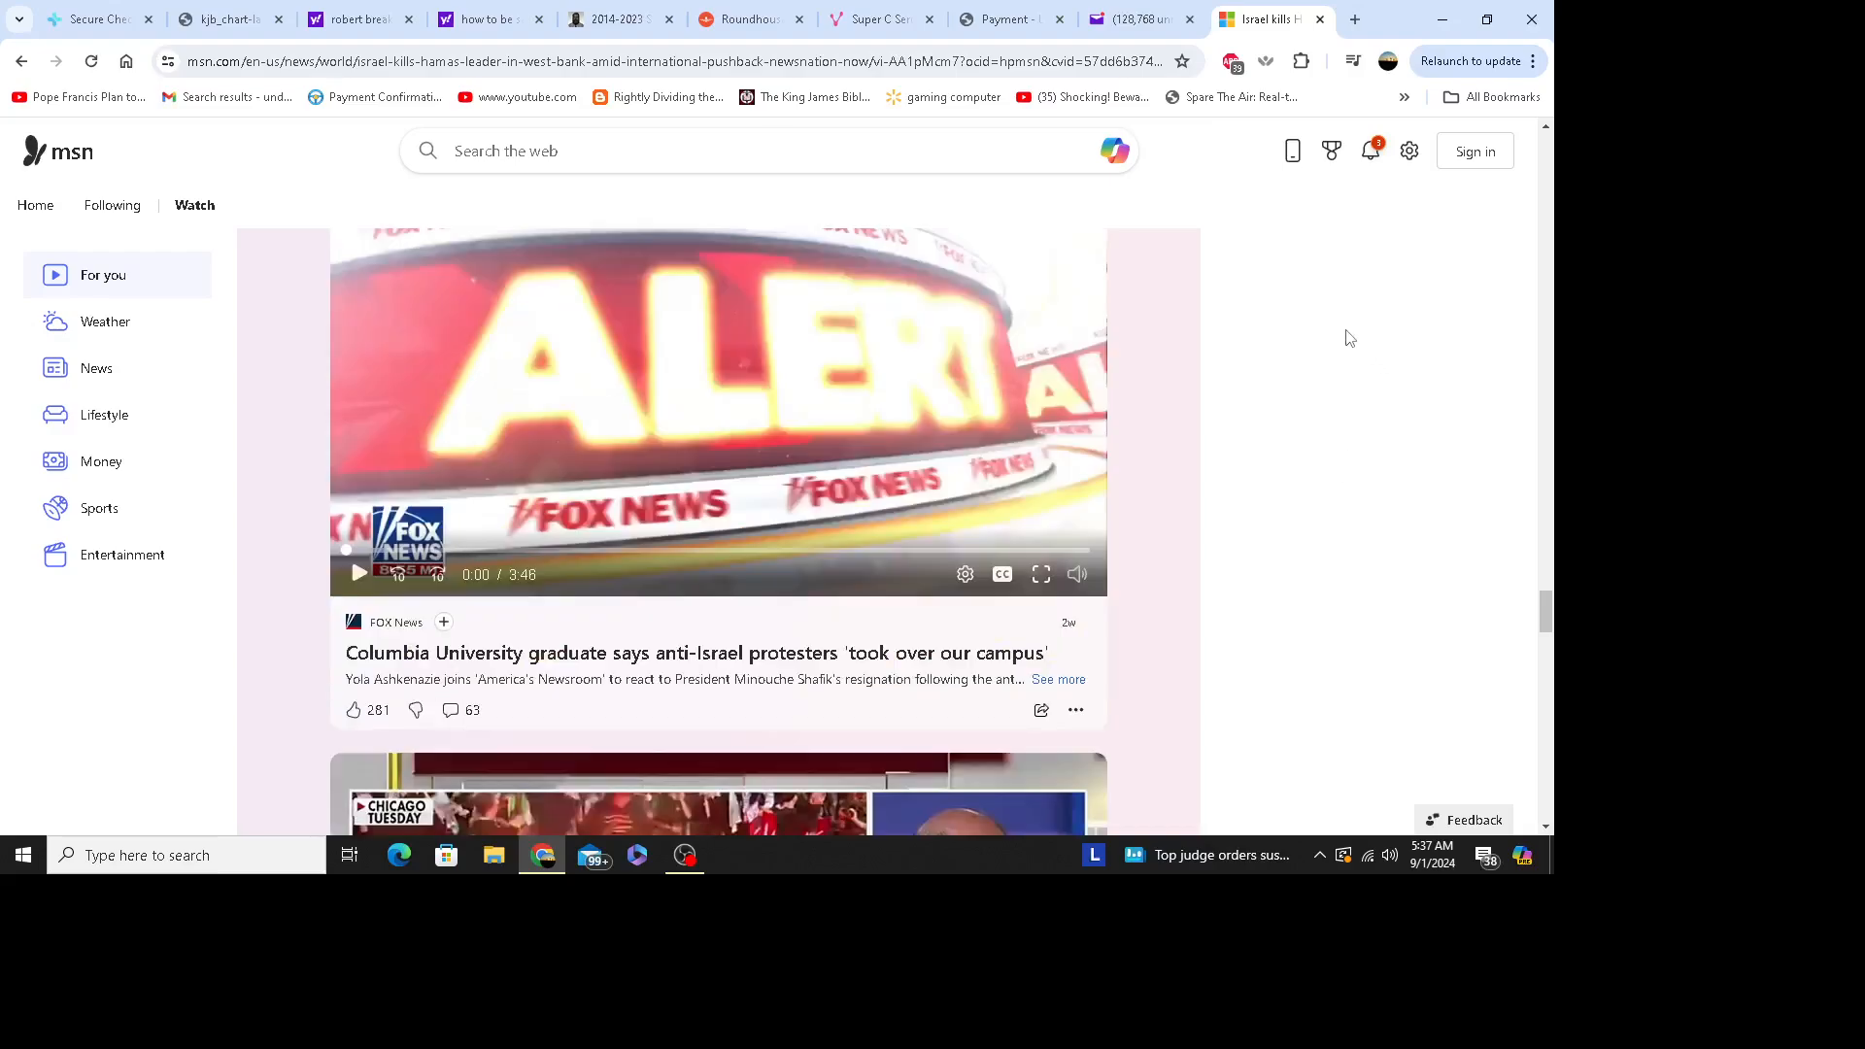
mouse_move(1356, 390)
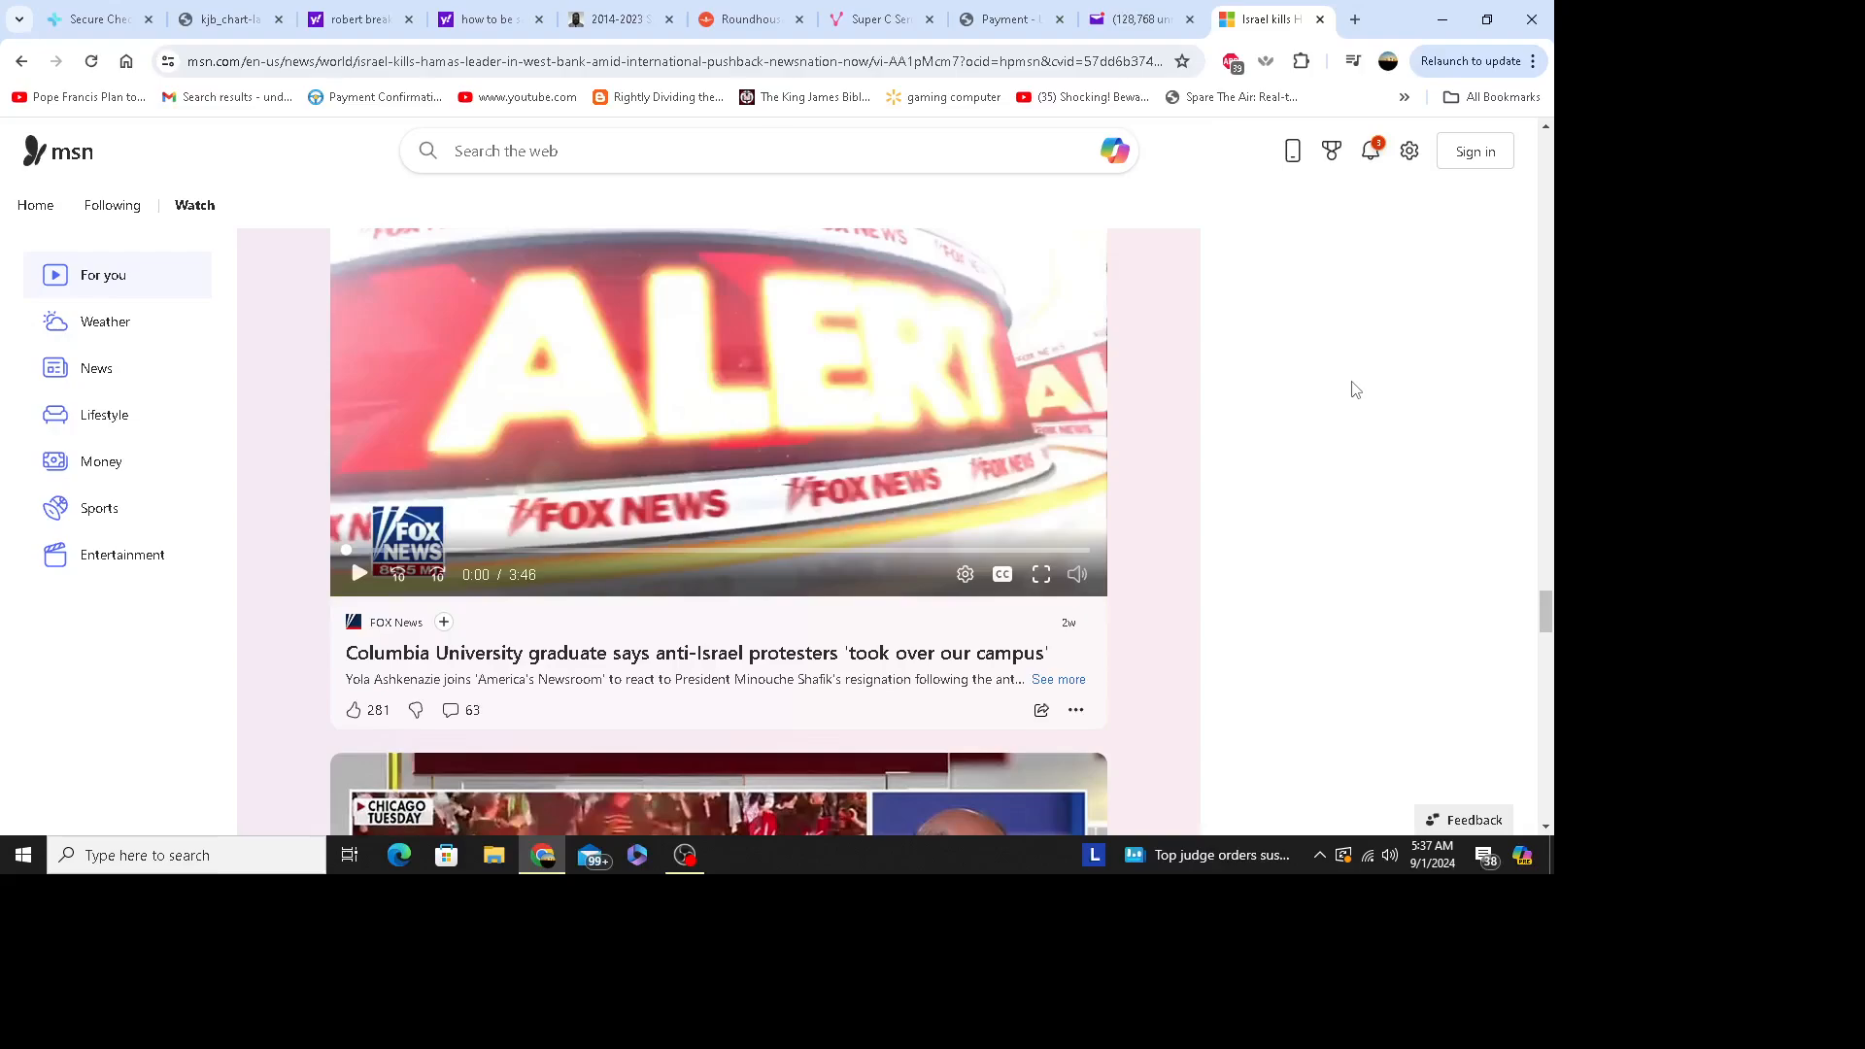
mouse_move(1307, 494)
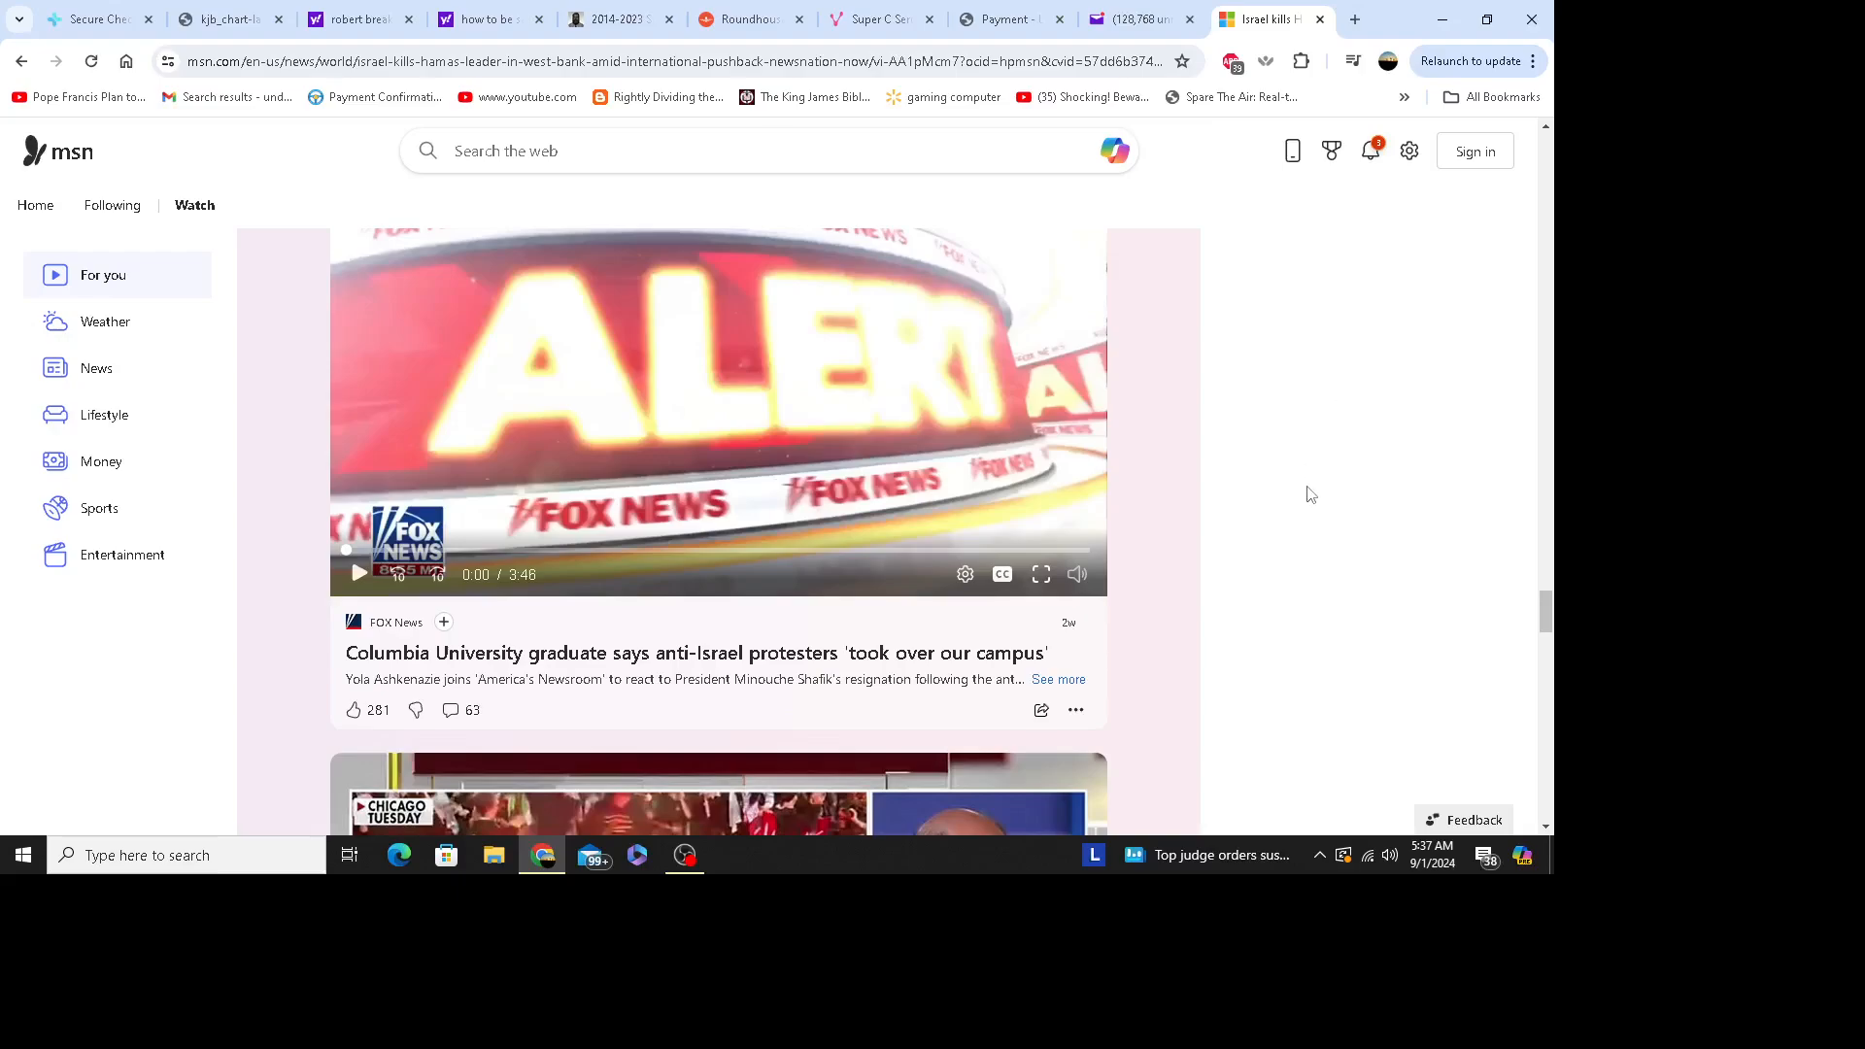
mouse_move(1309, 510)
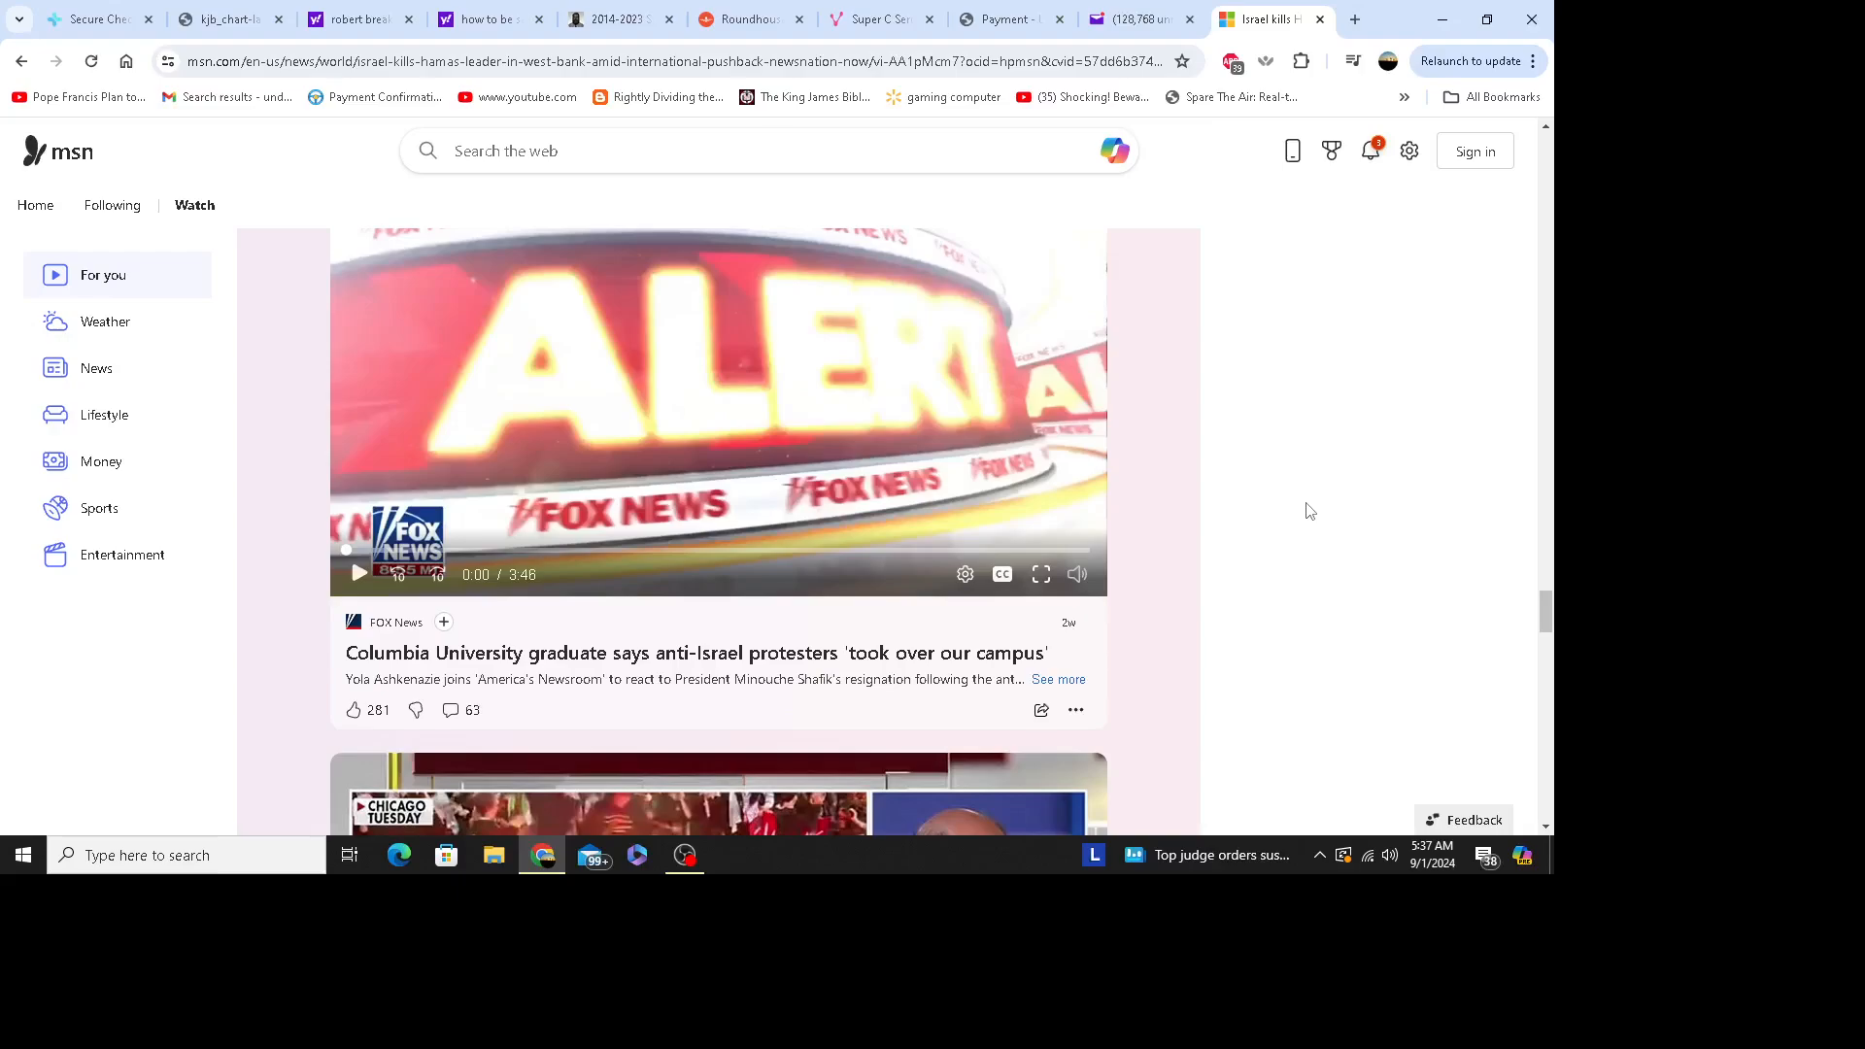
mouse_move(1348, 474)
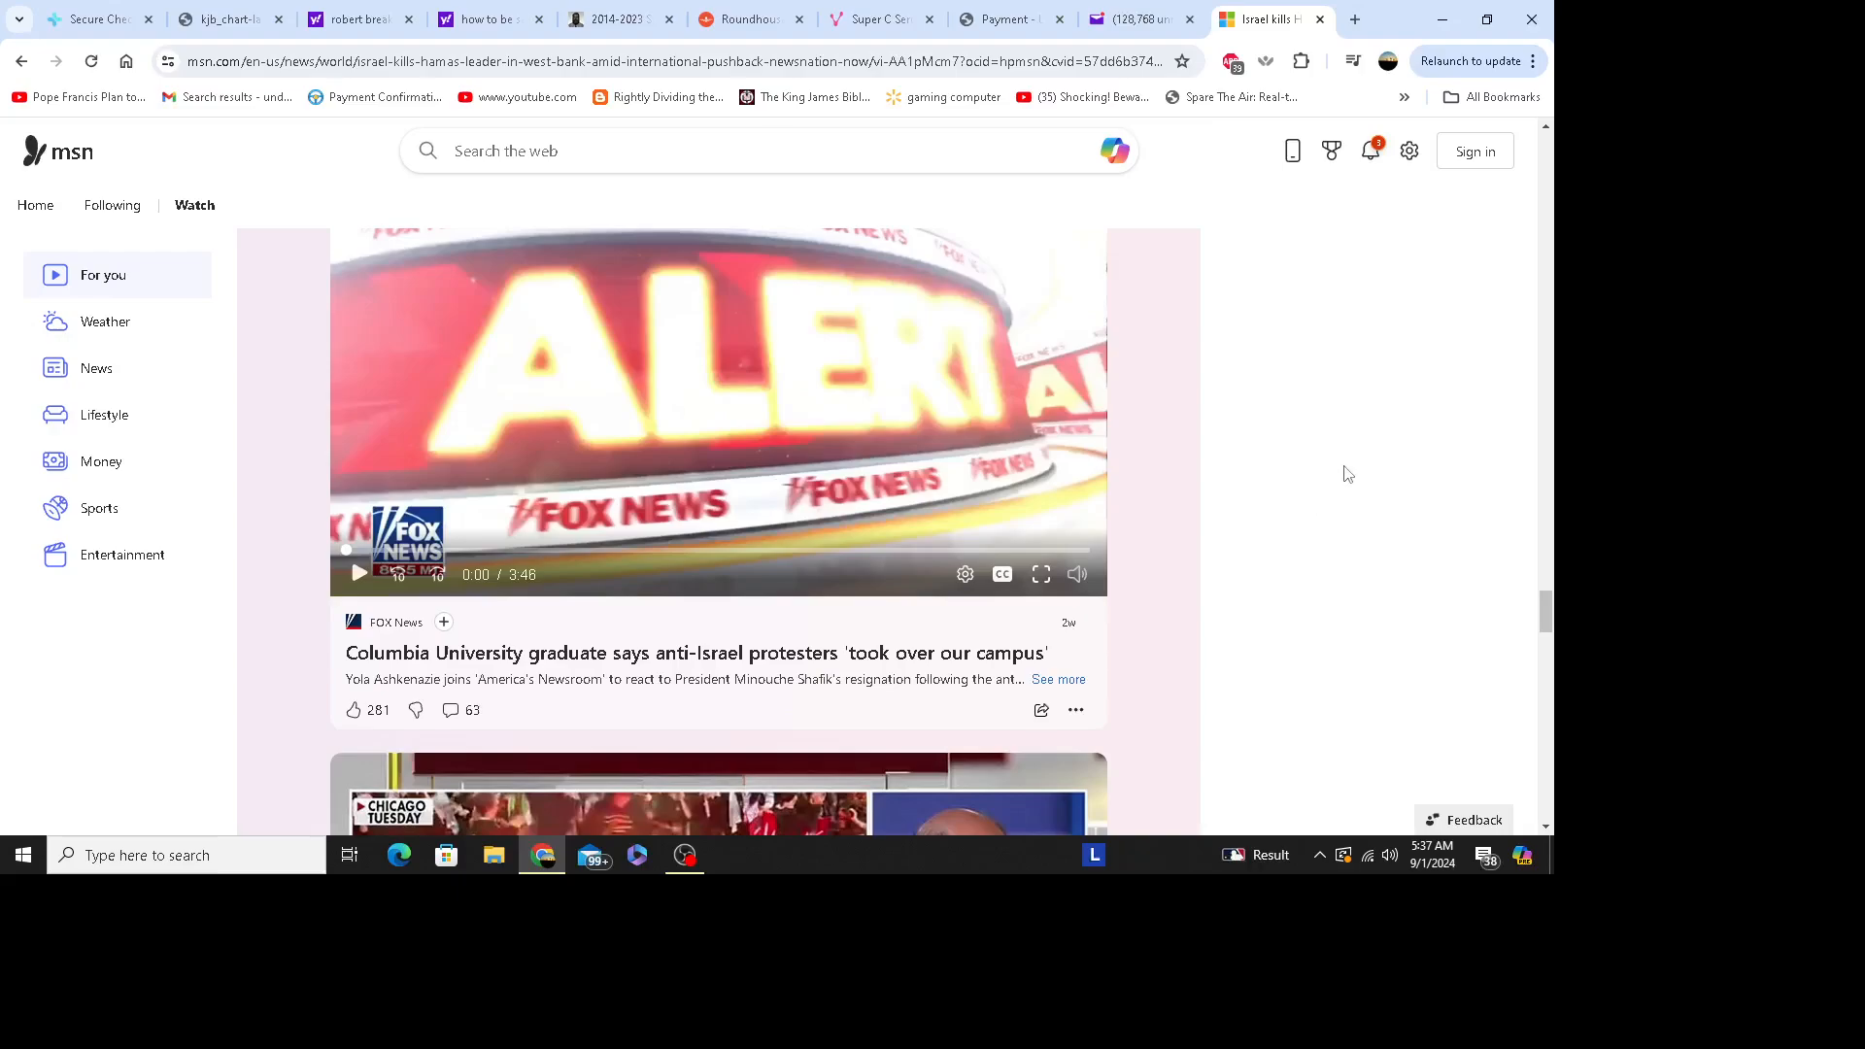
mouse_move(1352, 464)
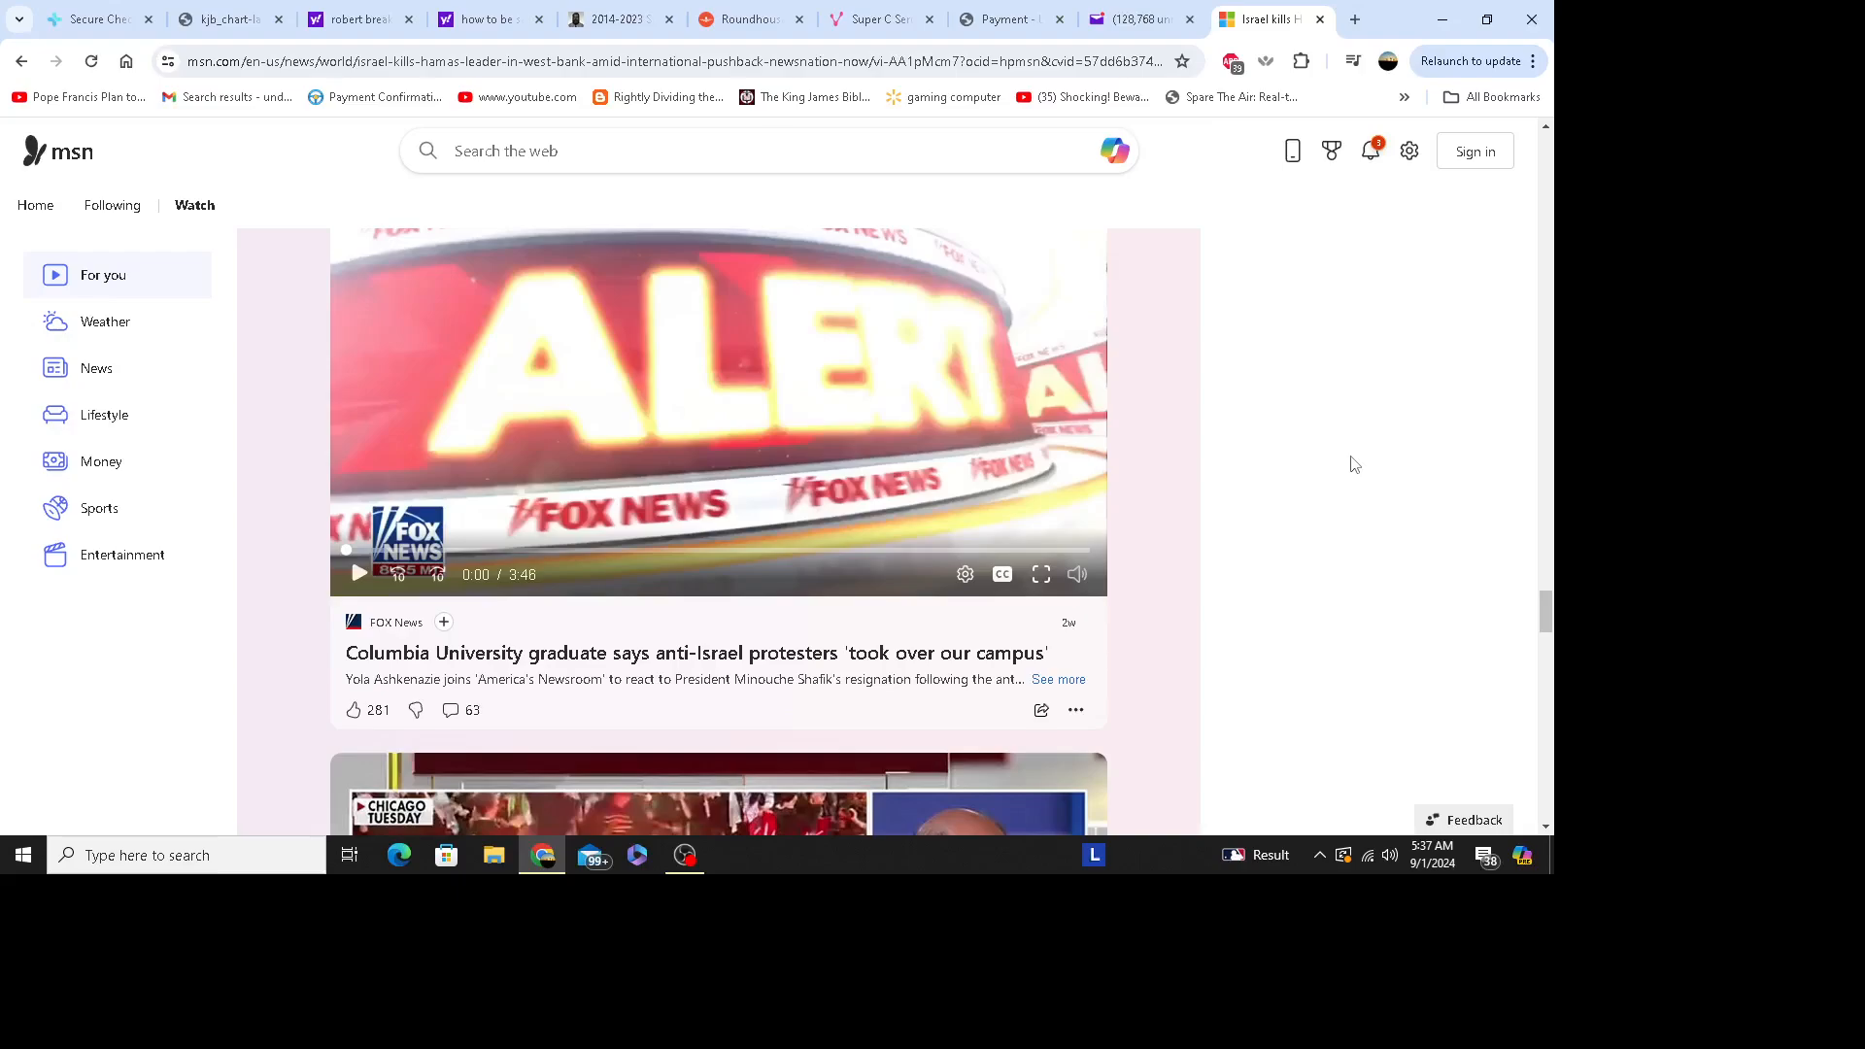
mouse_move(1406, 300)
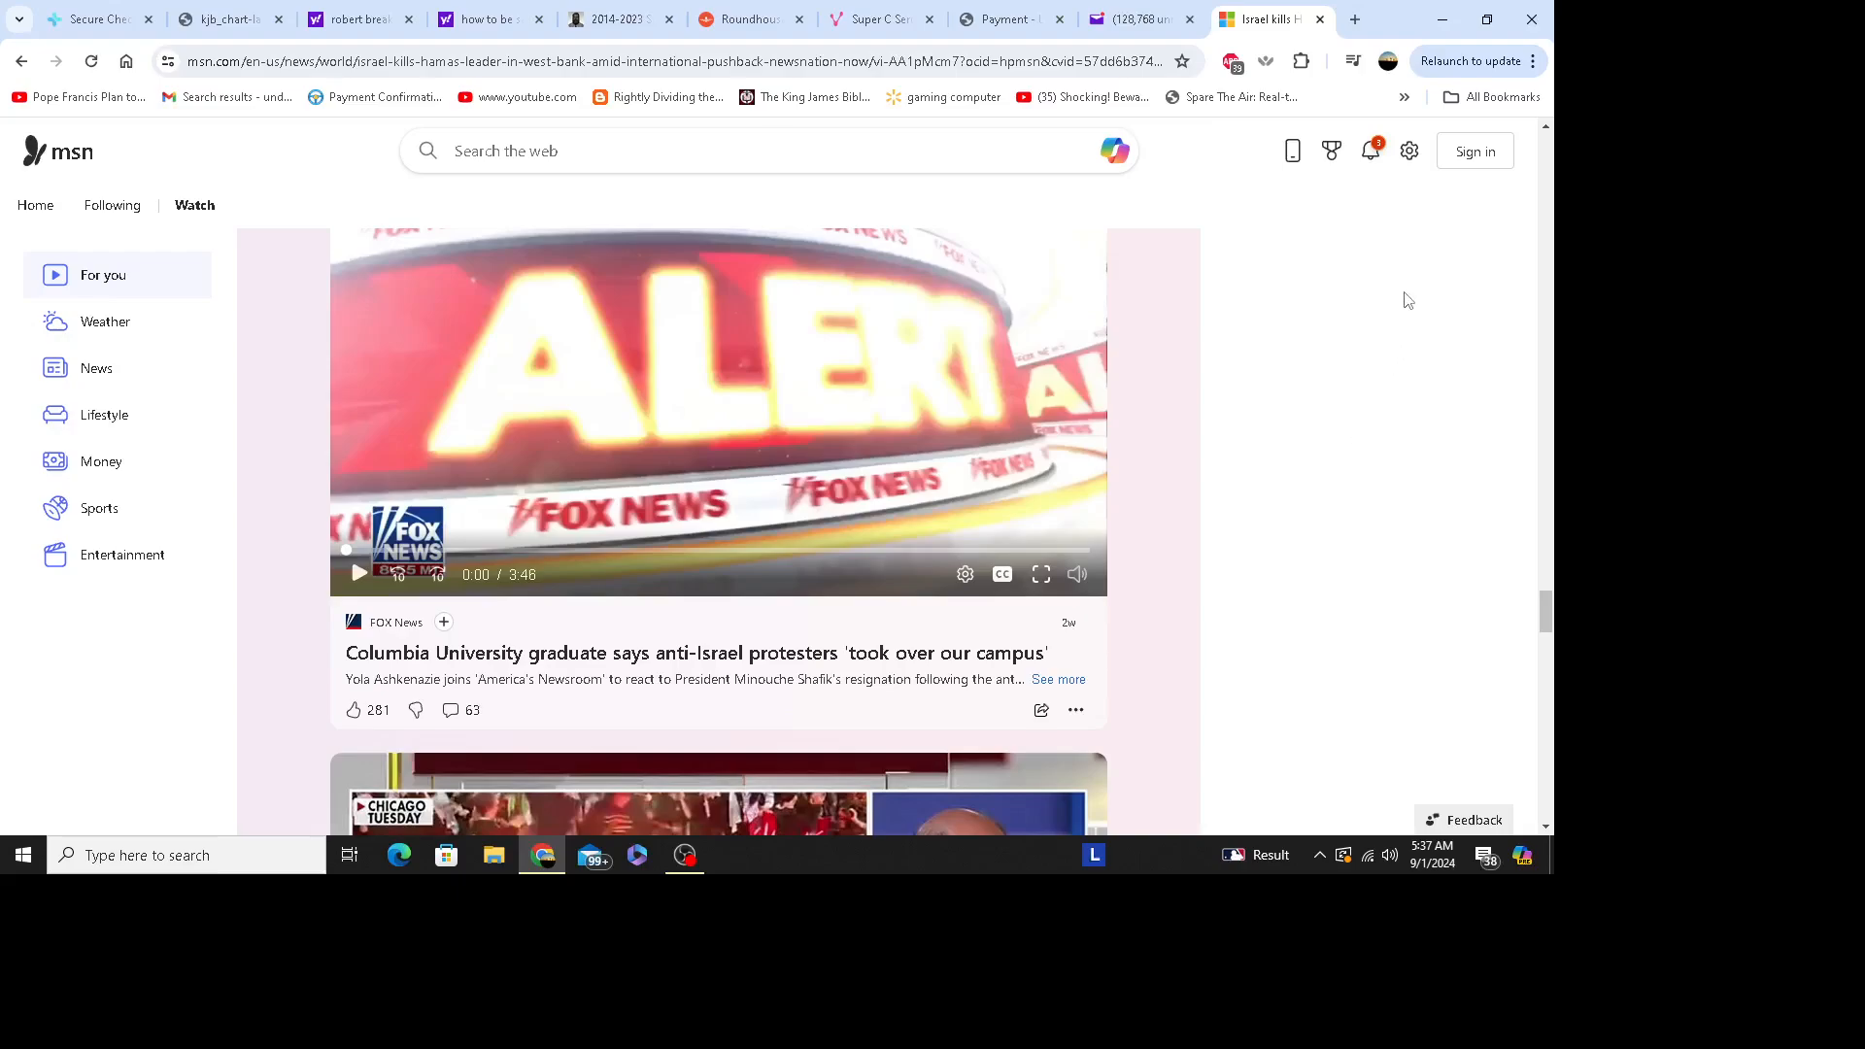
mouse_move(1418, 445)
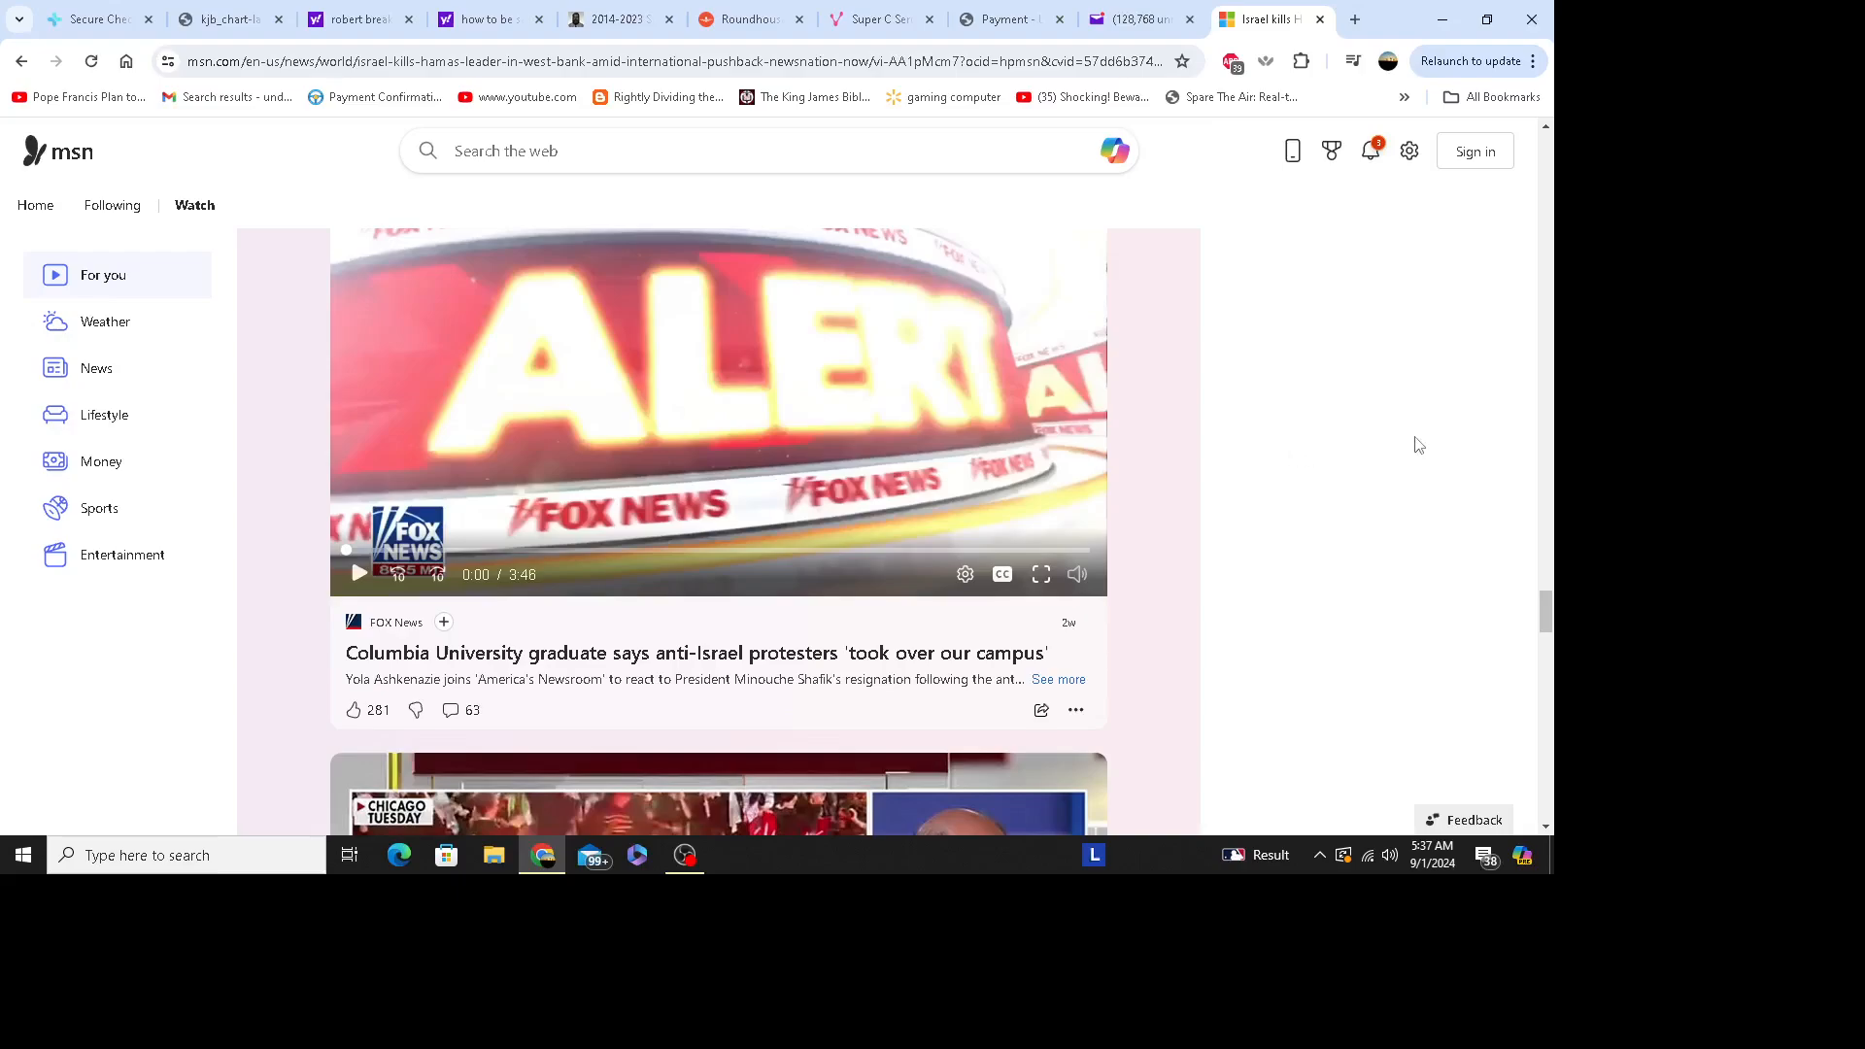
mouse_move(1490, 375)
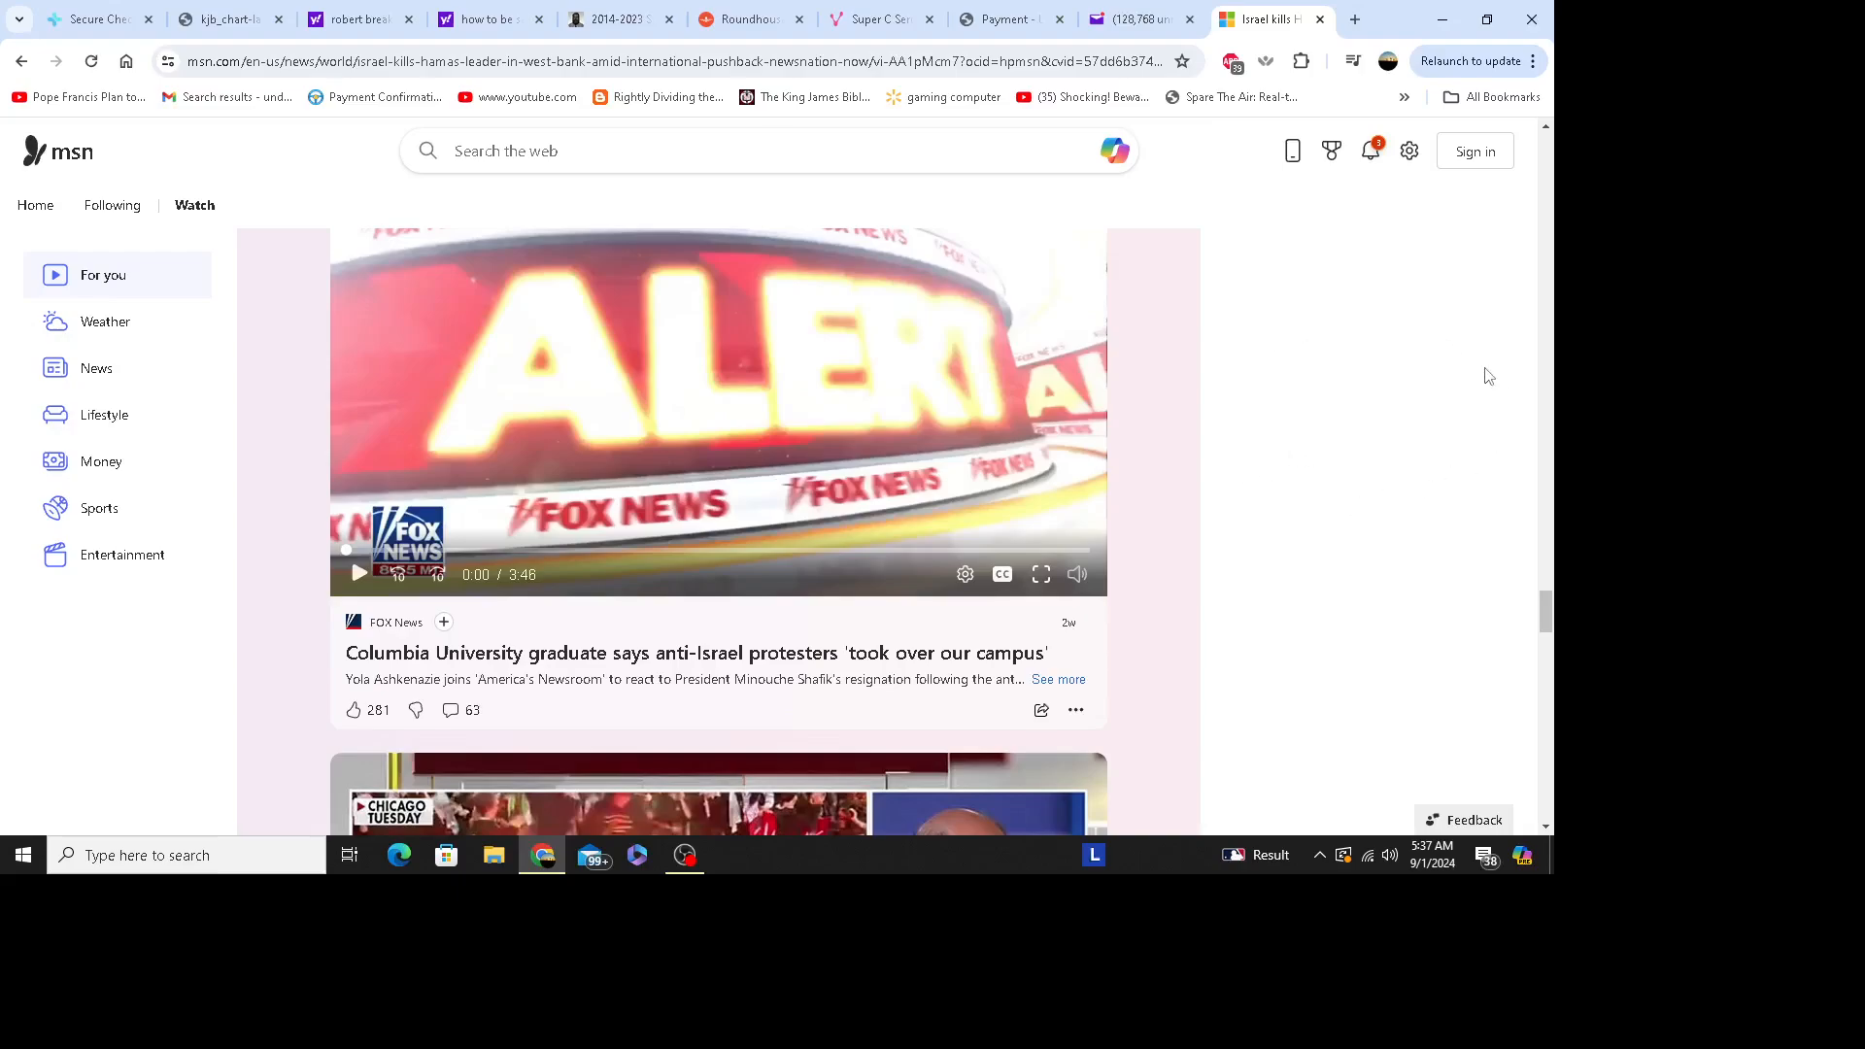
mouse_move(1362, 431)
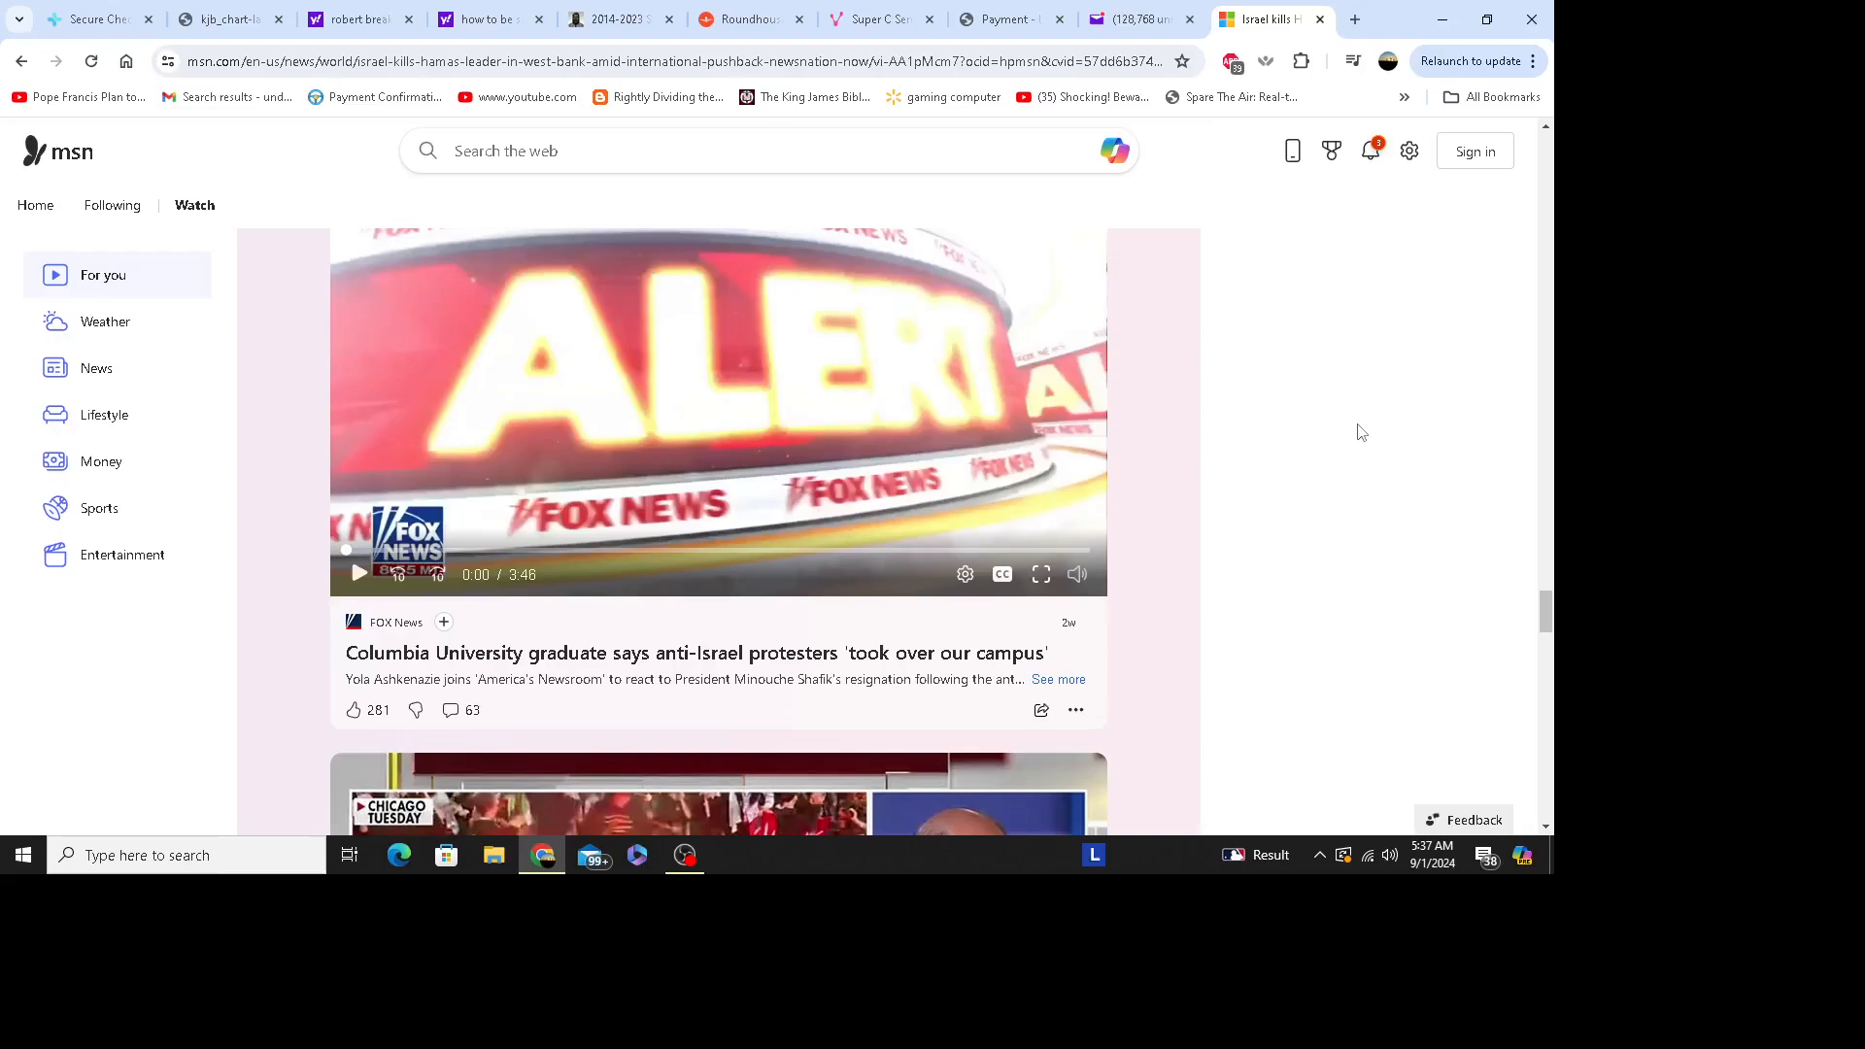
mouse_move(1307, 416)
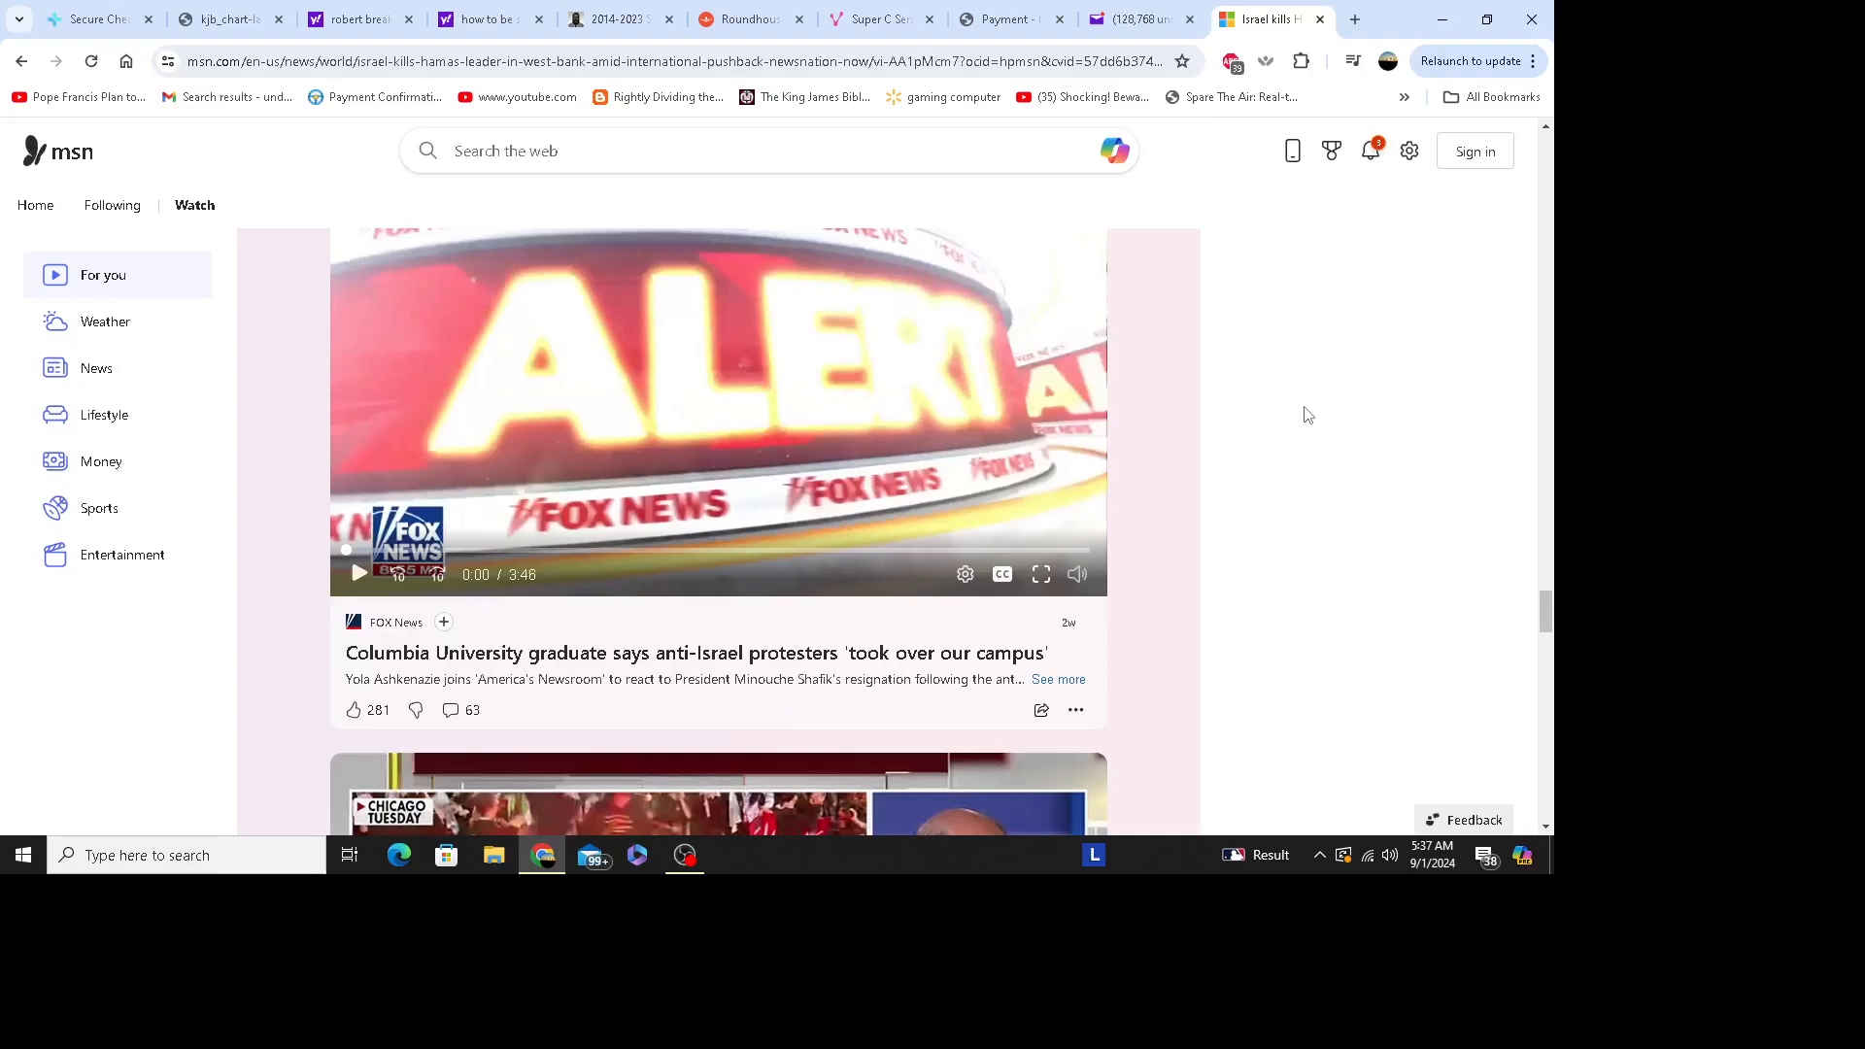
mouse_move(1298, 408)
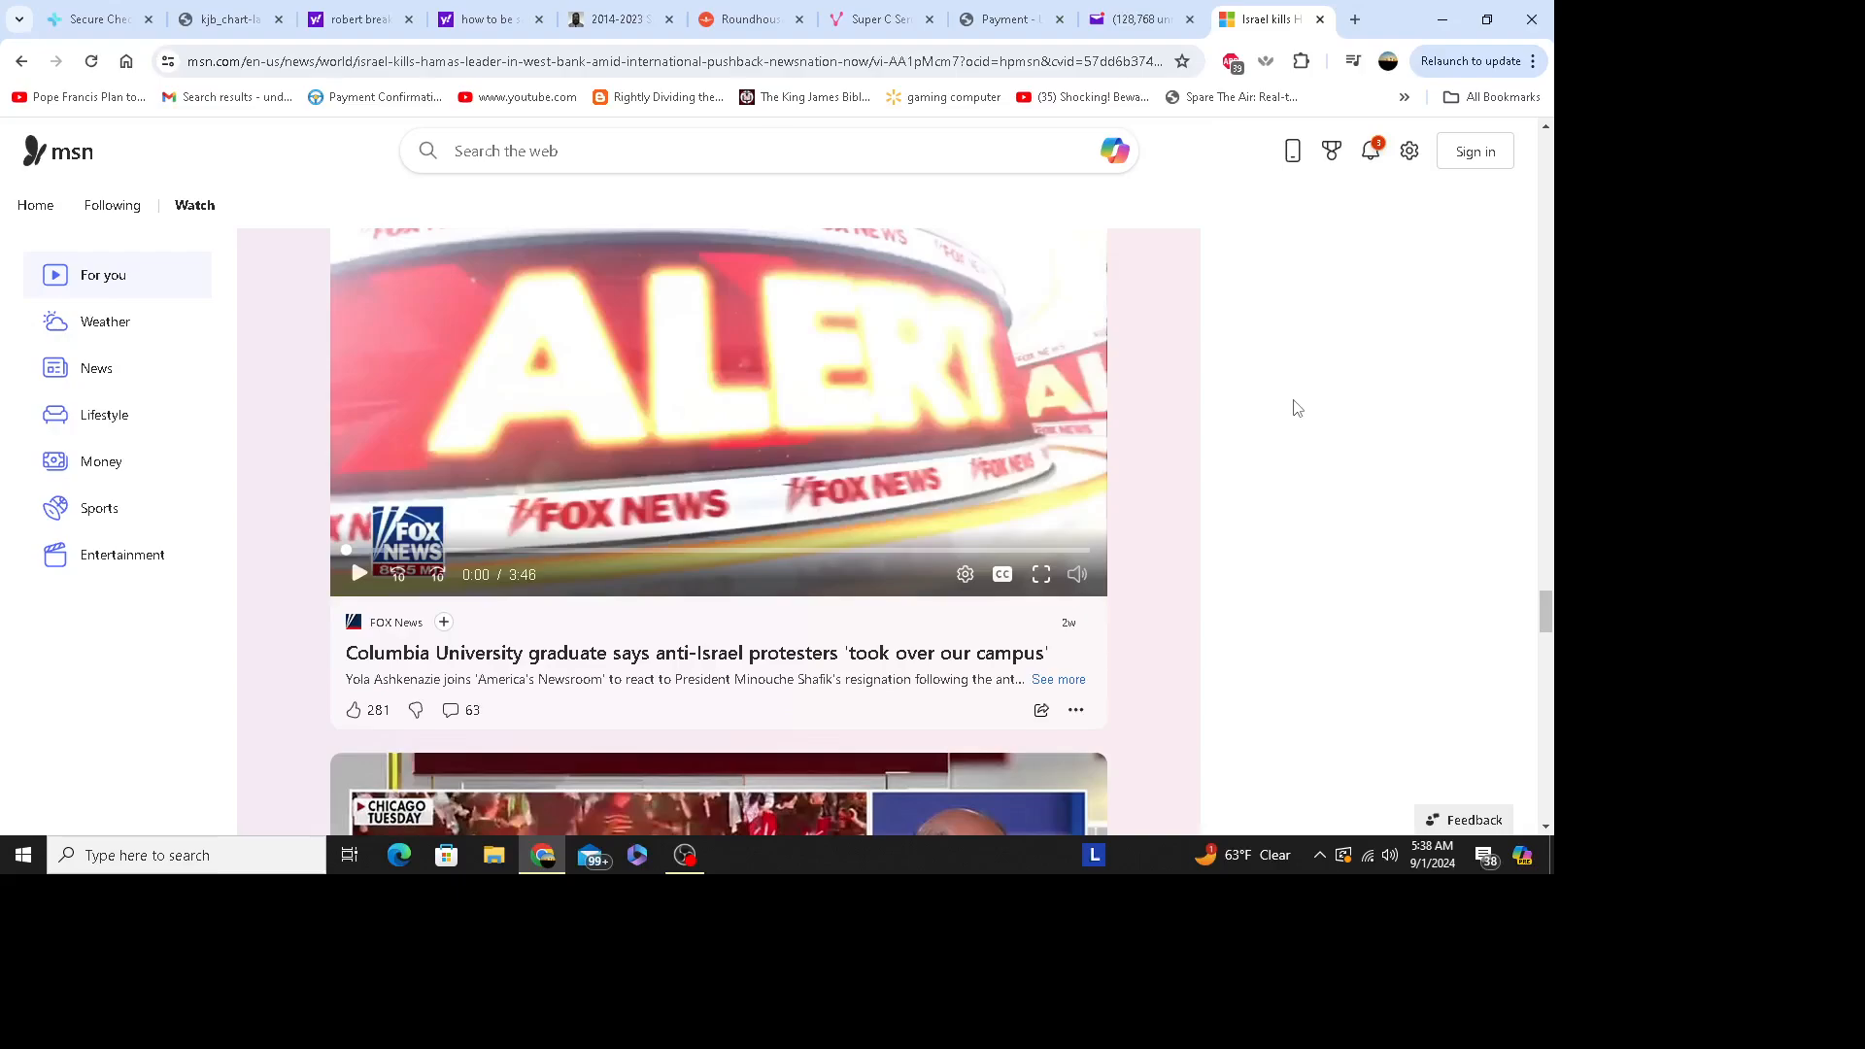
mouse_move(1298, 385)
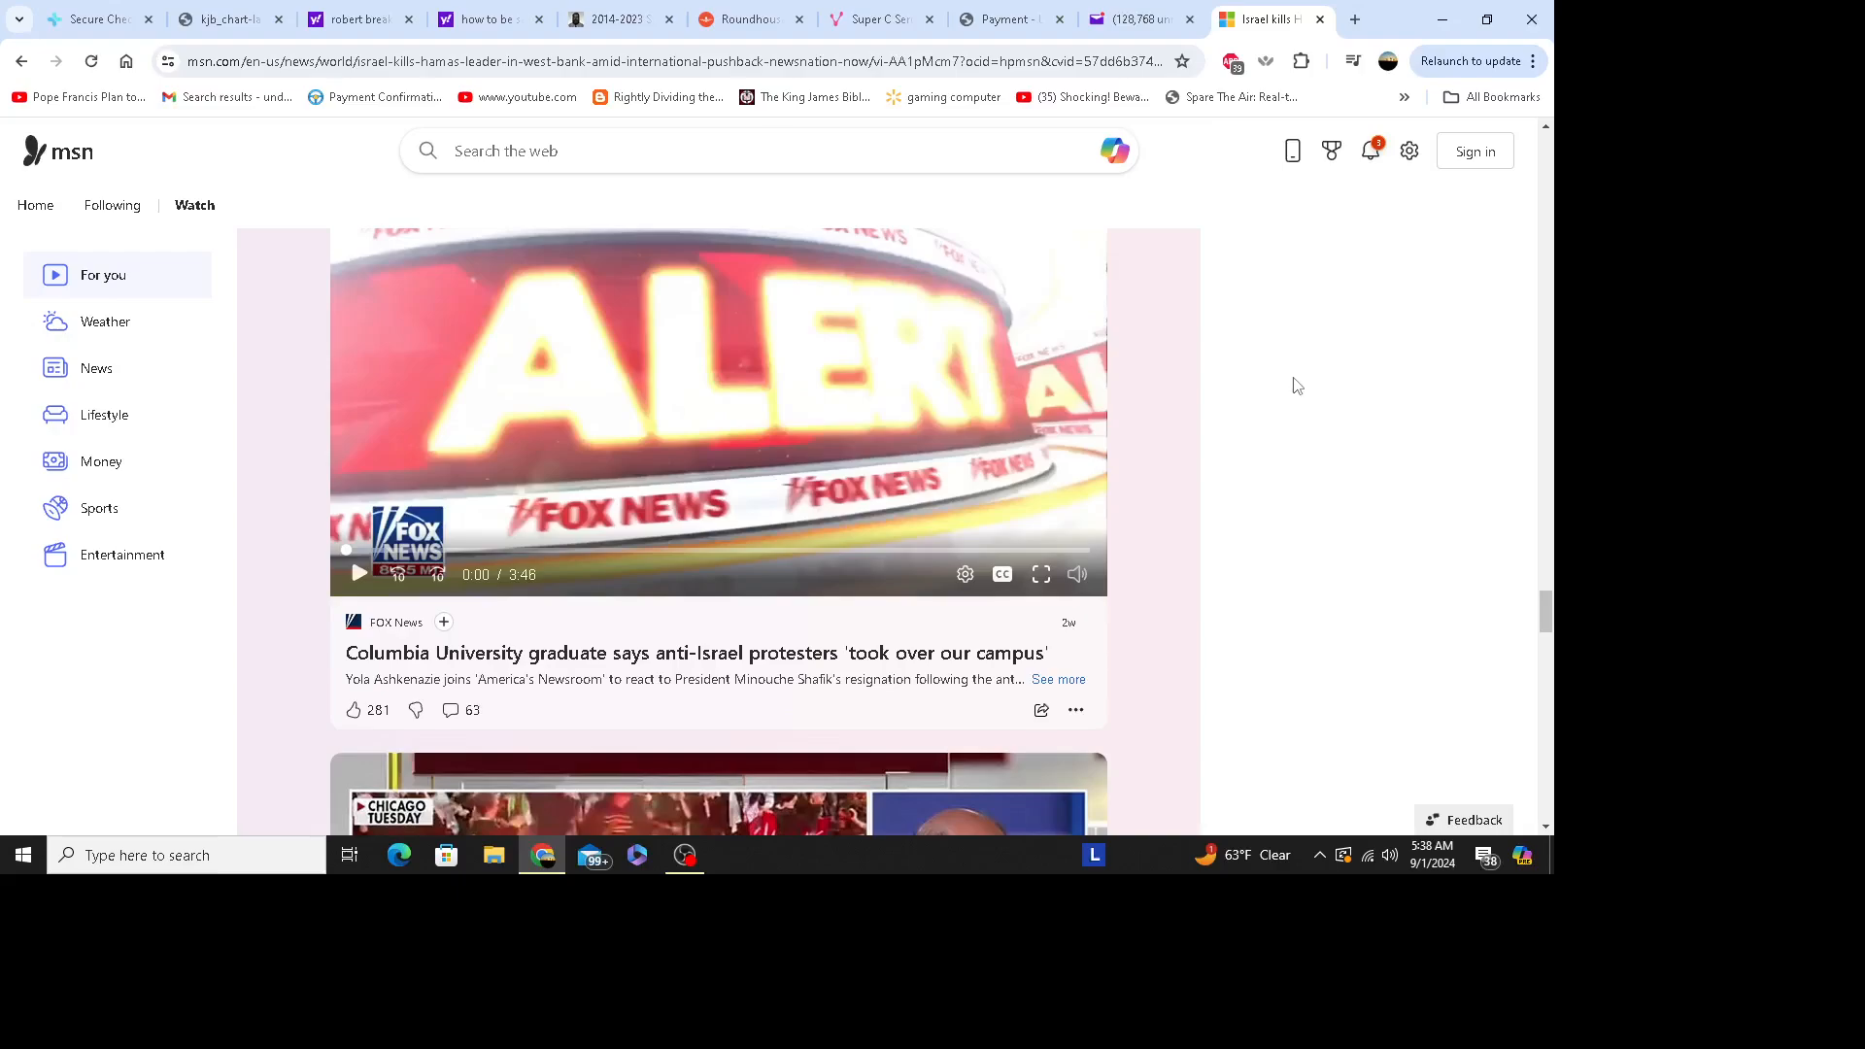
mouse_move(1315, 314)
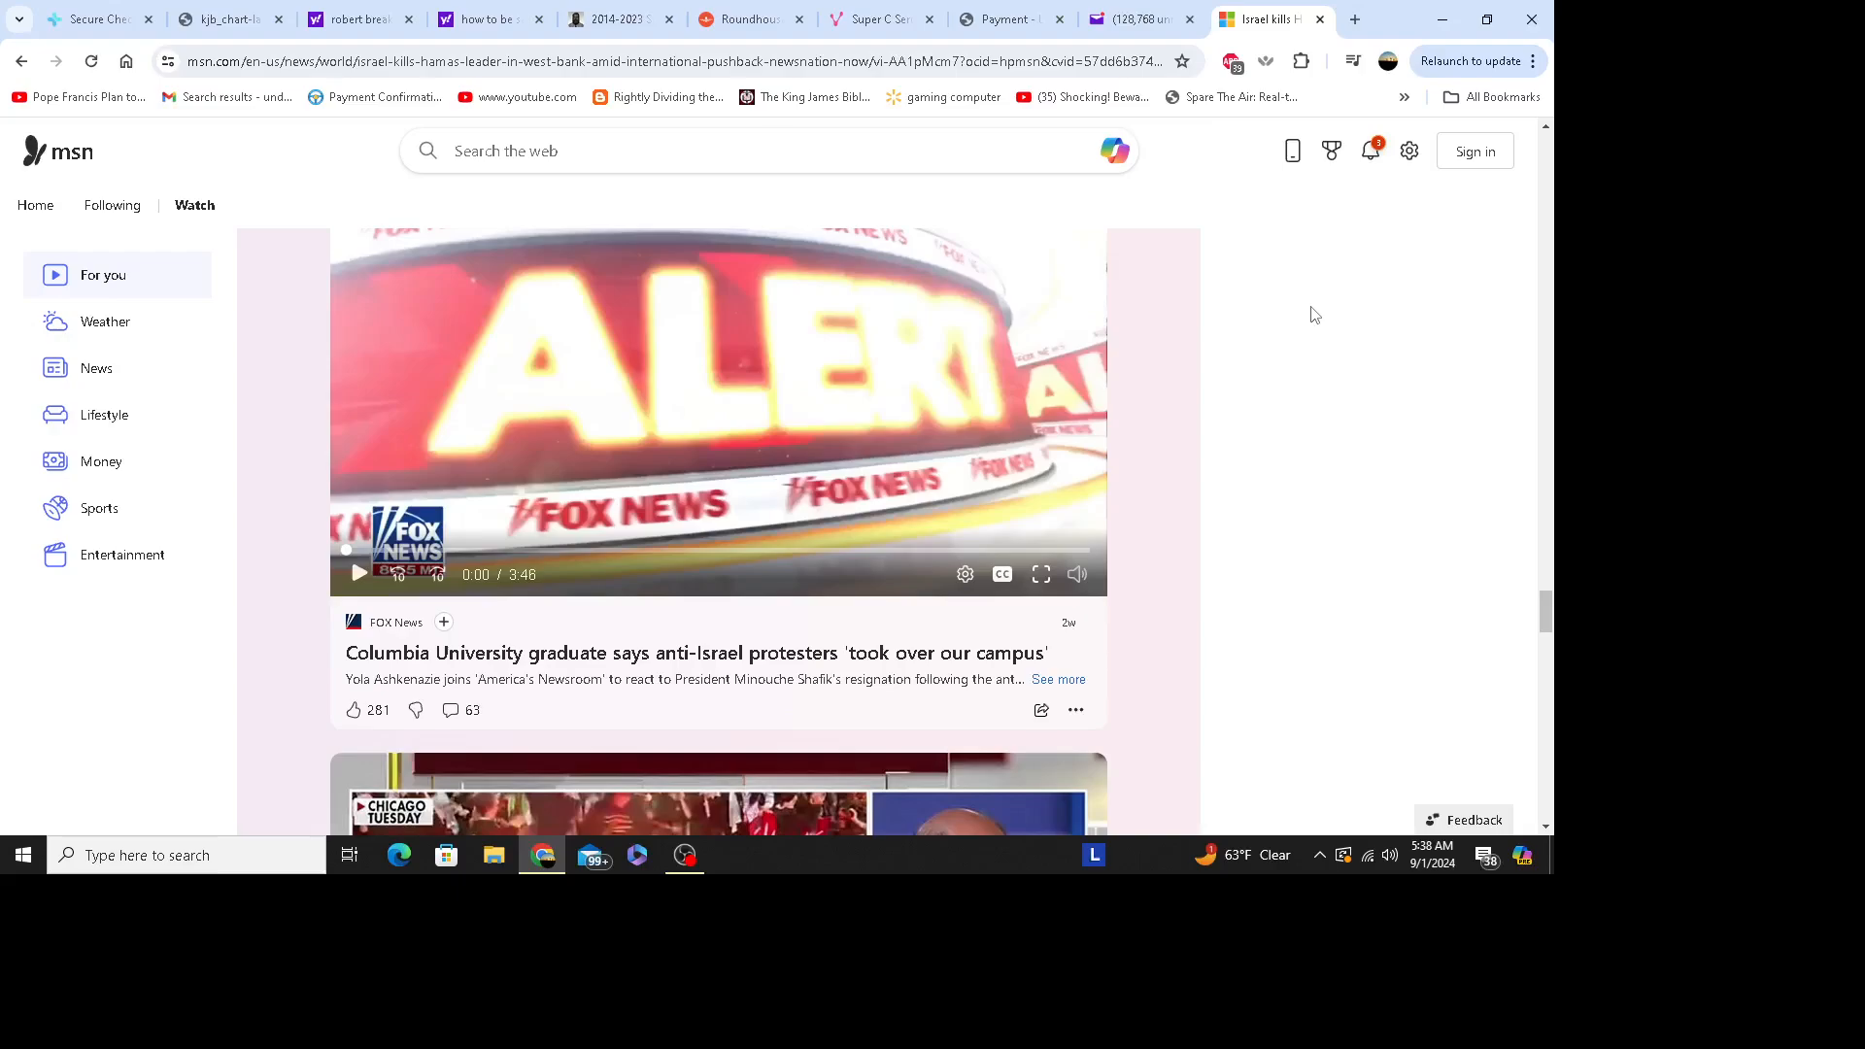
mouse_move(1303, 346)
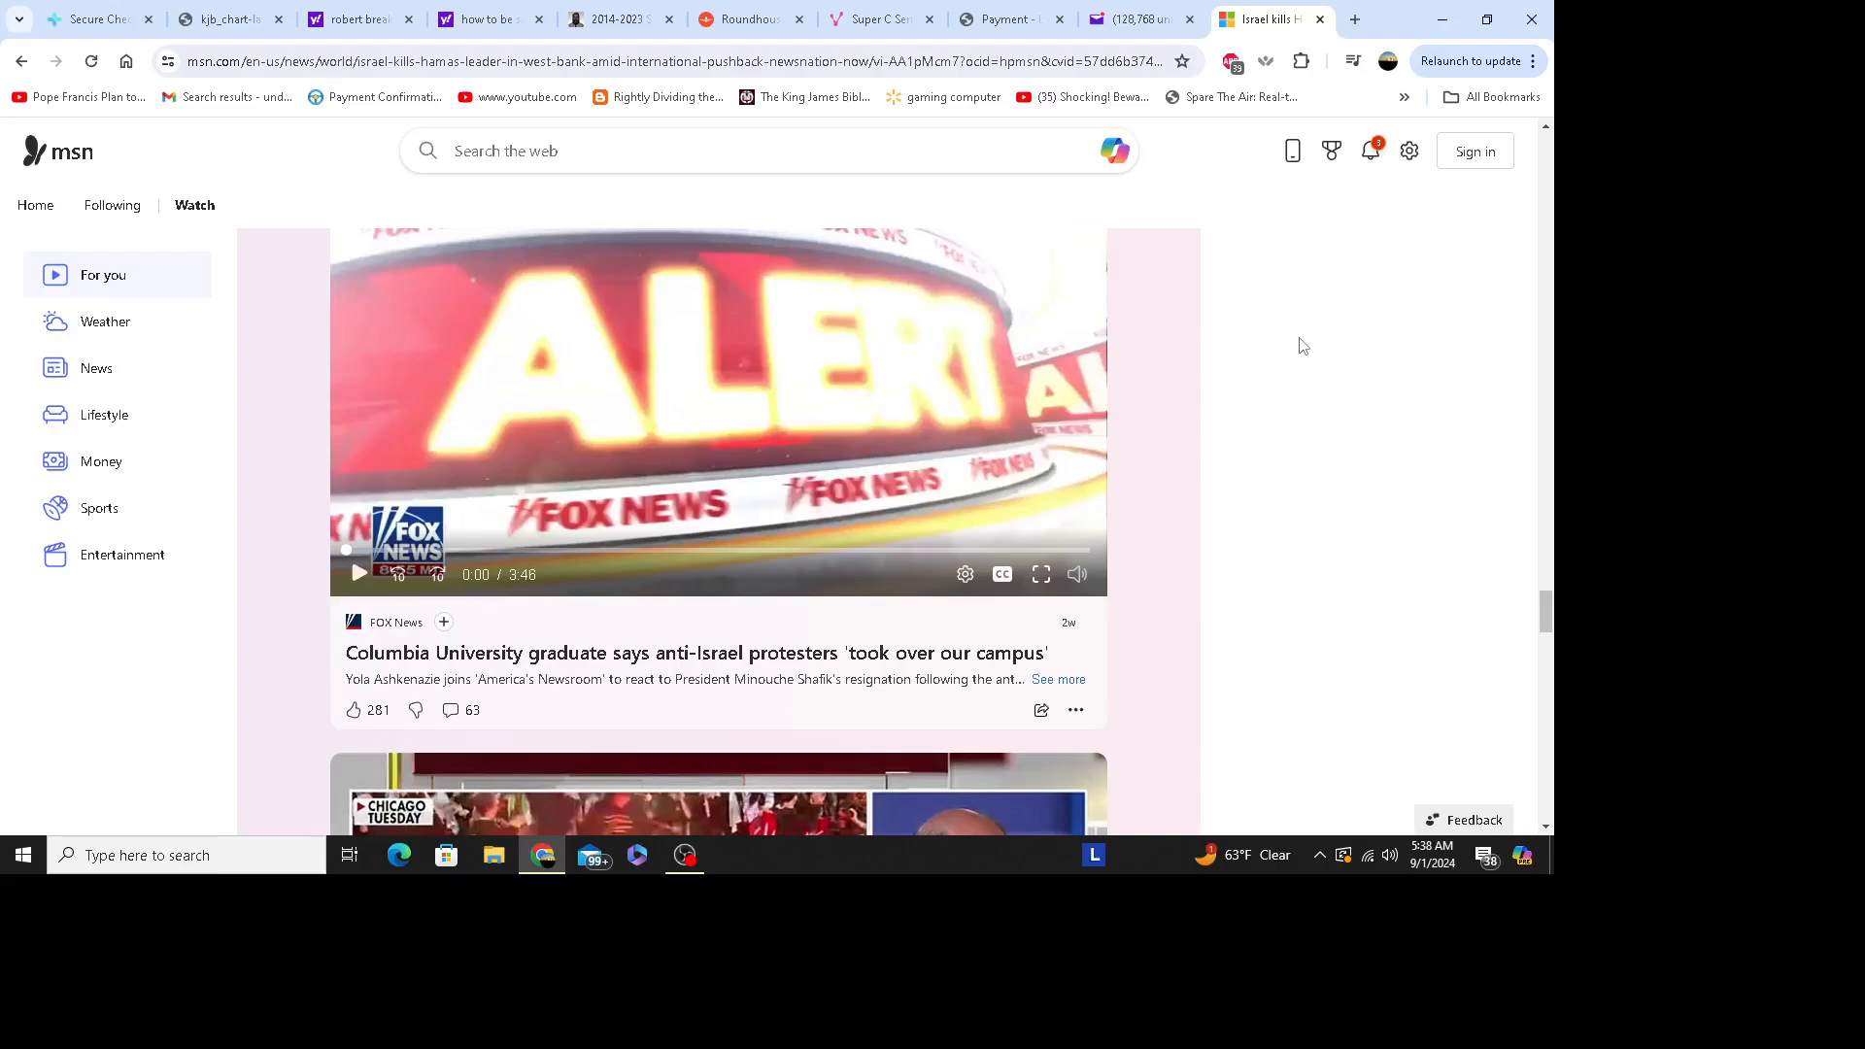
mouse_move(1283, 363)
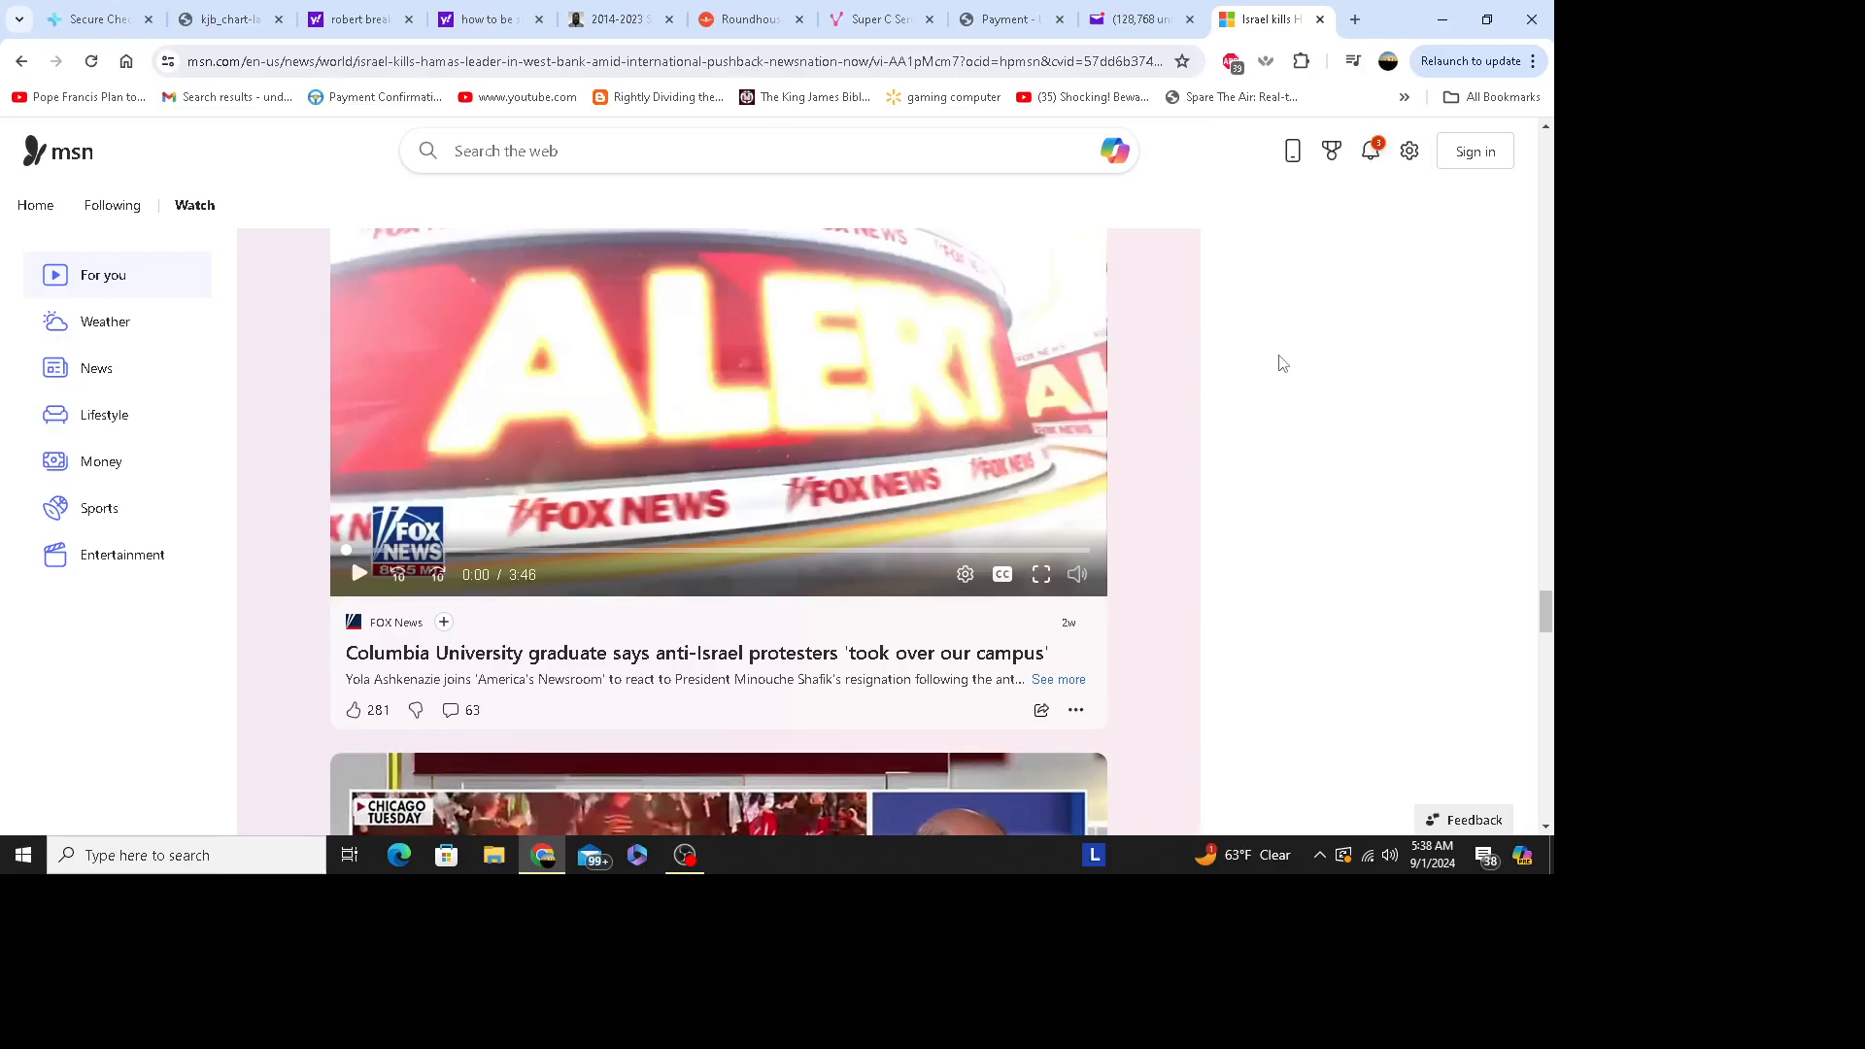
mouse_move(1307, 340)
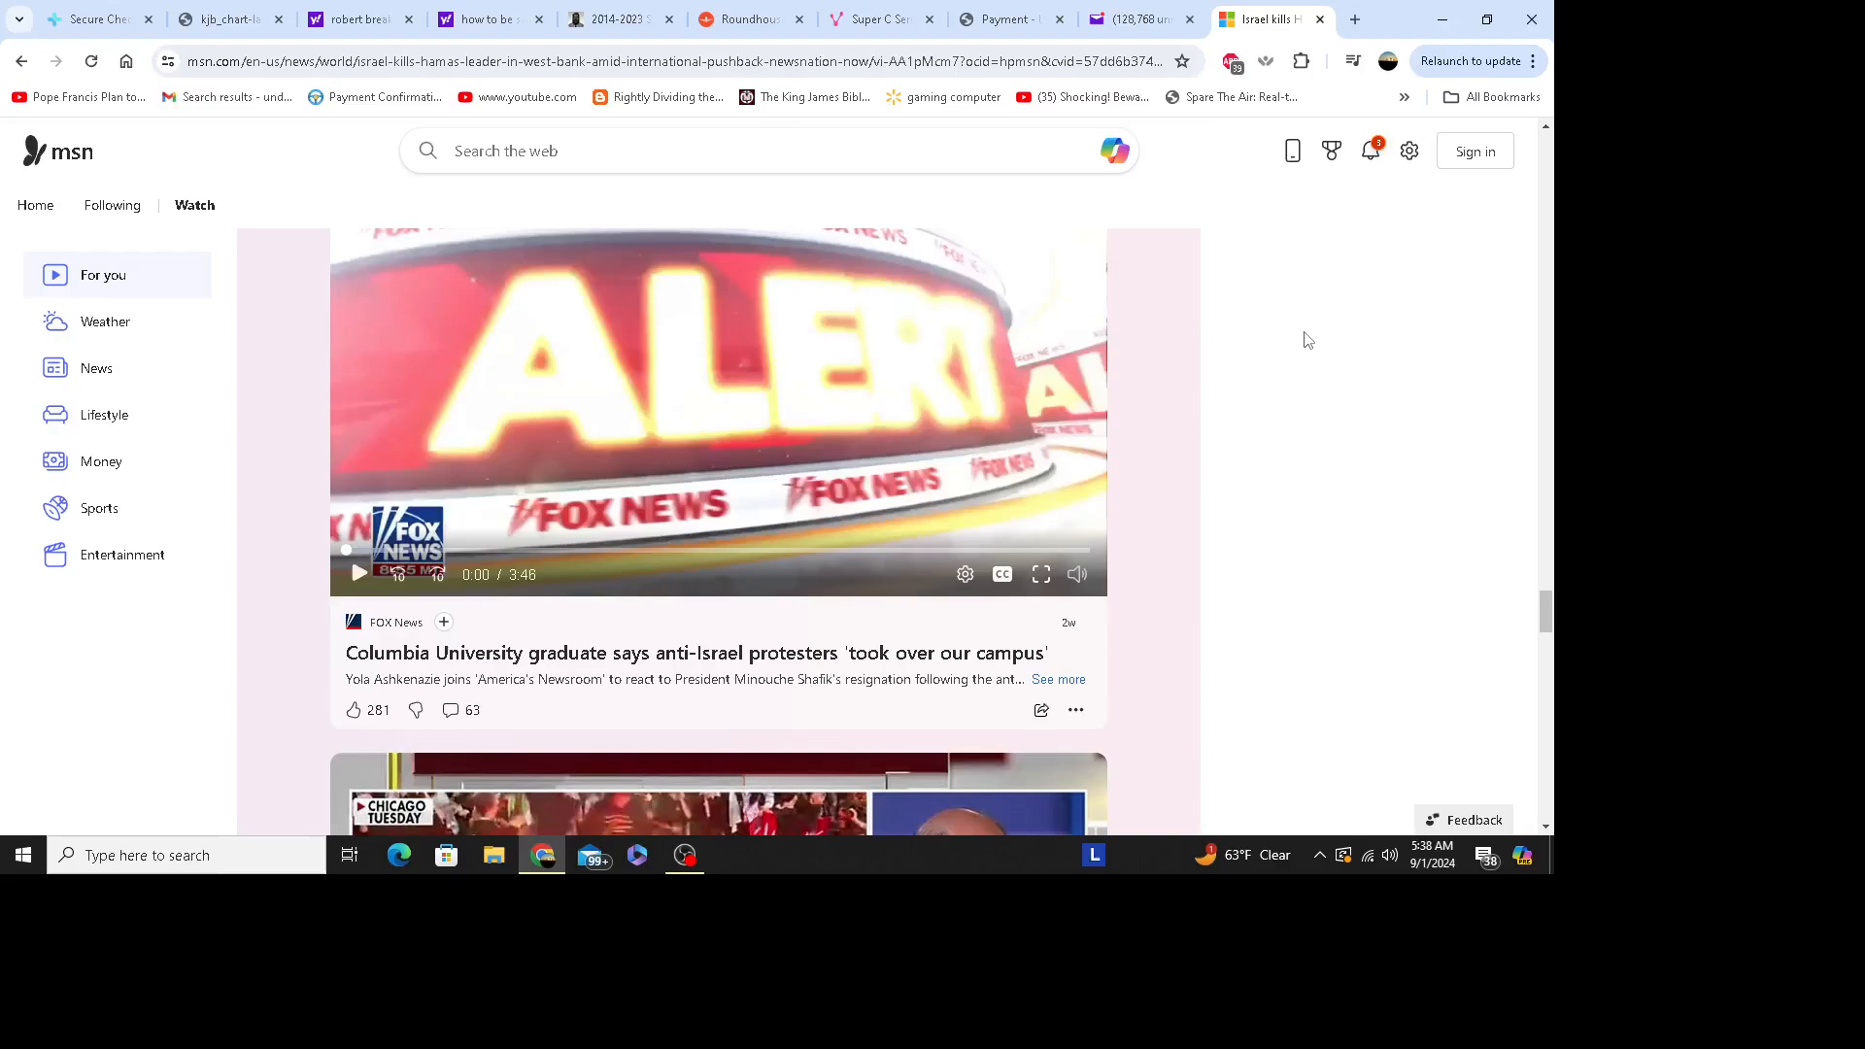
mouse_move(1315, 334)
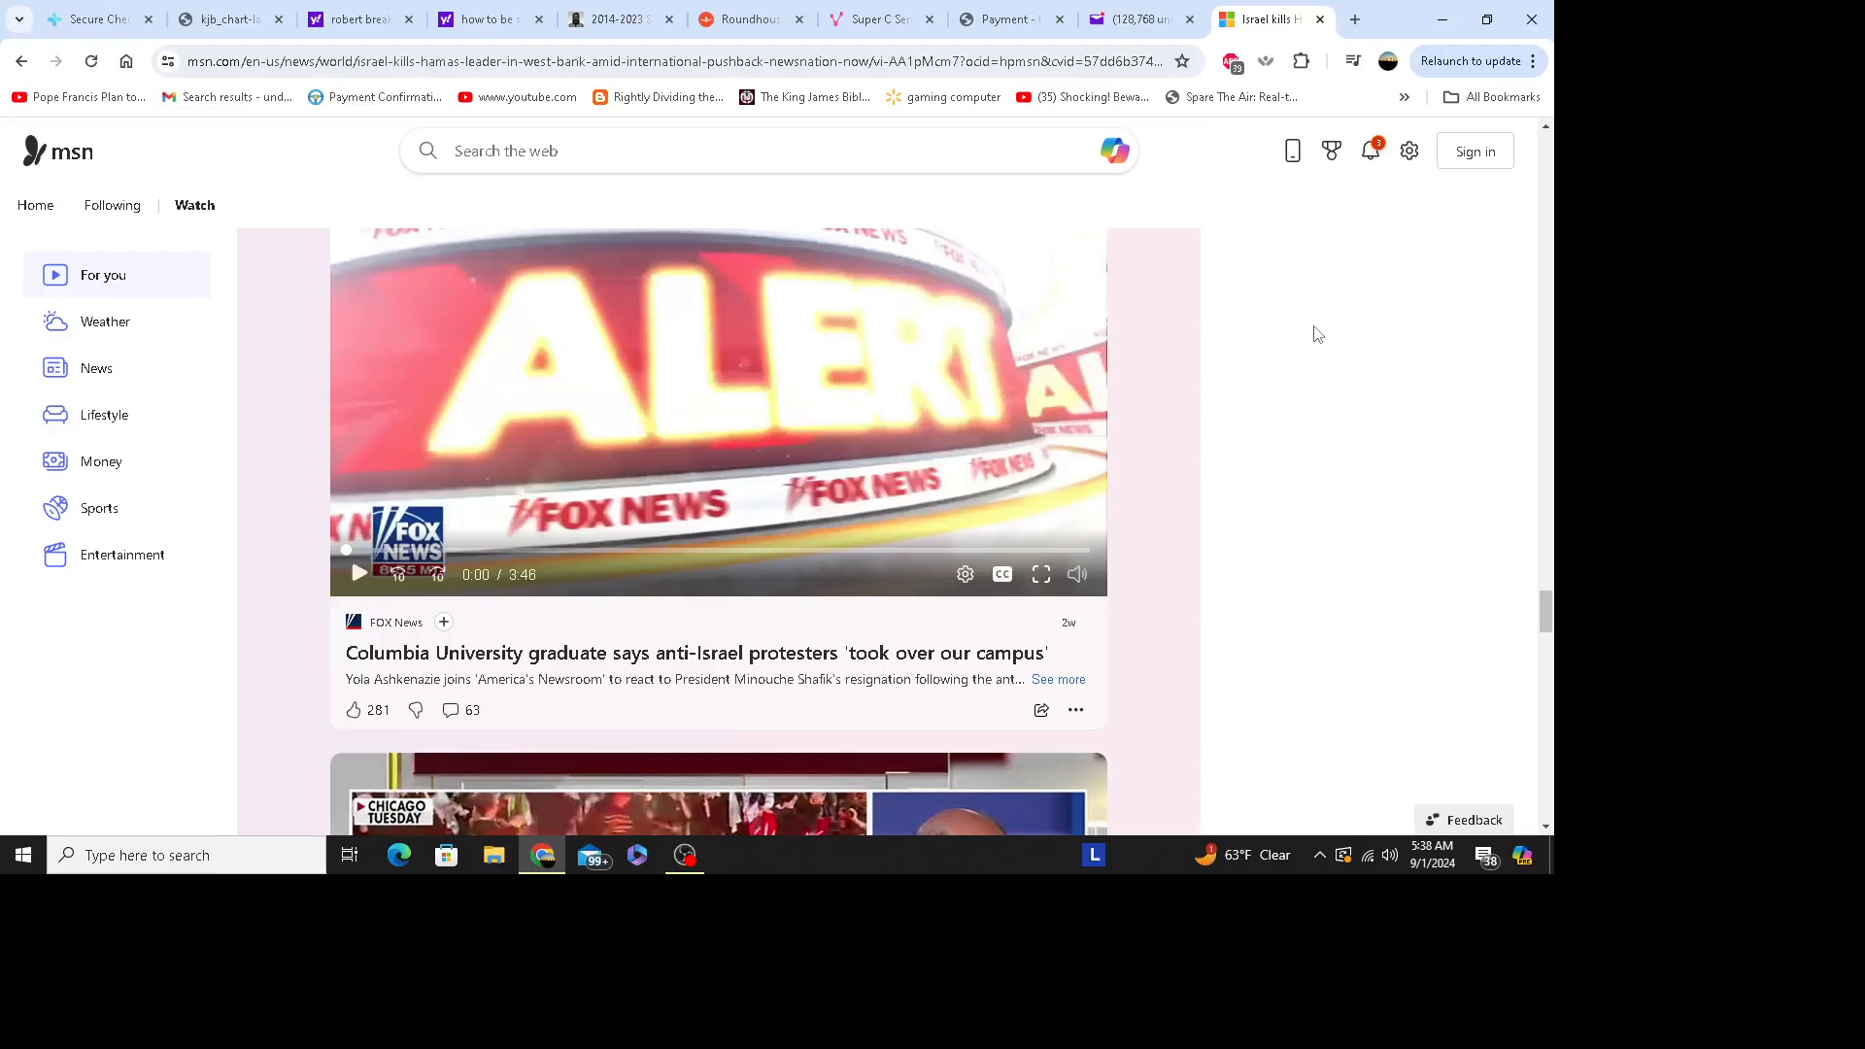
mouse_move(1290, 375)
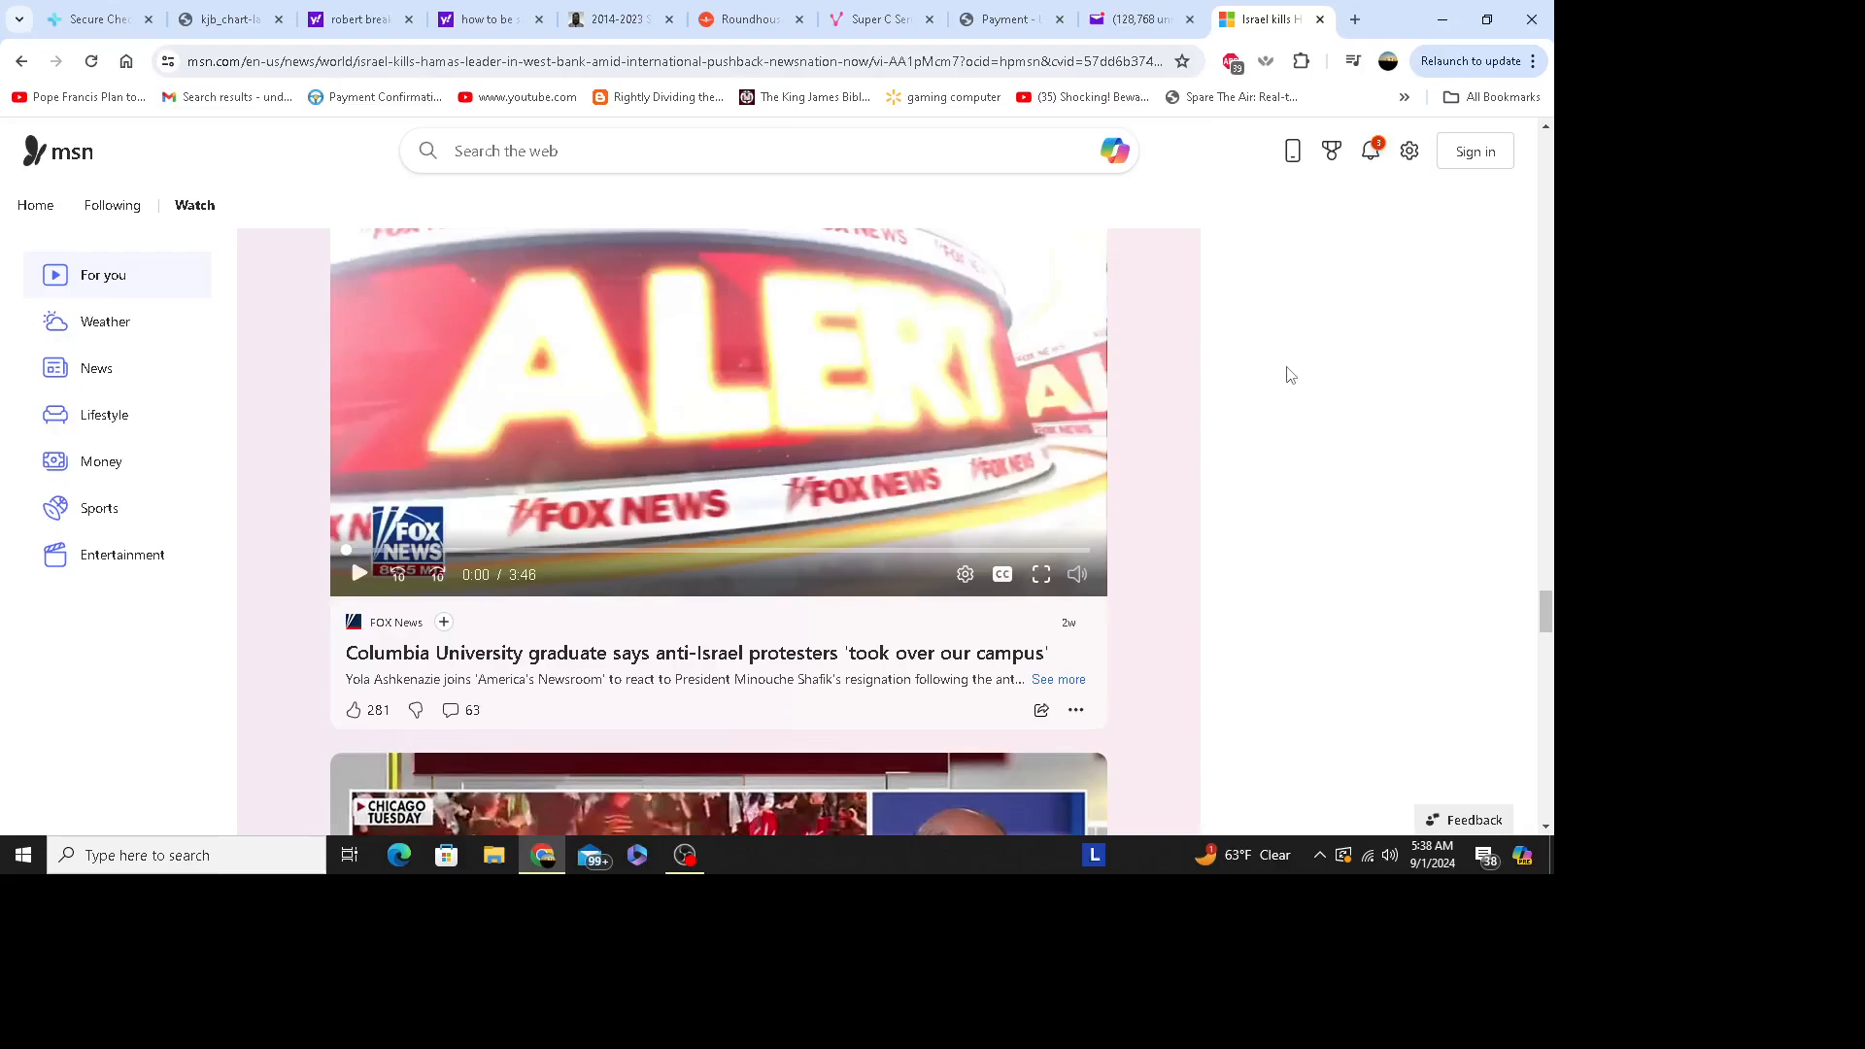
mouse_move(1306, 360)
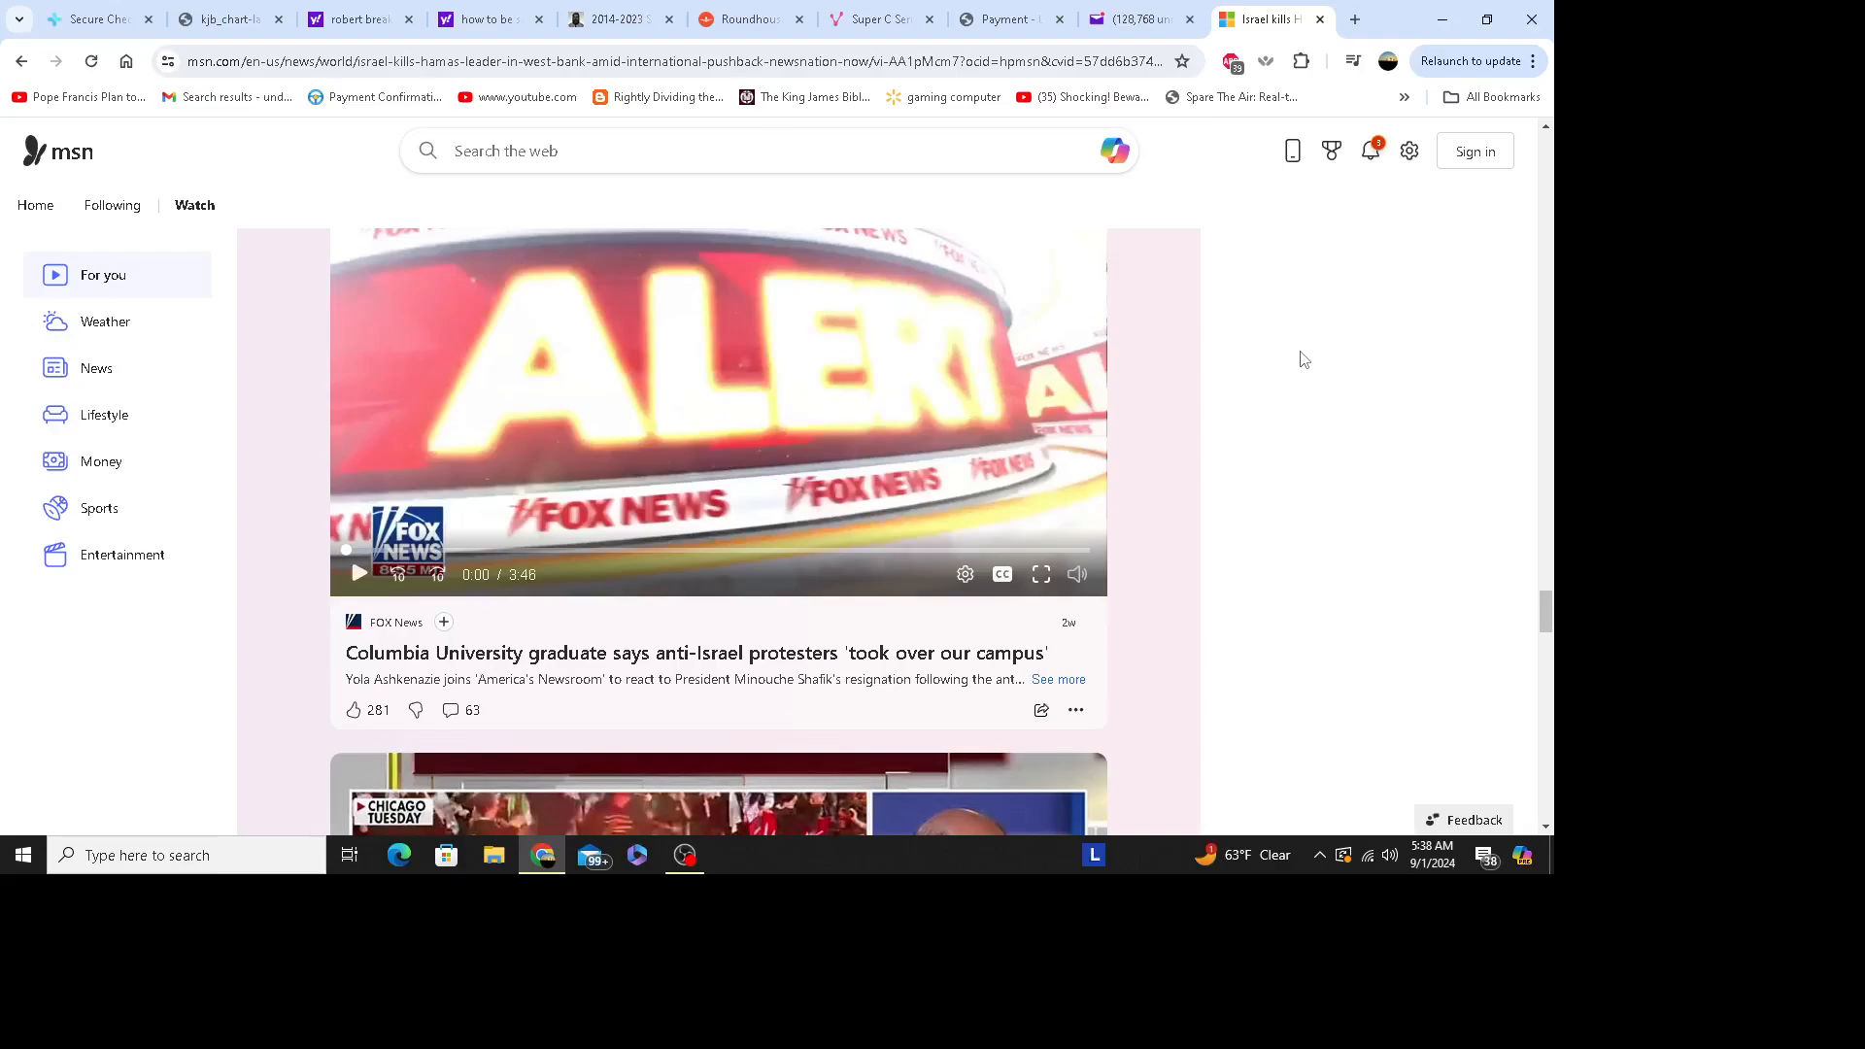
mouse_move(1308, 330)
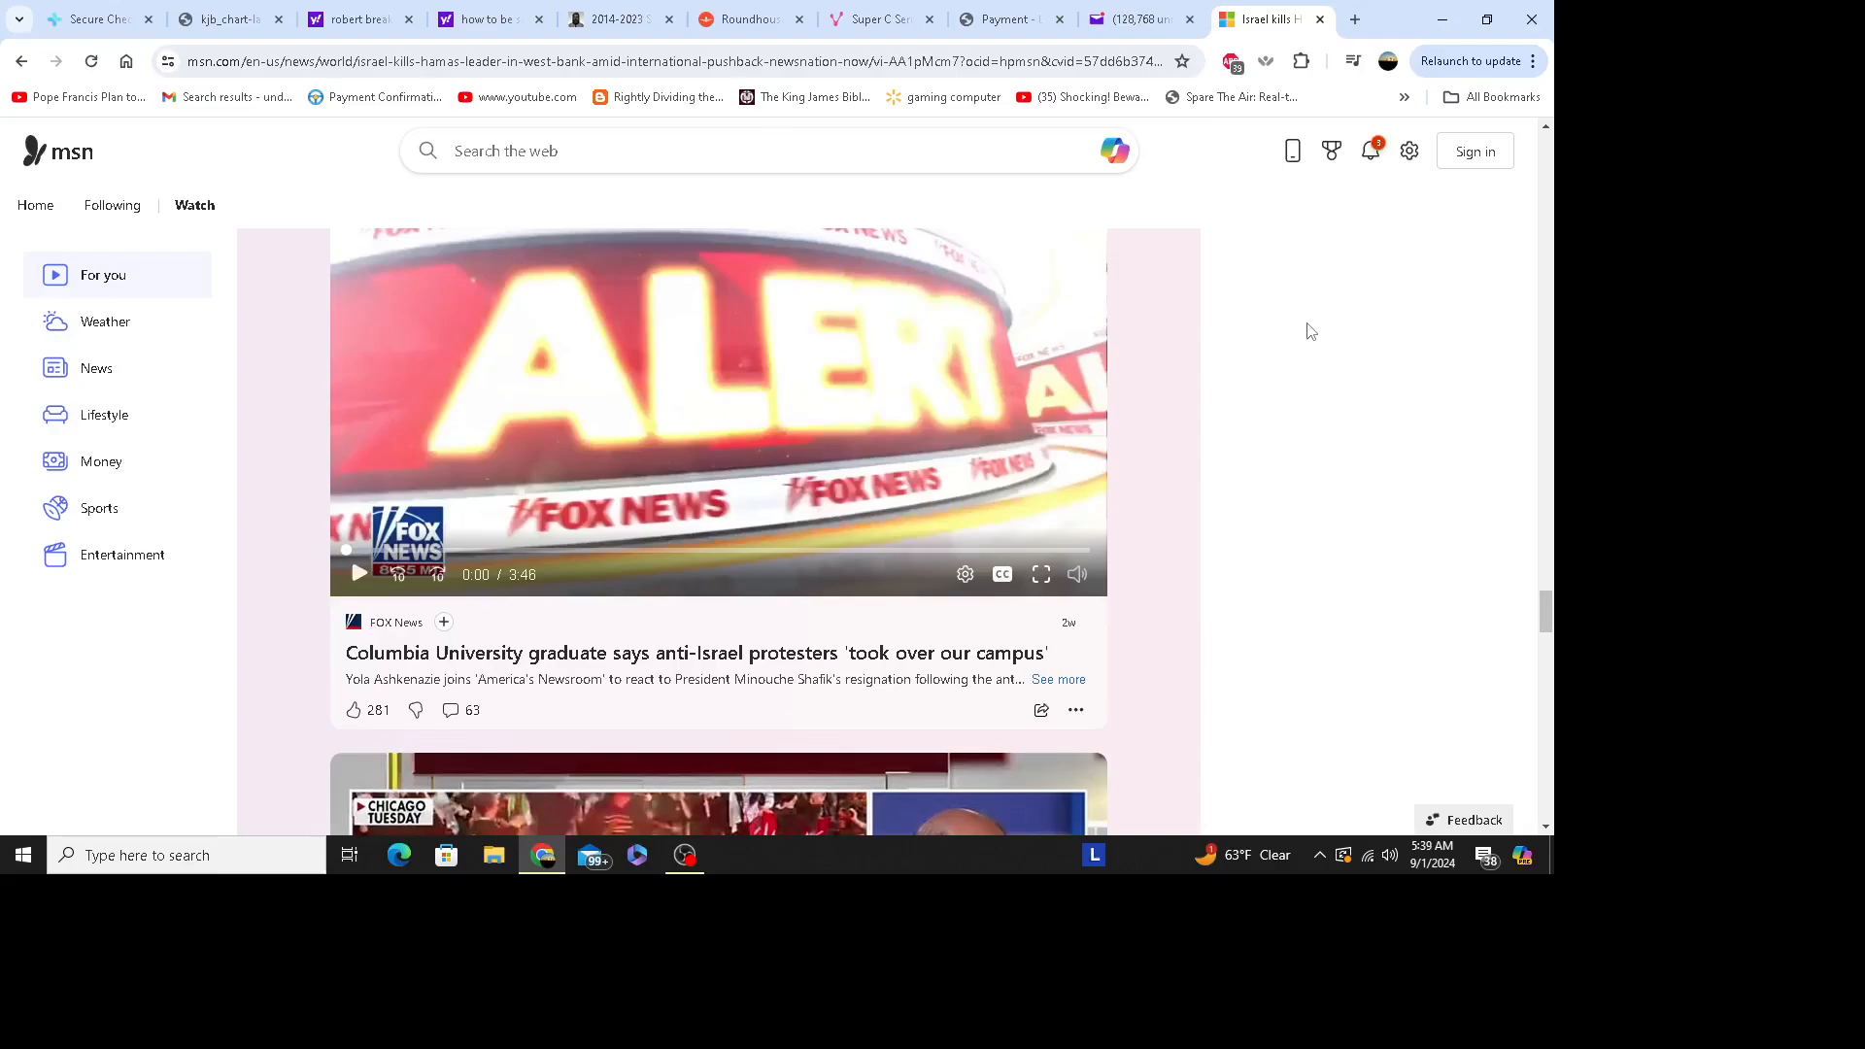